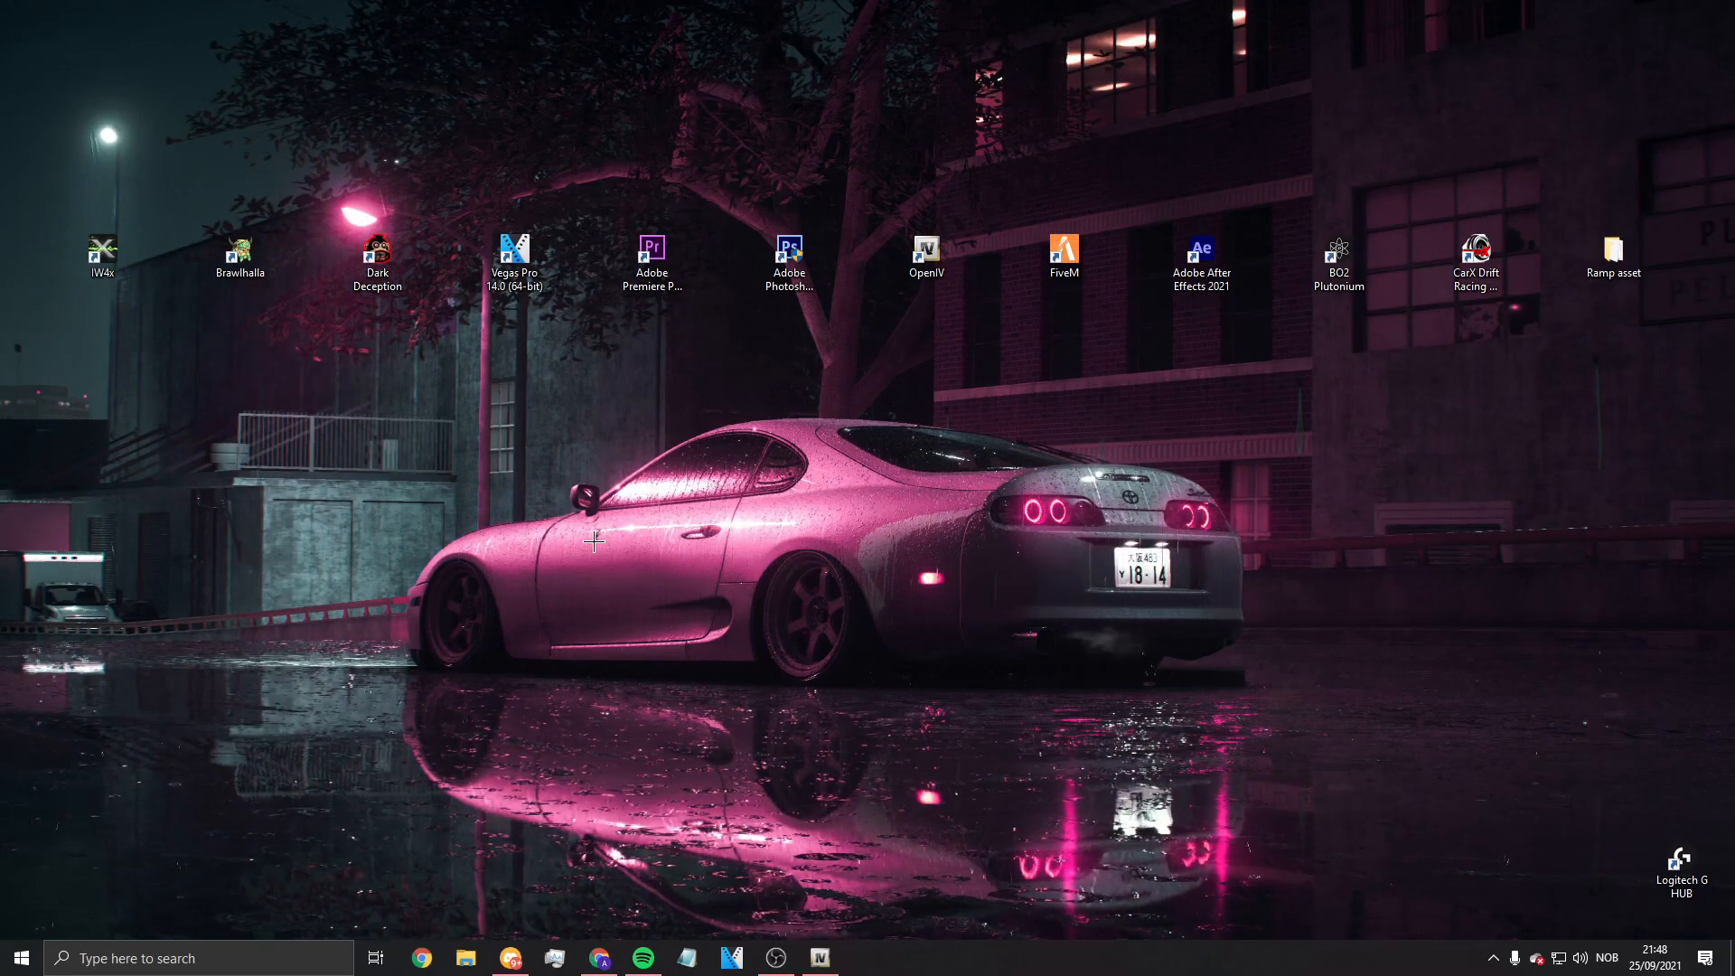
{"action": "mouse_move", "coordinate": [687, 788]}
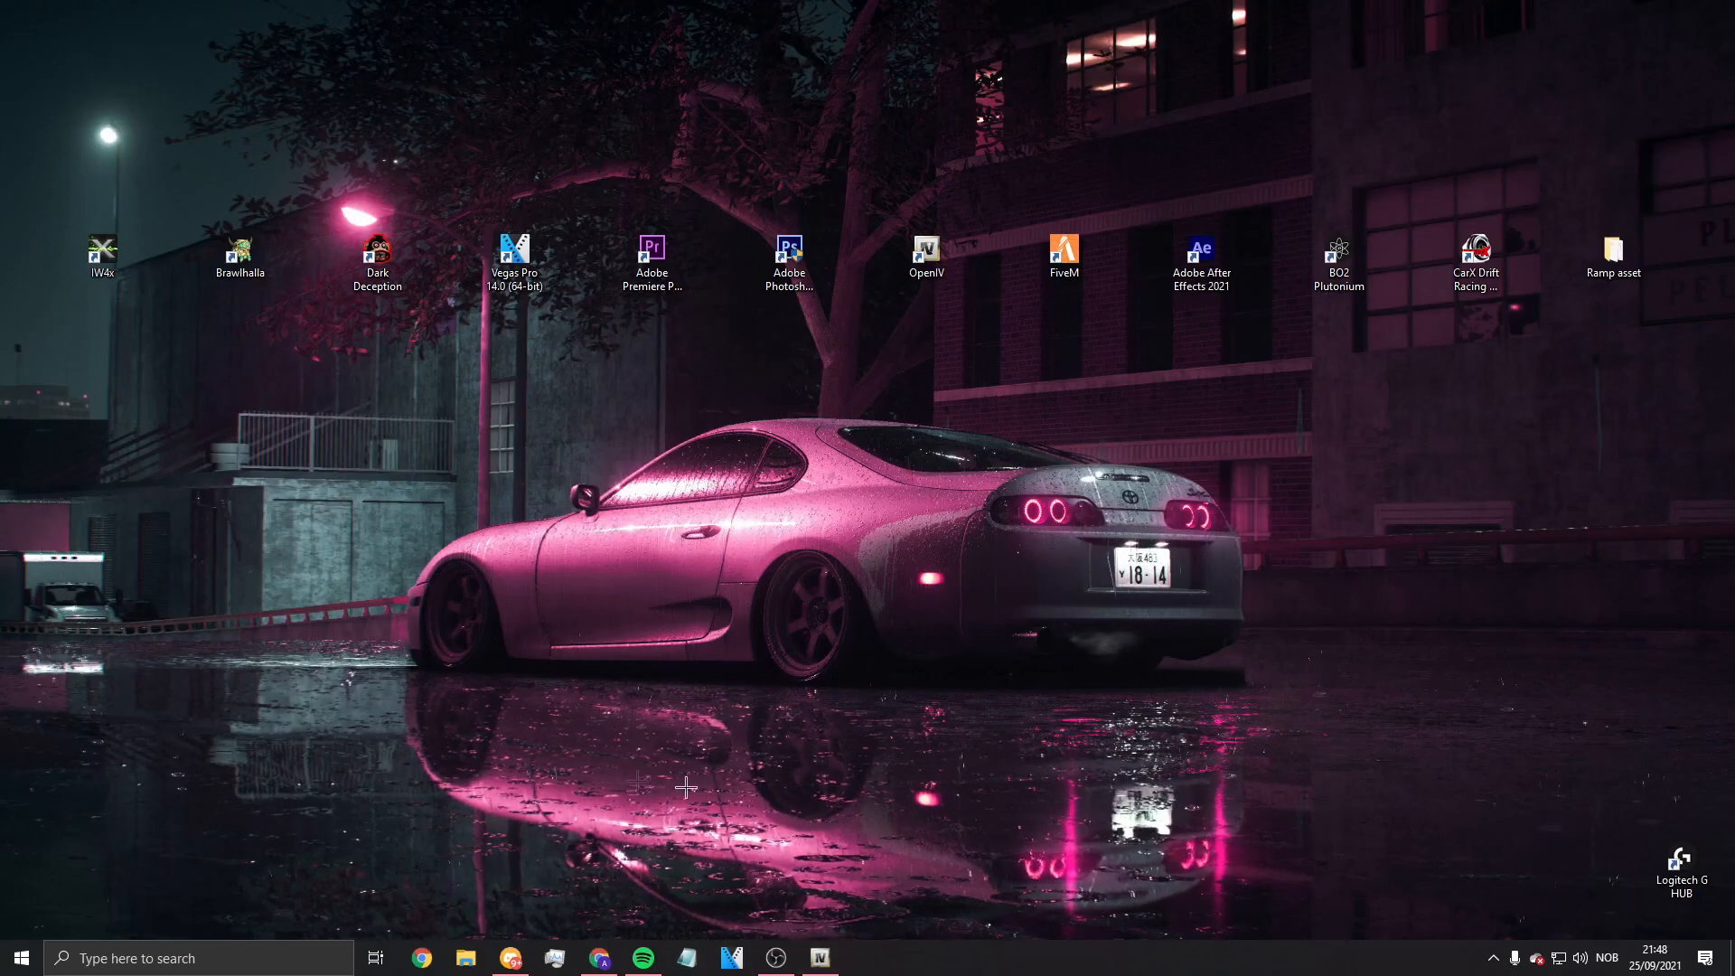
{"action": "mouse_move", "coordinate": [573, 776]}
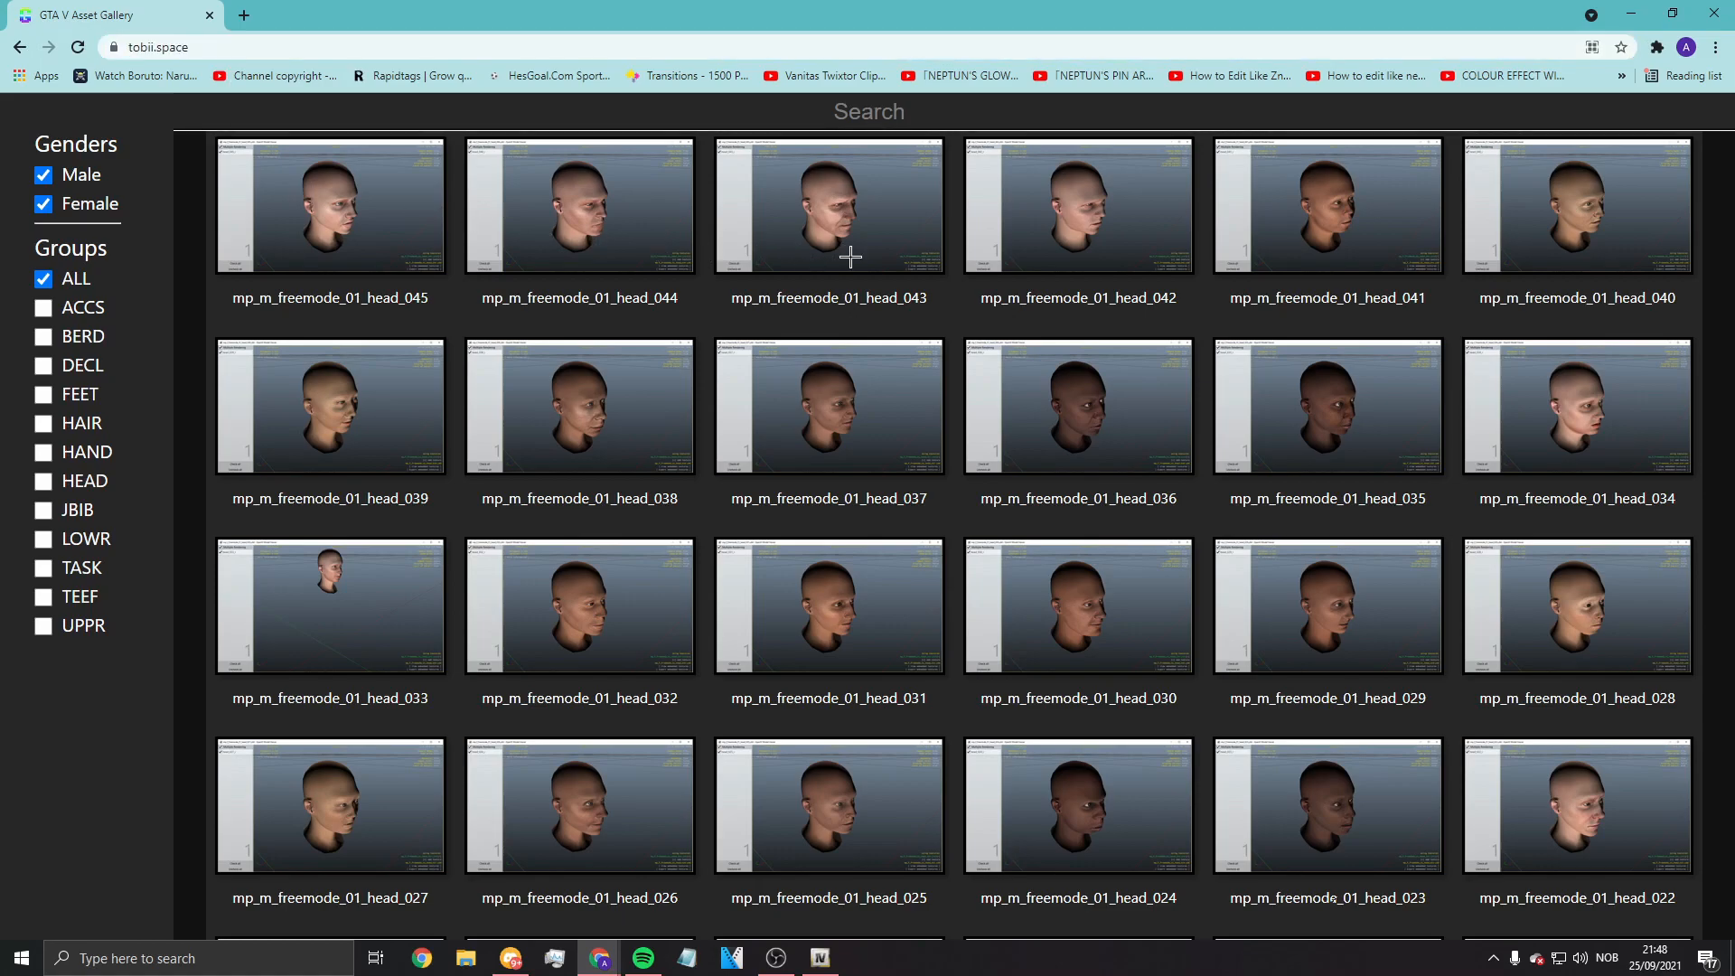
Step: Toggle the ACCS and FEET group filters on and off, leaving no group selected
{"action": "scroll", "scroll_direction": "down", "scroll_amount": 3}
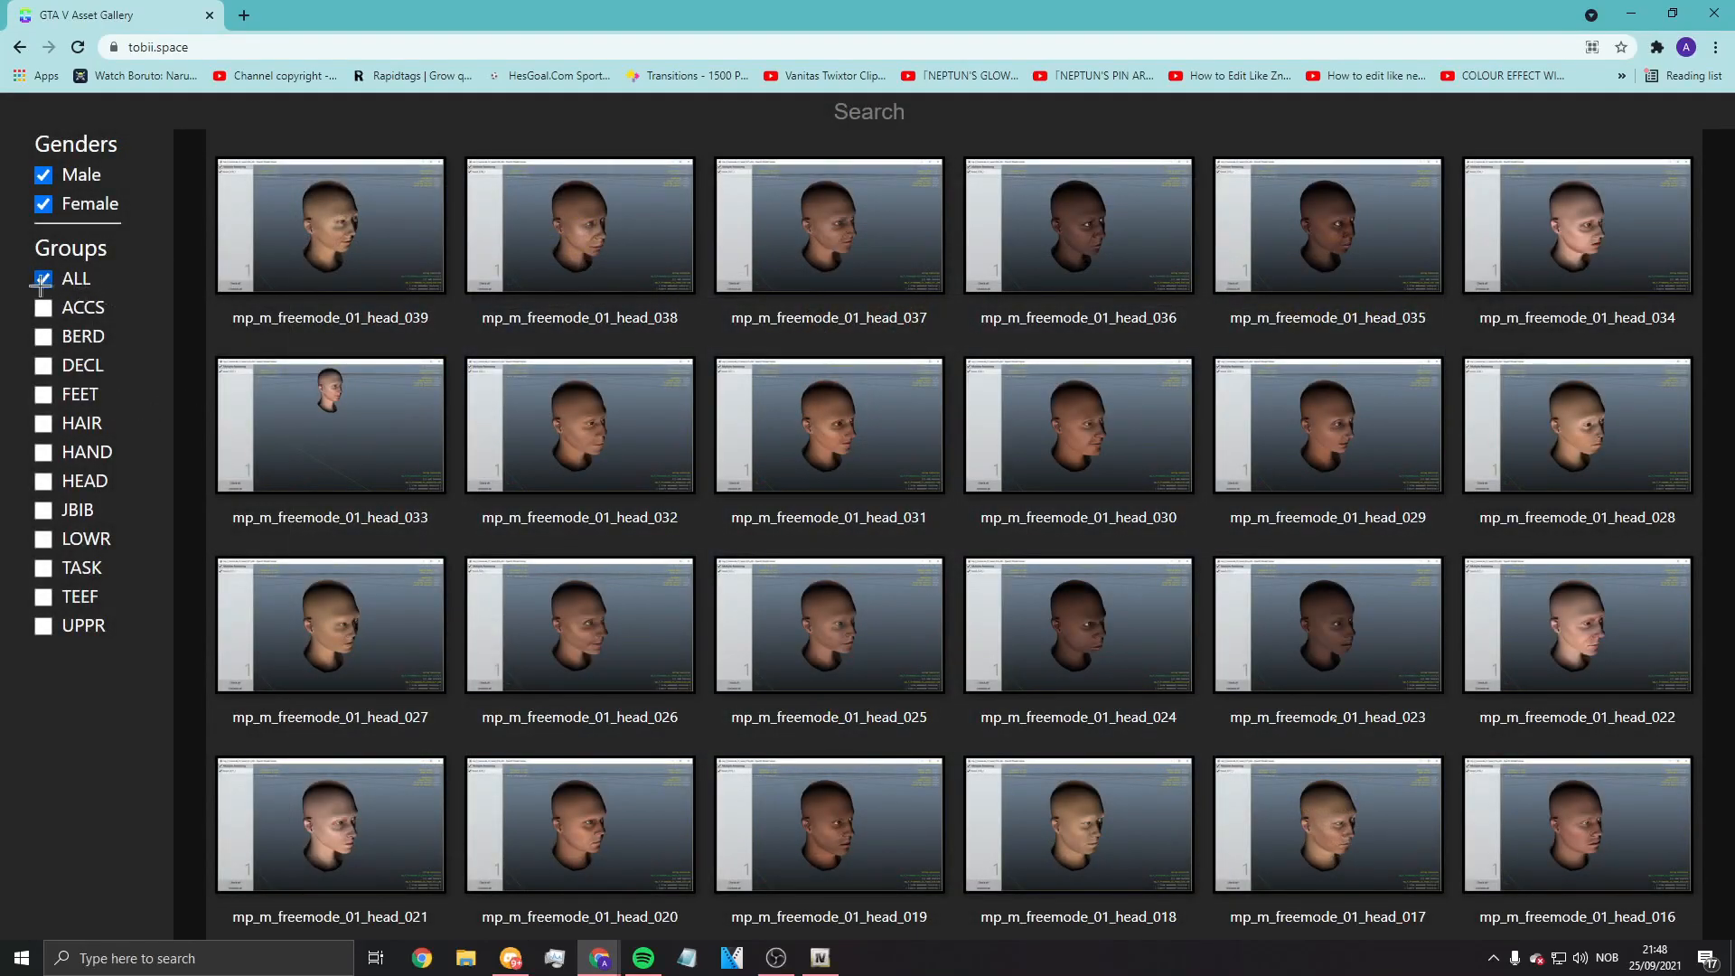
{"action": "left_click", "coordinate": [41, 307]}
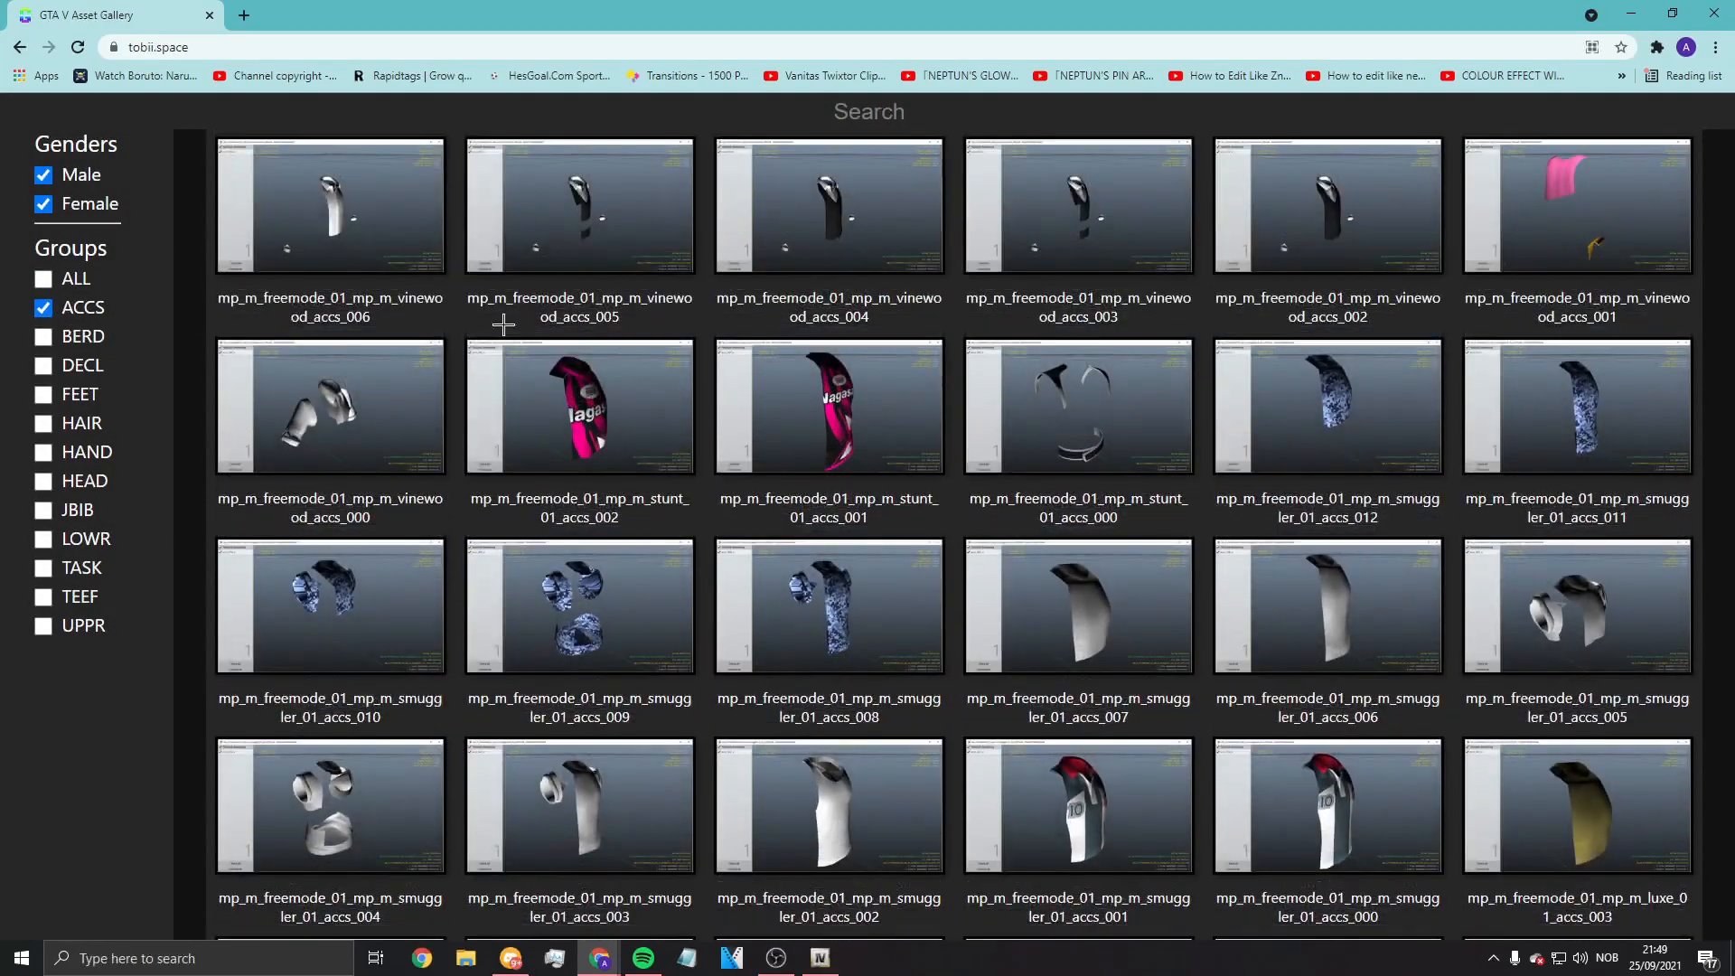
{"action": "left_click", "coordinate": [42, 307]}
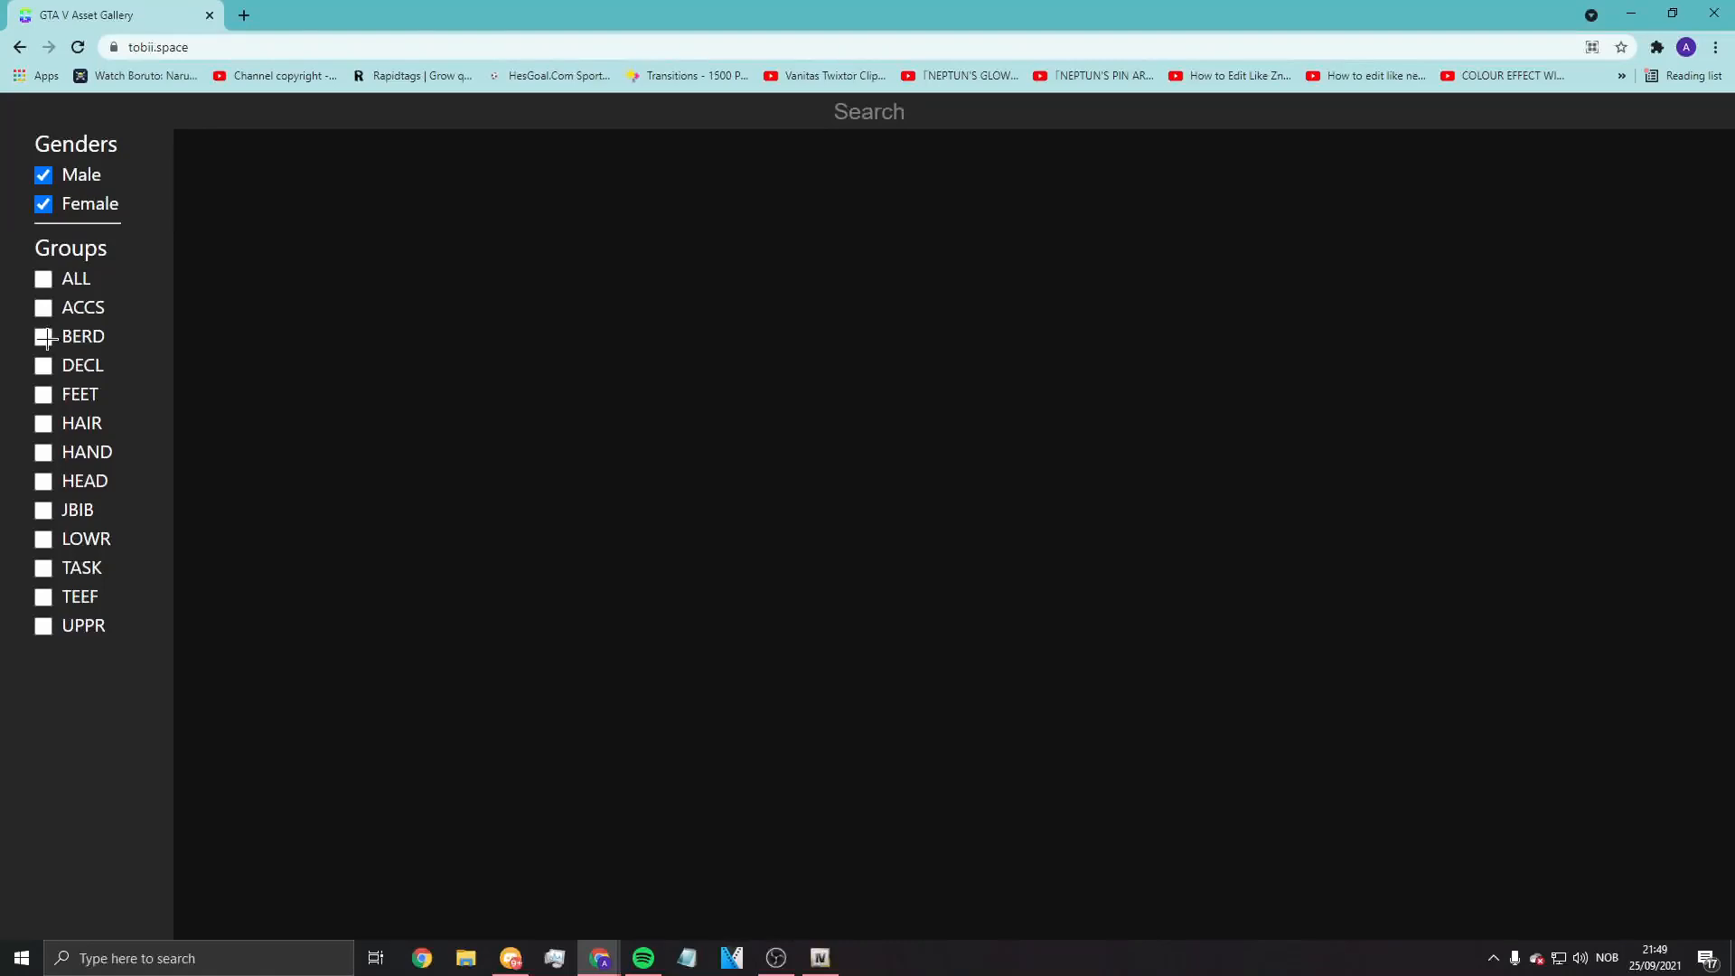
{"action": "left_click", "coordinate": [44, 392]}
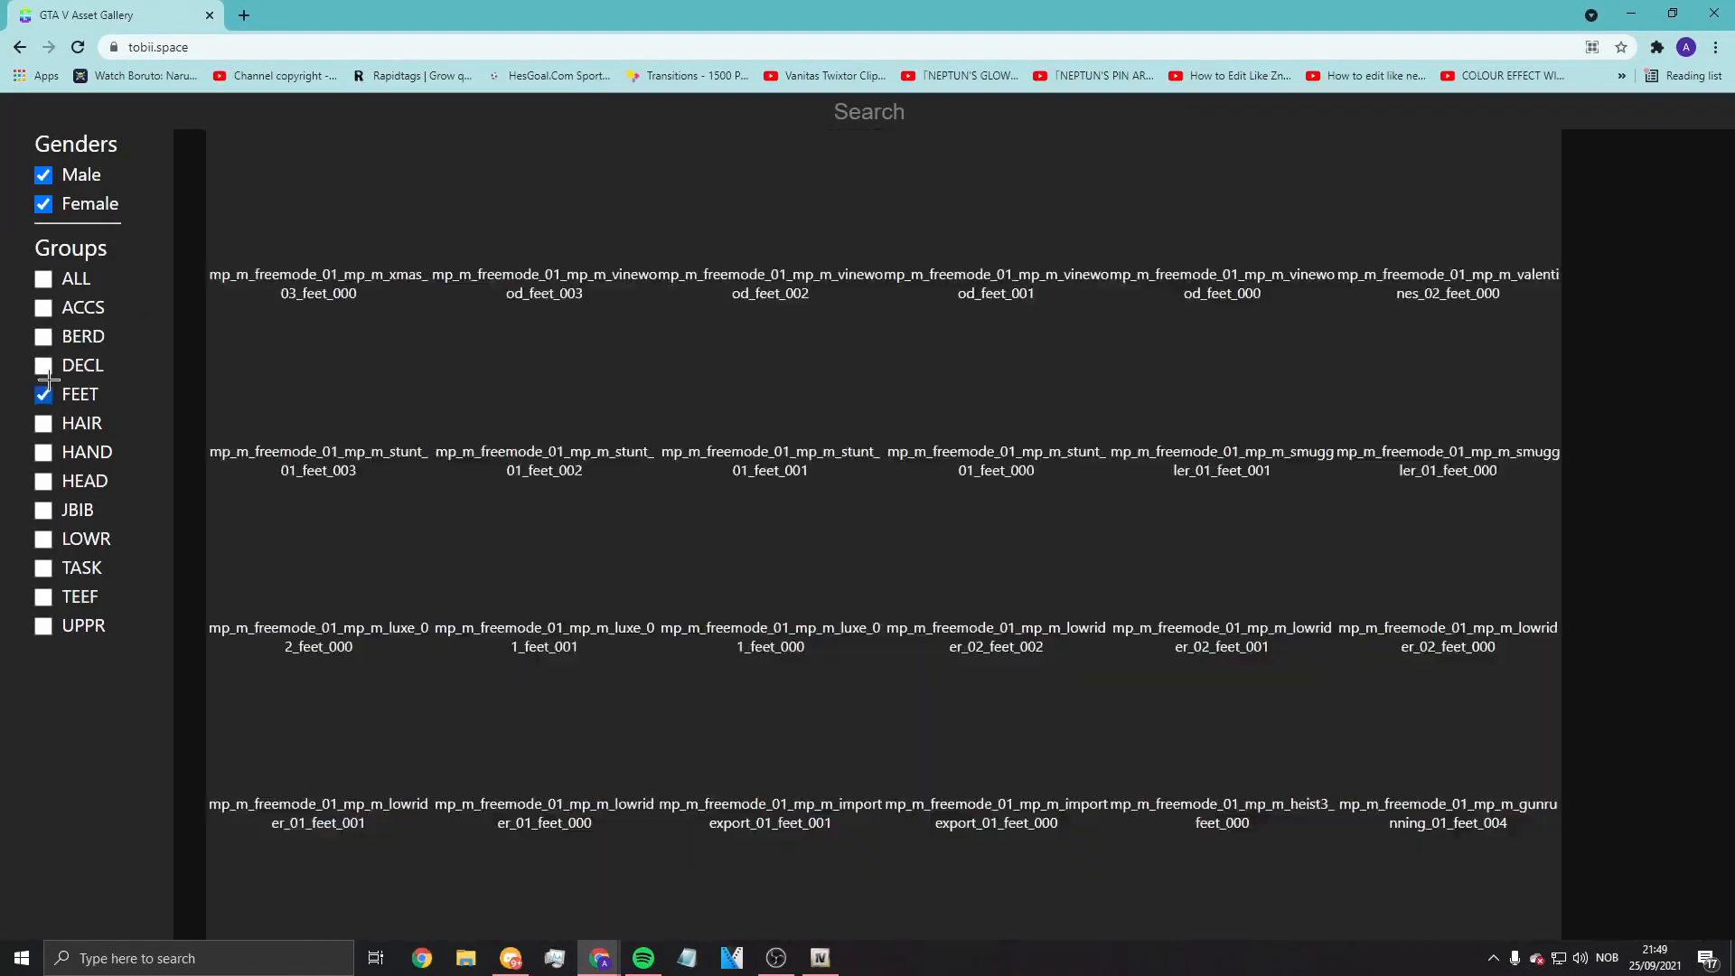
{"action": "left_click", "coordinate": [43, 393]}
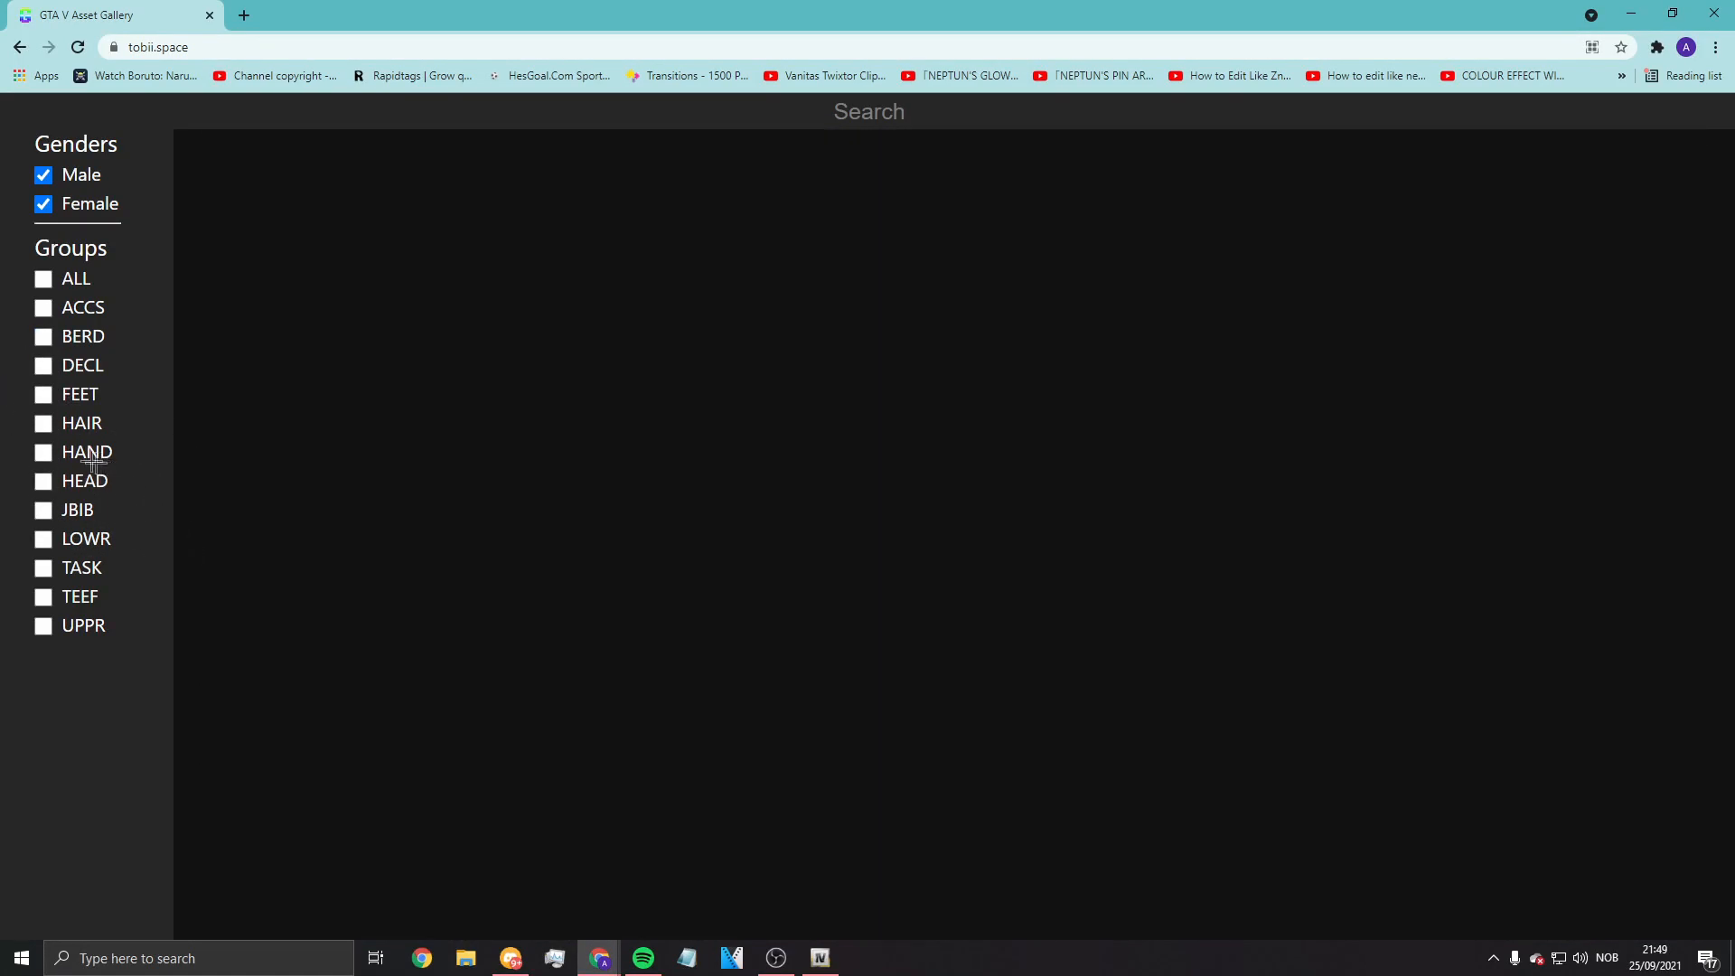
Step: Filter to FEET assets, select the mp_m_freemode_01 prefix of feet_006, and bring OpenIV forward
{"action": "left_click", "coordinate": [43, 394]}
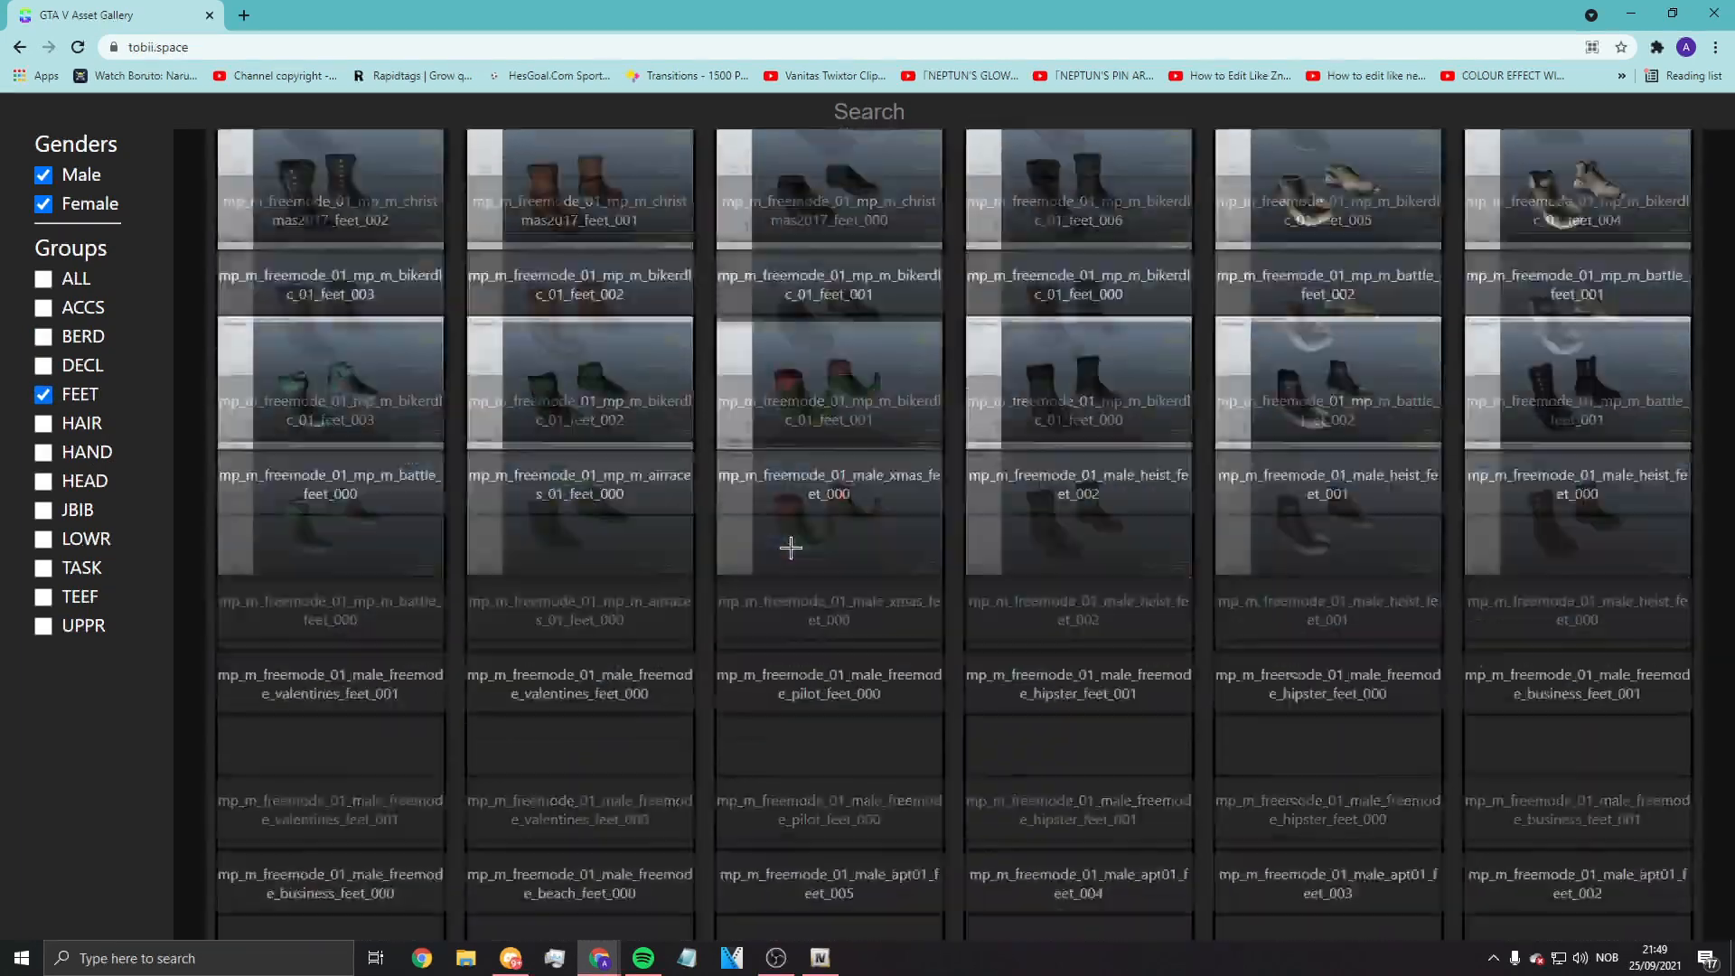
{"action": "scroll", "scroll_direction": "down", "scroll_amount": 3}
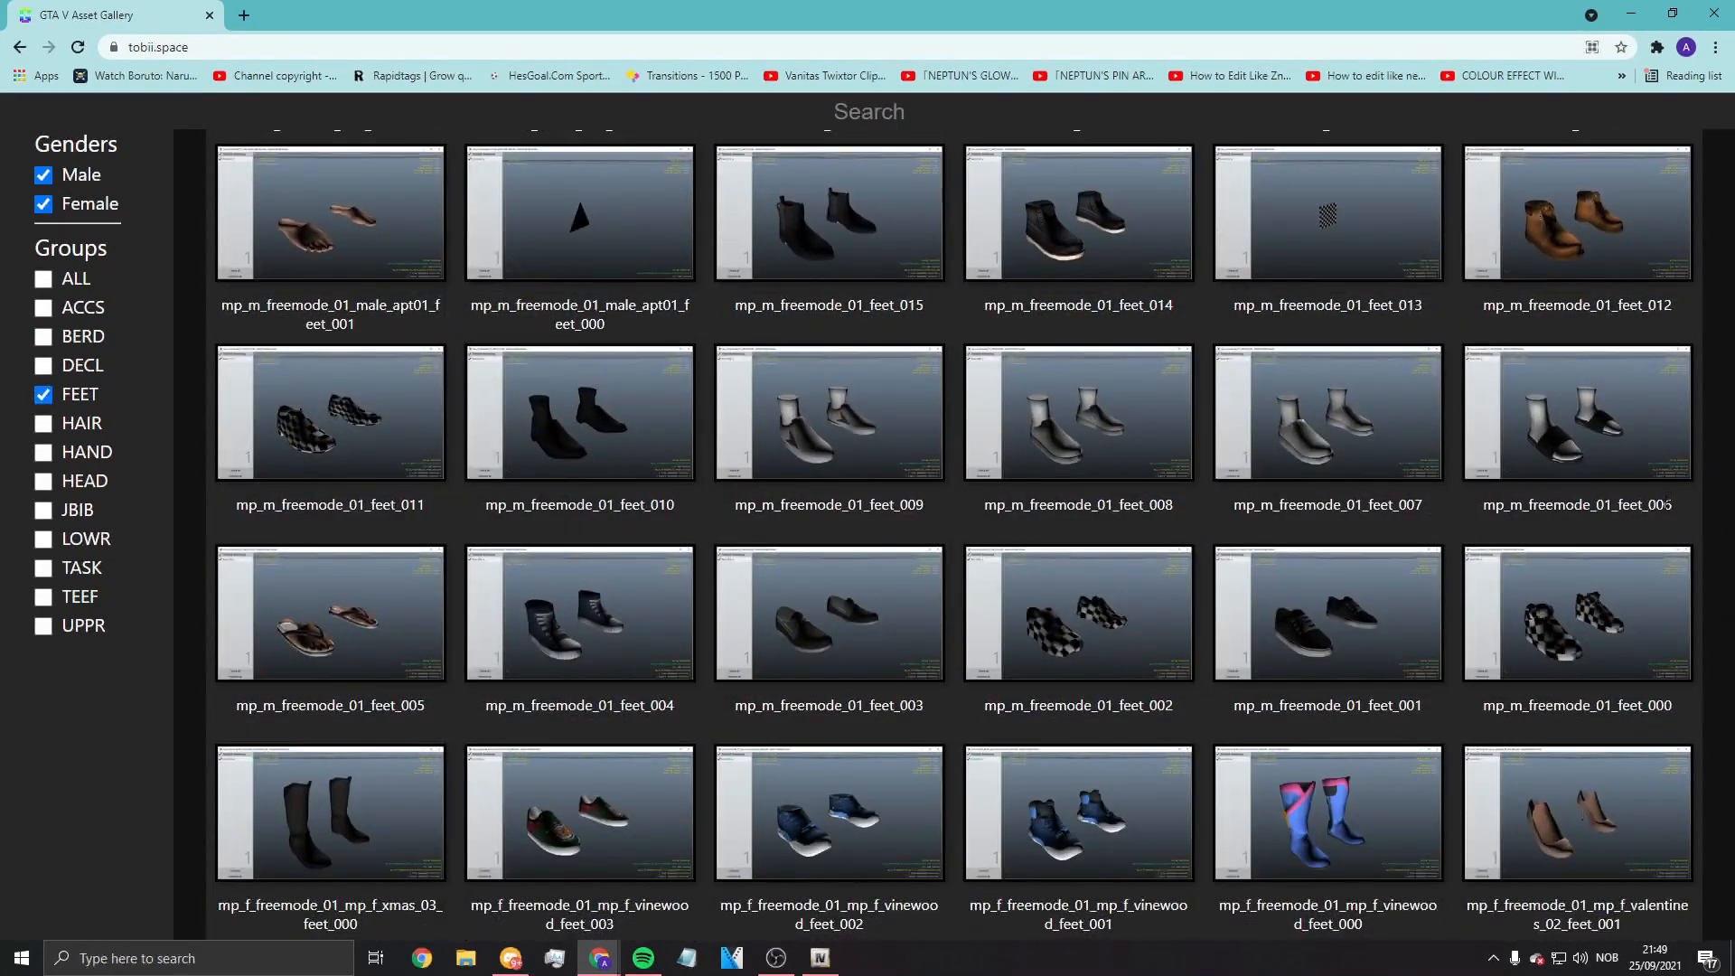
{"action": "double_click", "coordinate": [1576, 505]}
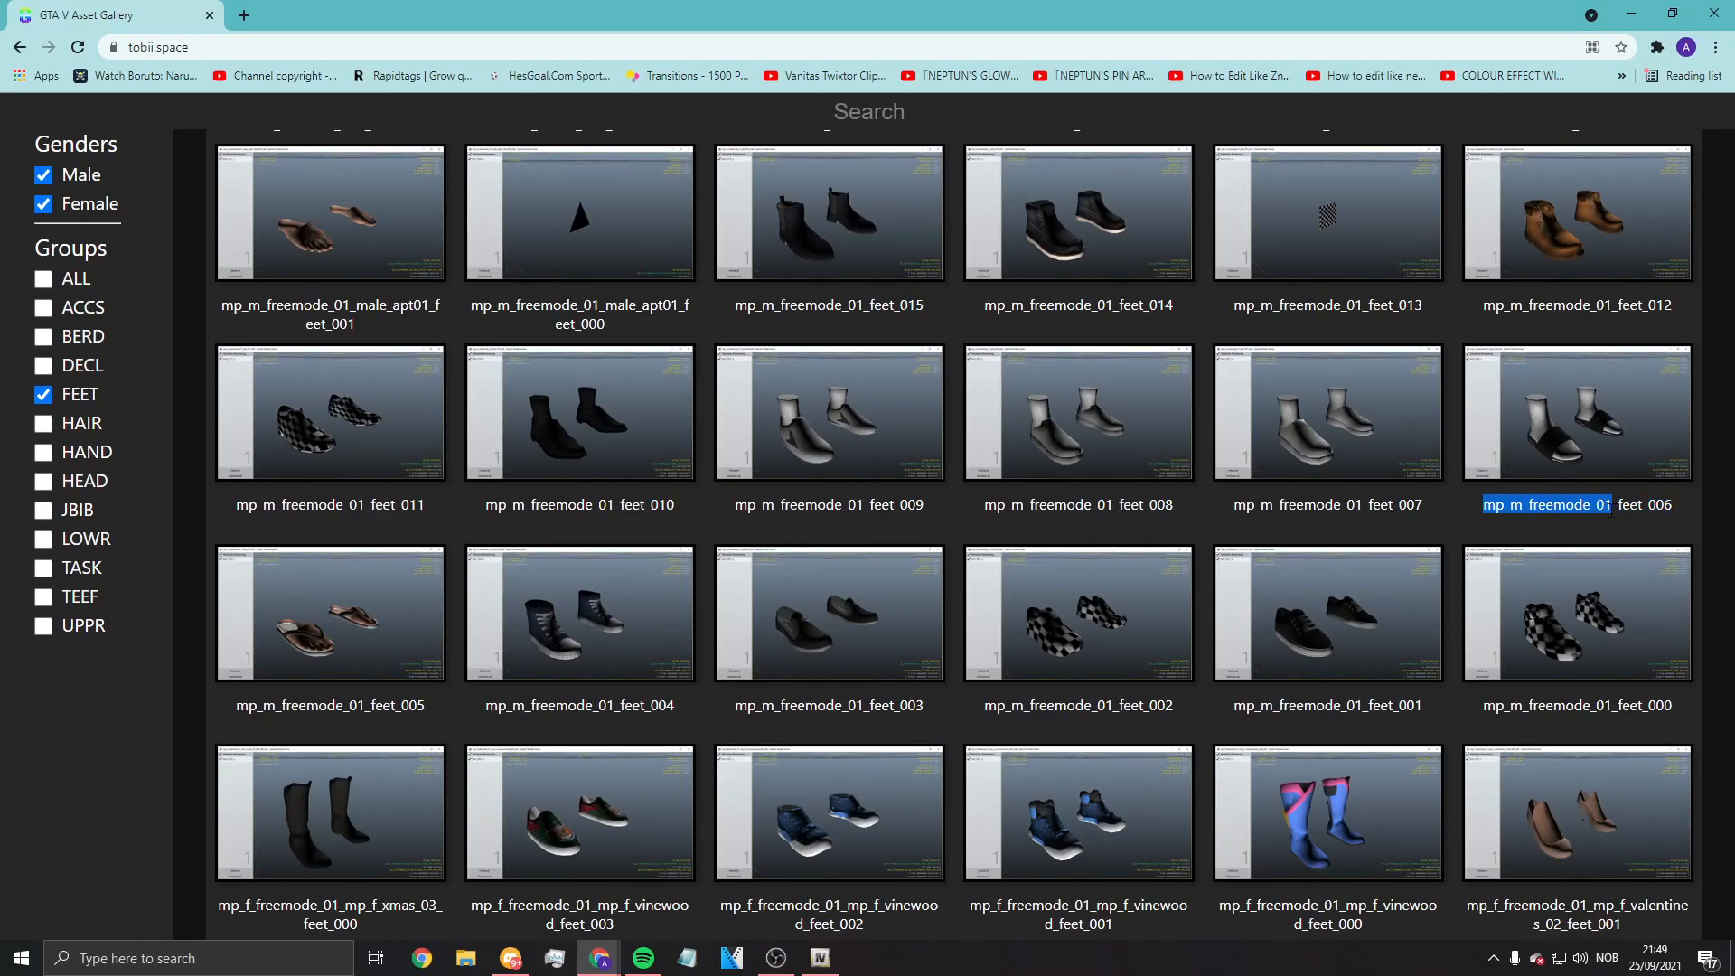
{"action": "mouse_move", "coordinate": [1580, 505]}
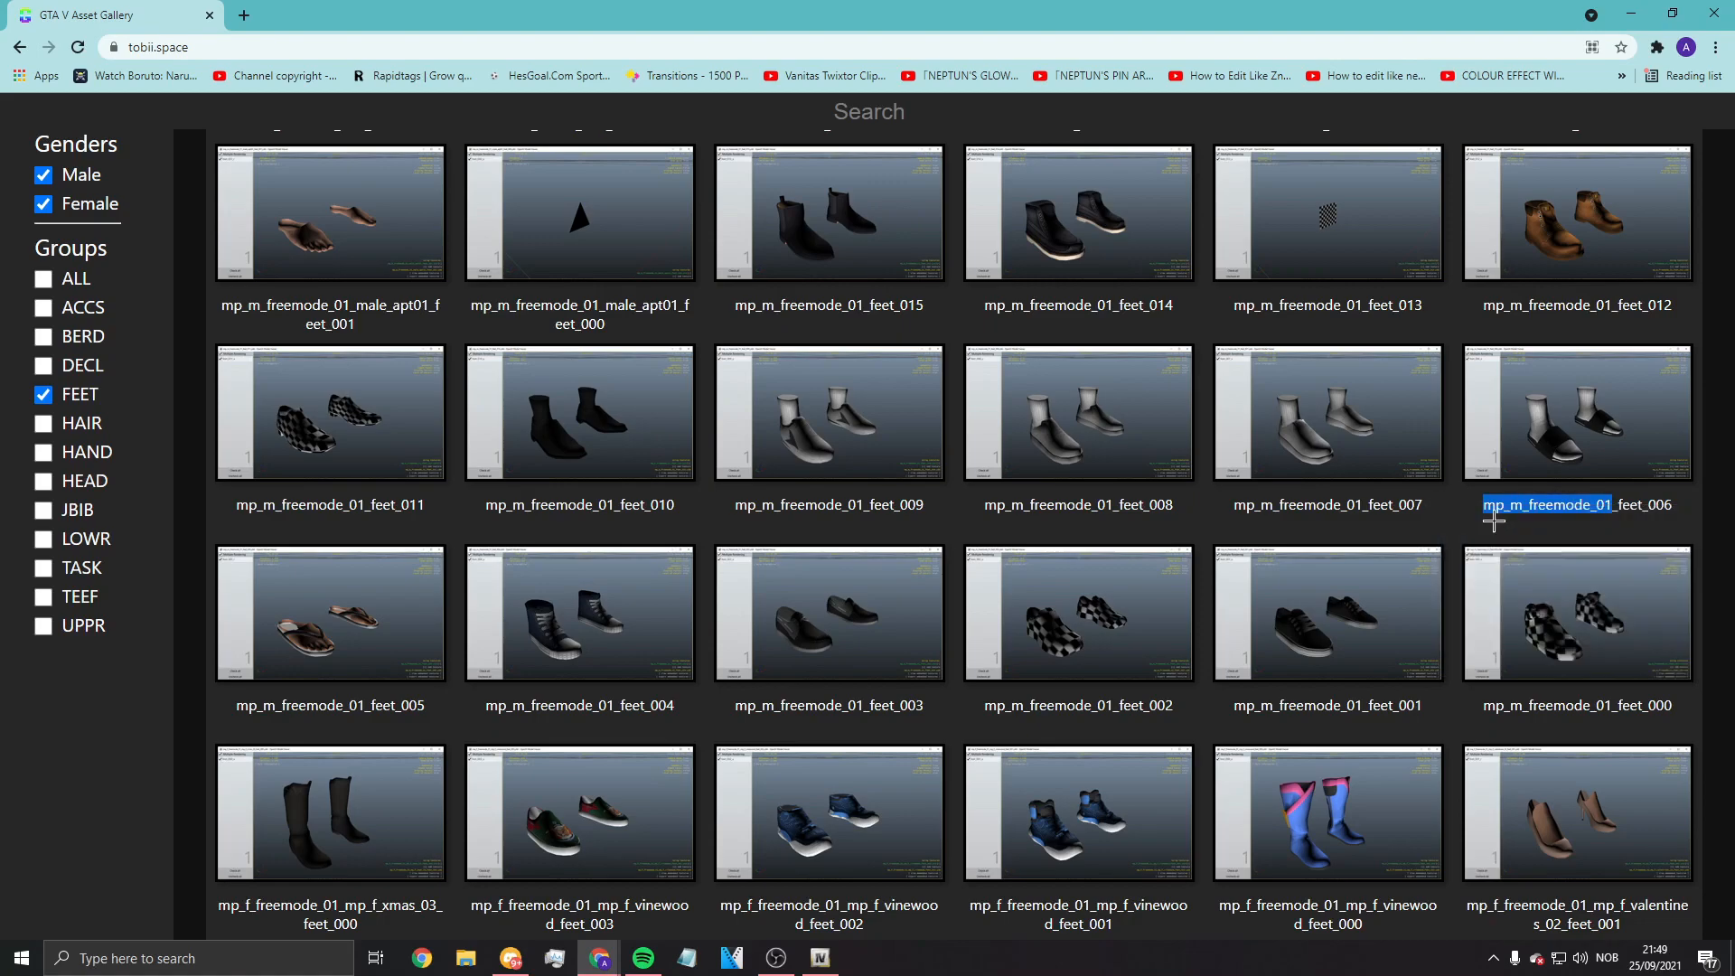
{"action": "left_click", "coordinate": [819, 958]}
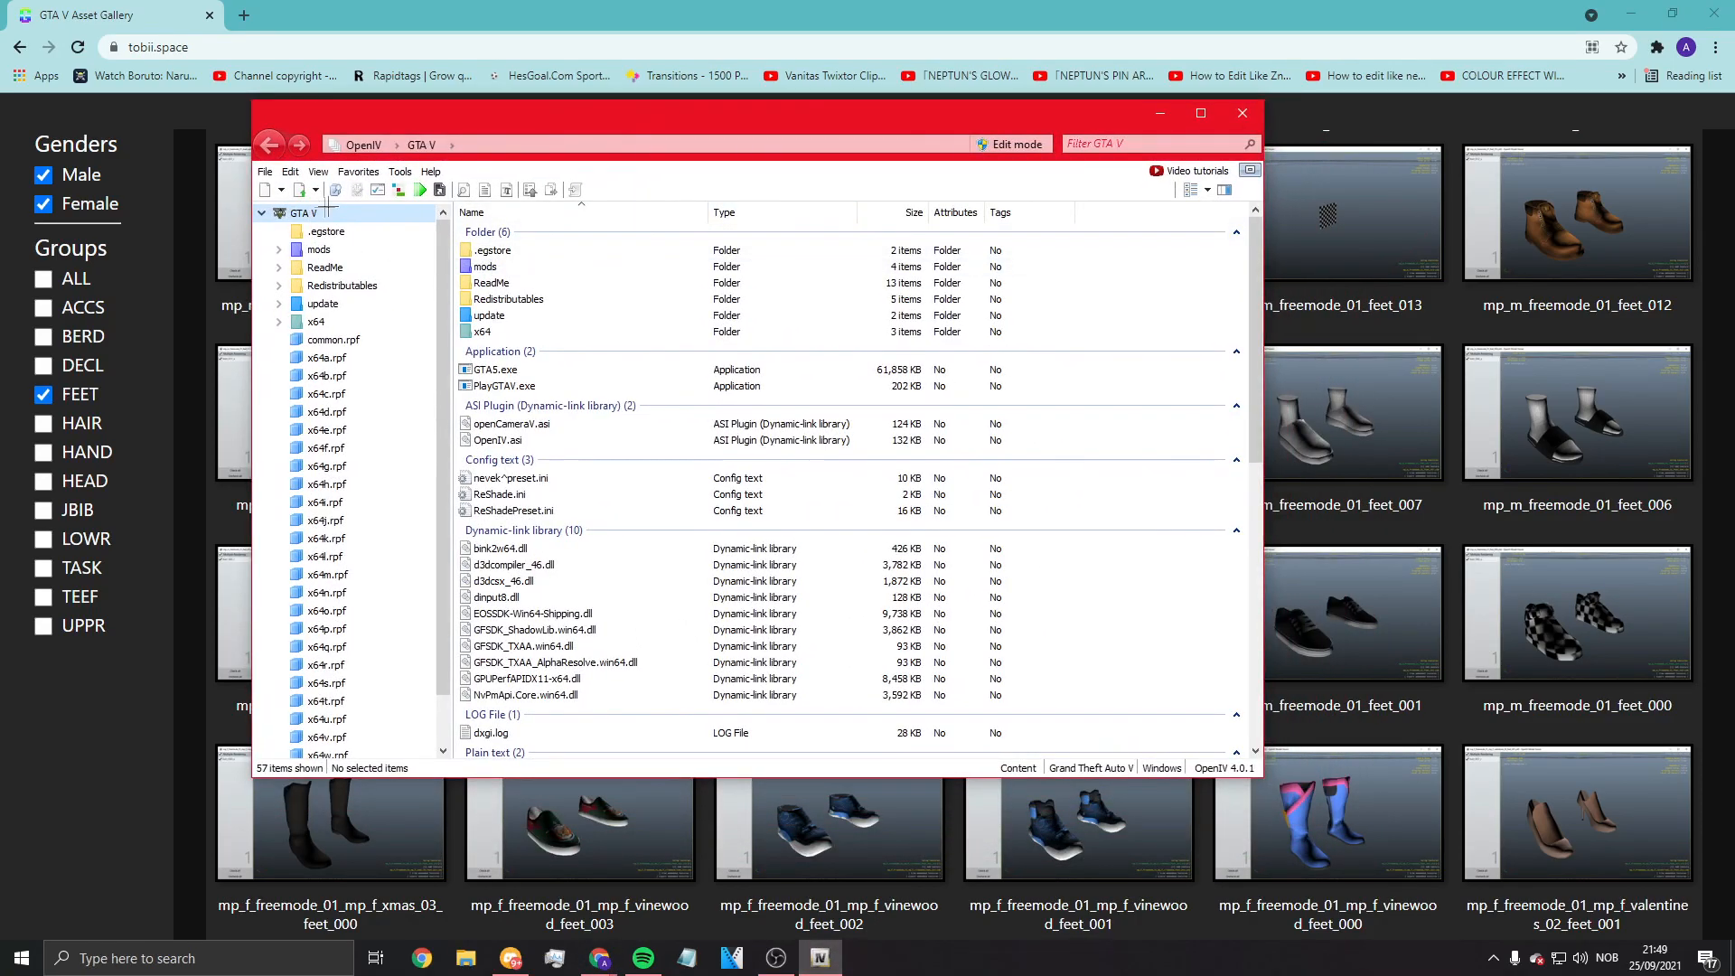
Step: Search the game files for mp_m_freemode_01 and locate the streamedpeds_mp.rpf result
{"action": "left_click", "coordinate": [1151, 143]}
{"action": "type", "text": "mp_m_freemode_01"}
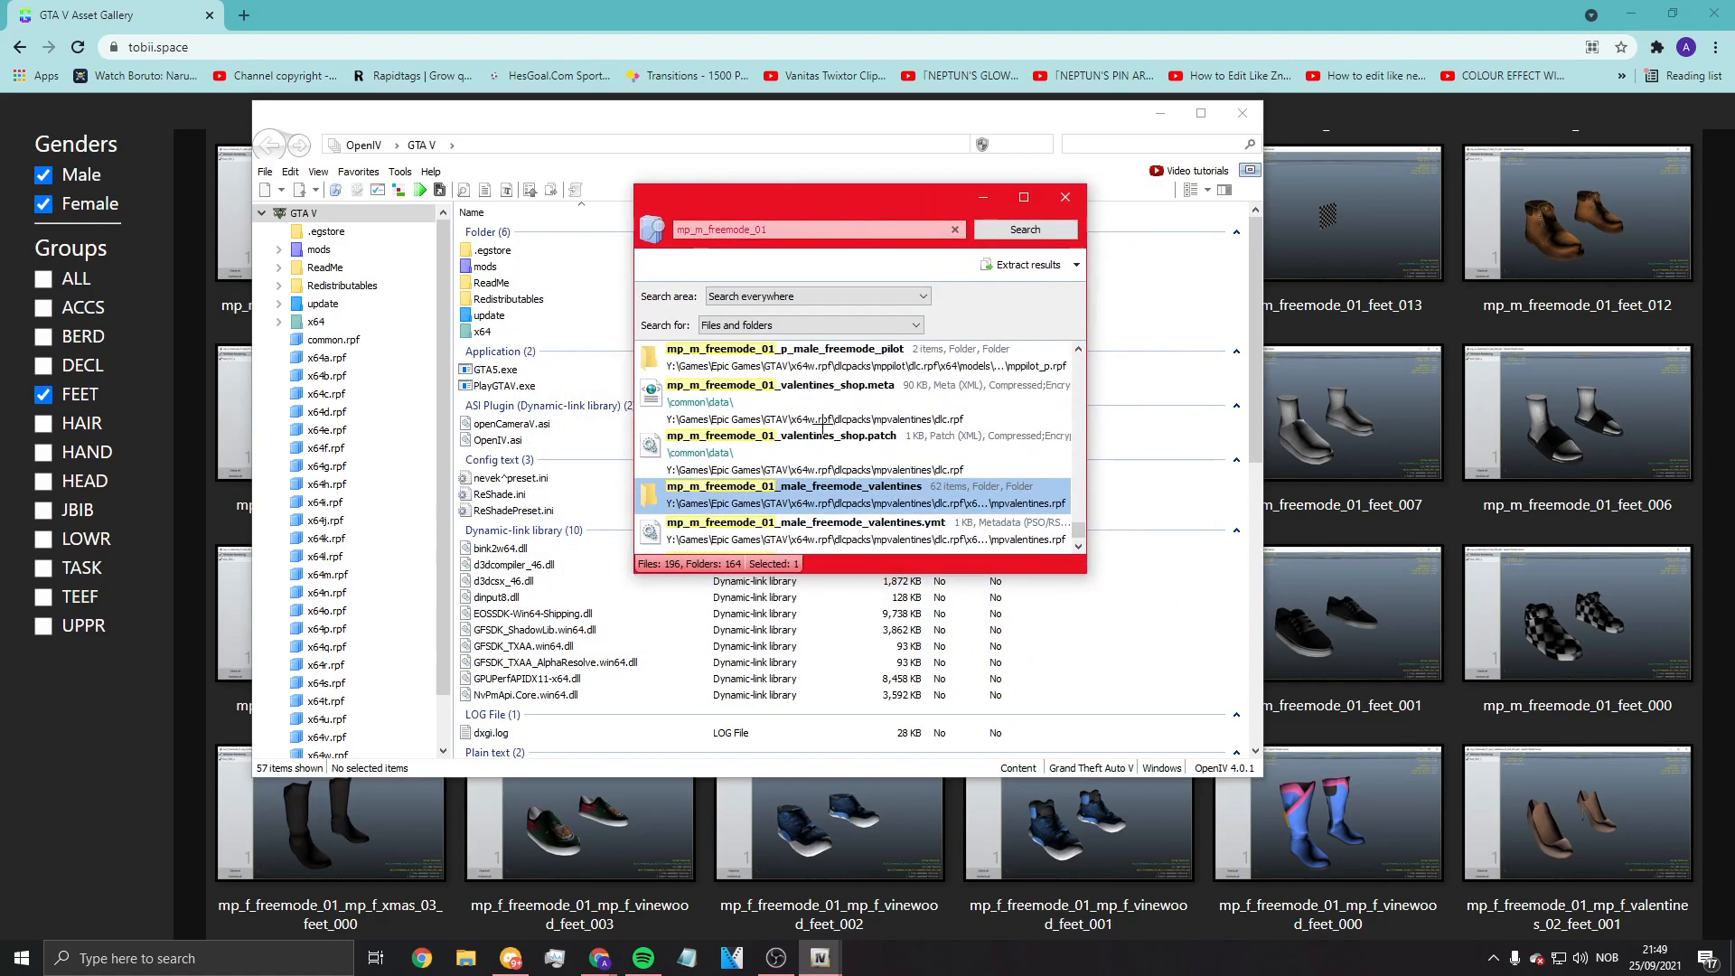
{"action": "scroll", "scroll_direction": "down", "scroll_amount": 3}
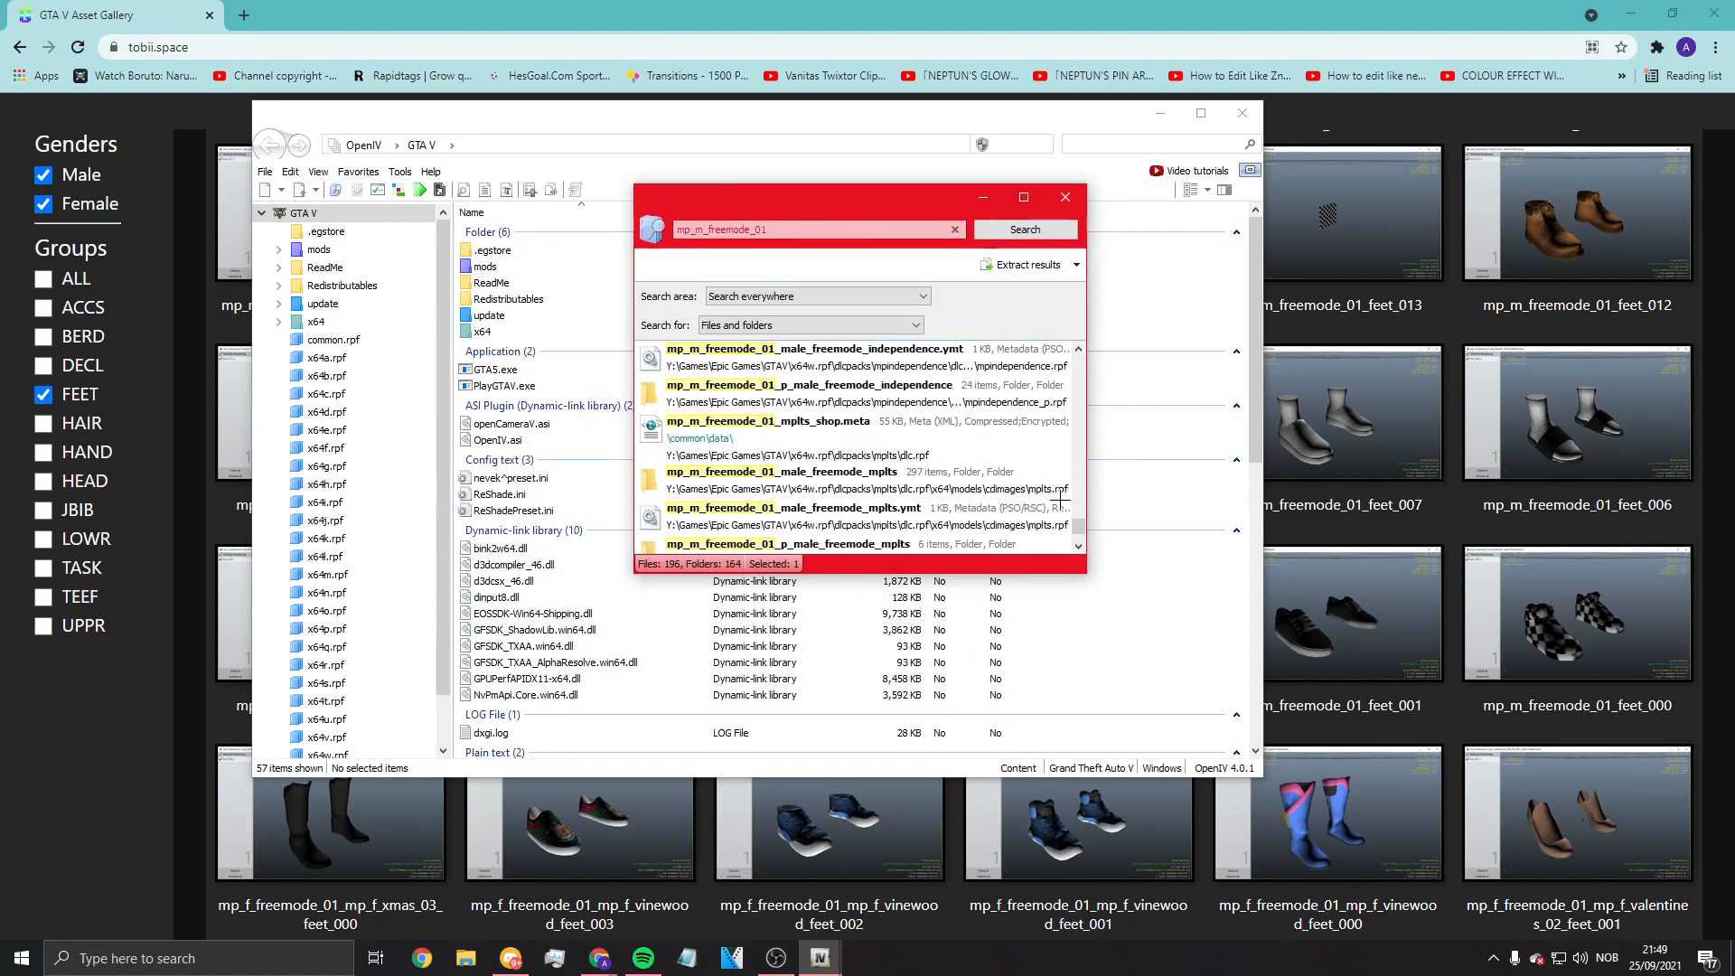
{"action": "scroll", "scroll_direction": "down", "scroll_amount": 3}
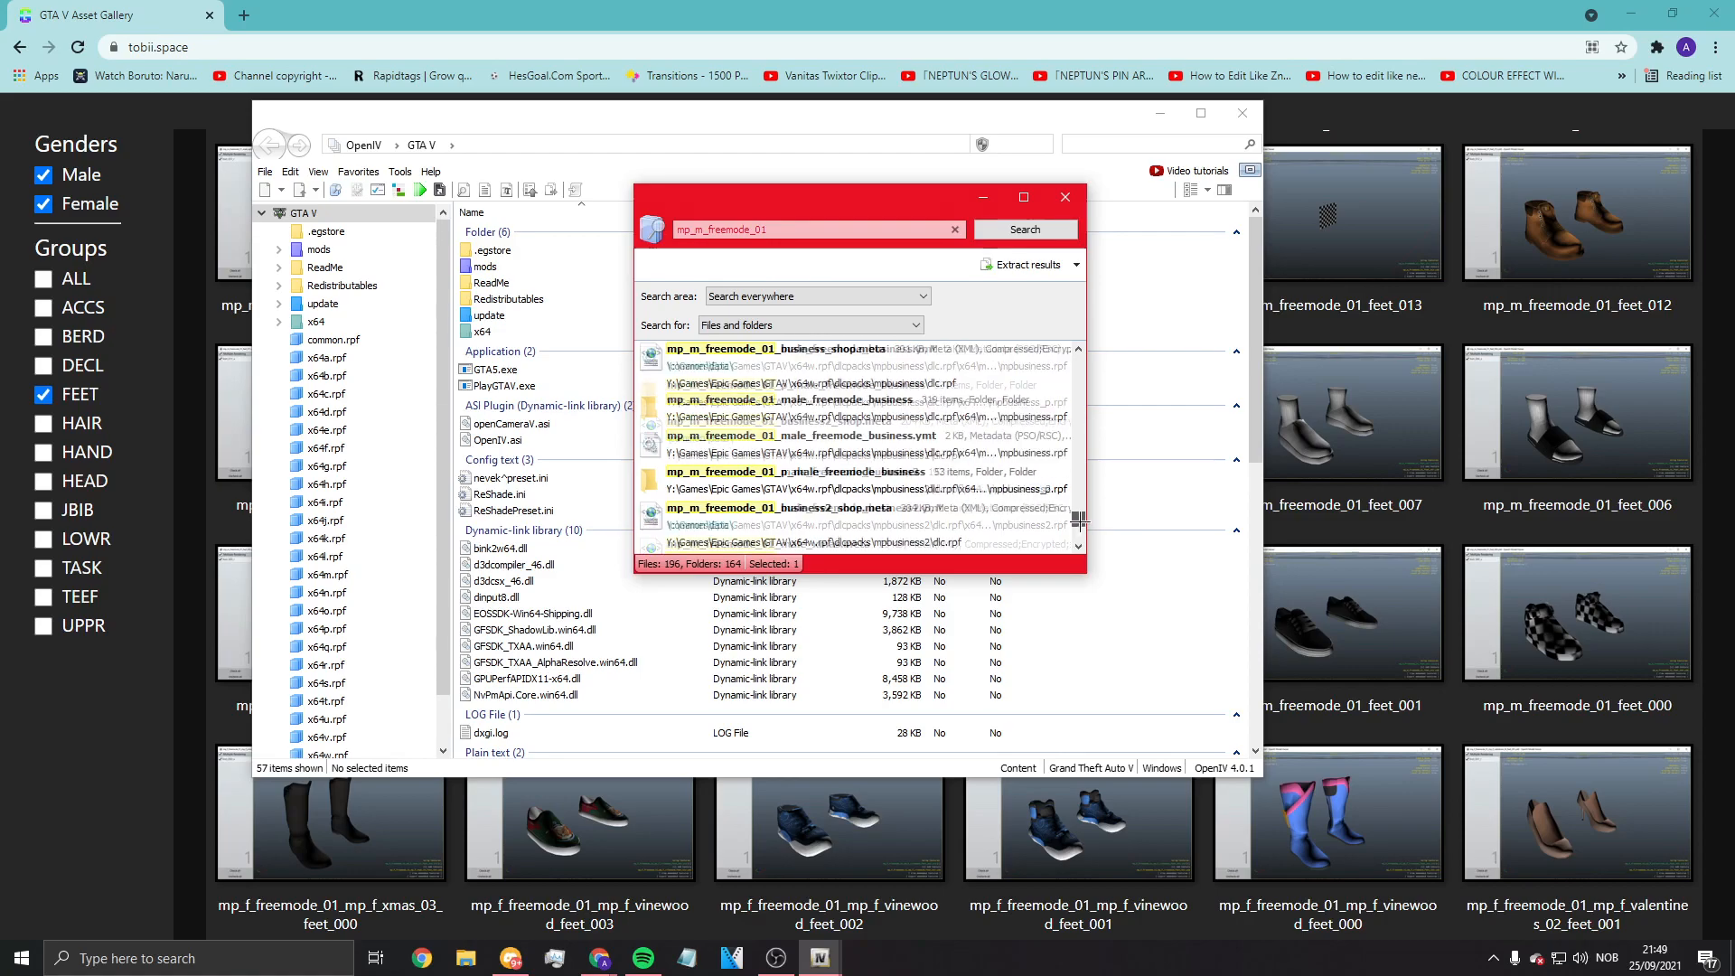
{"action": "scroll", "scroll_direction": "down", "scroll_amount": 3}
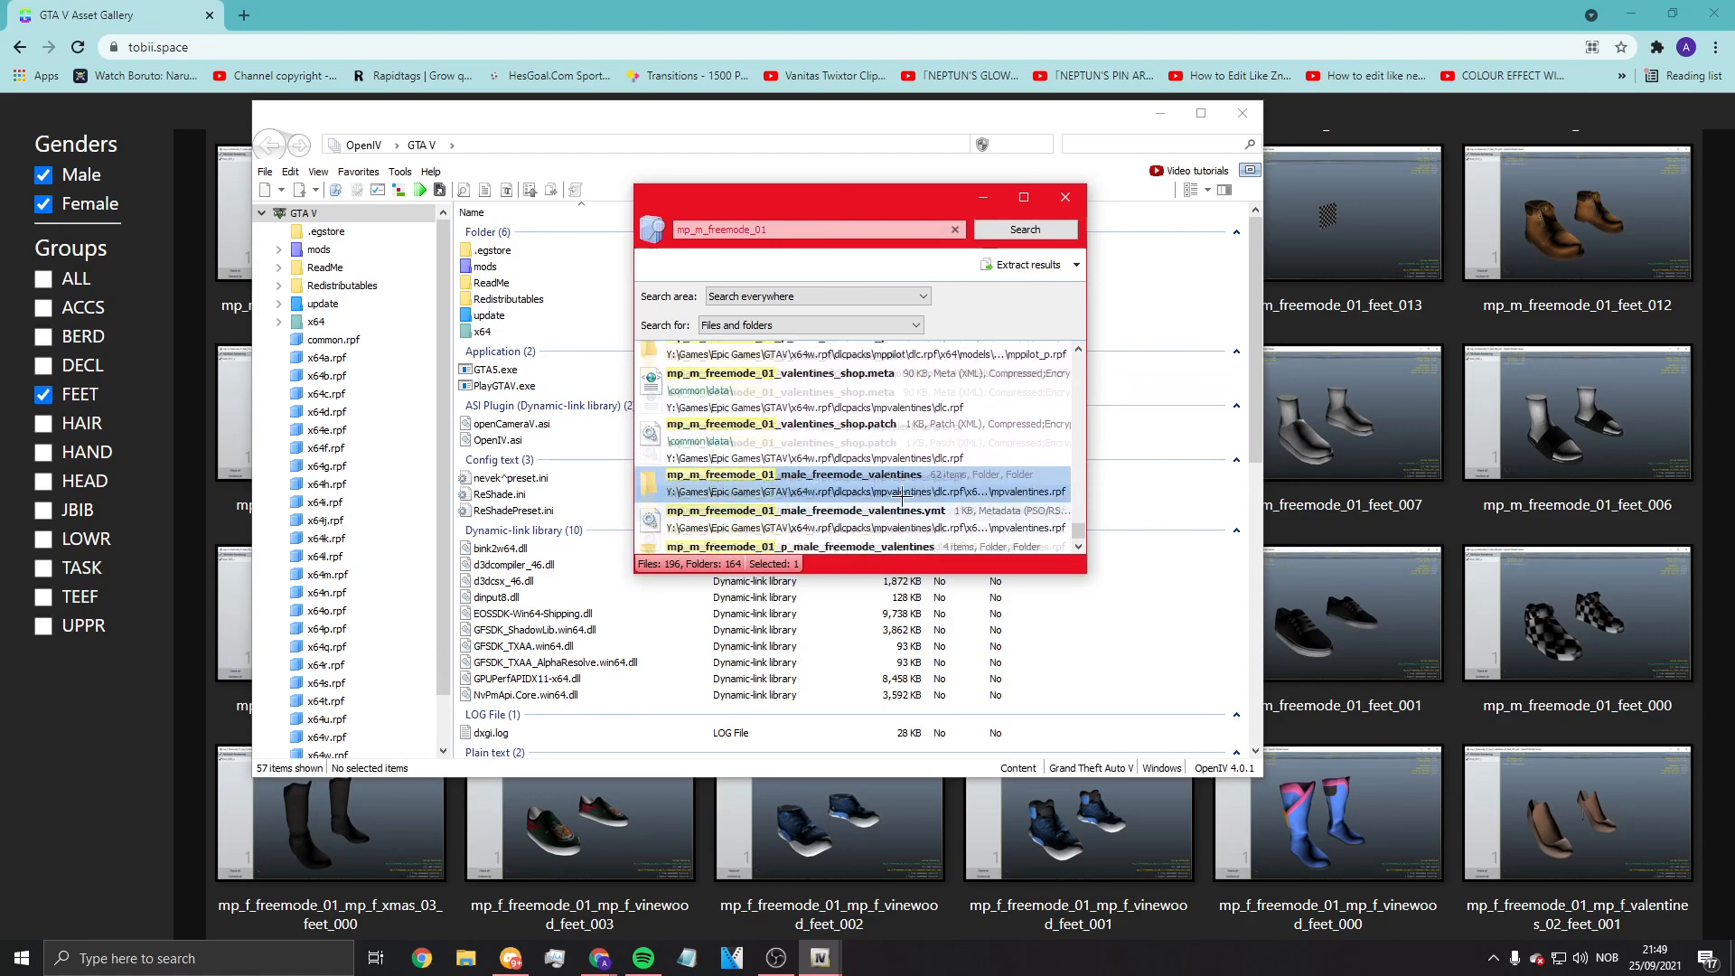
{"action": "scroll", "scroll_direction": "up", "scroll_amount": 3}
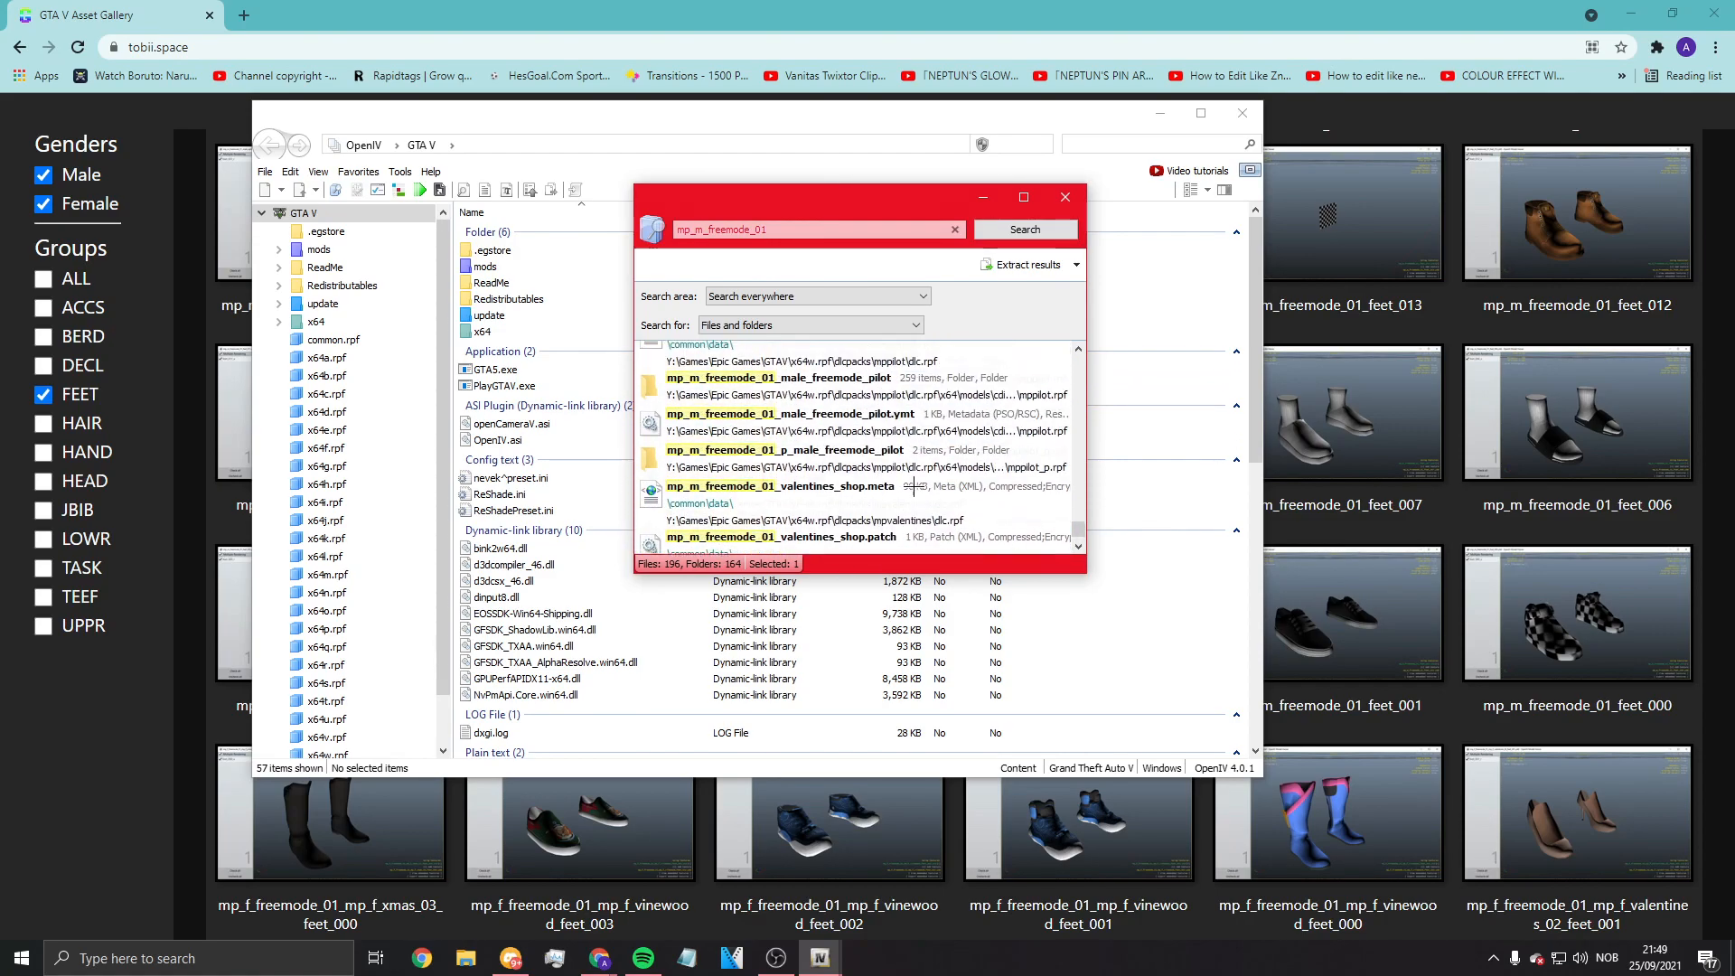
{"action": "scroll", "scroll_direction": "up", "scroll_amount": 3}
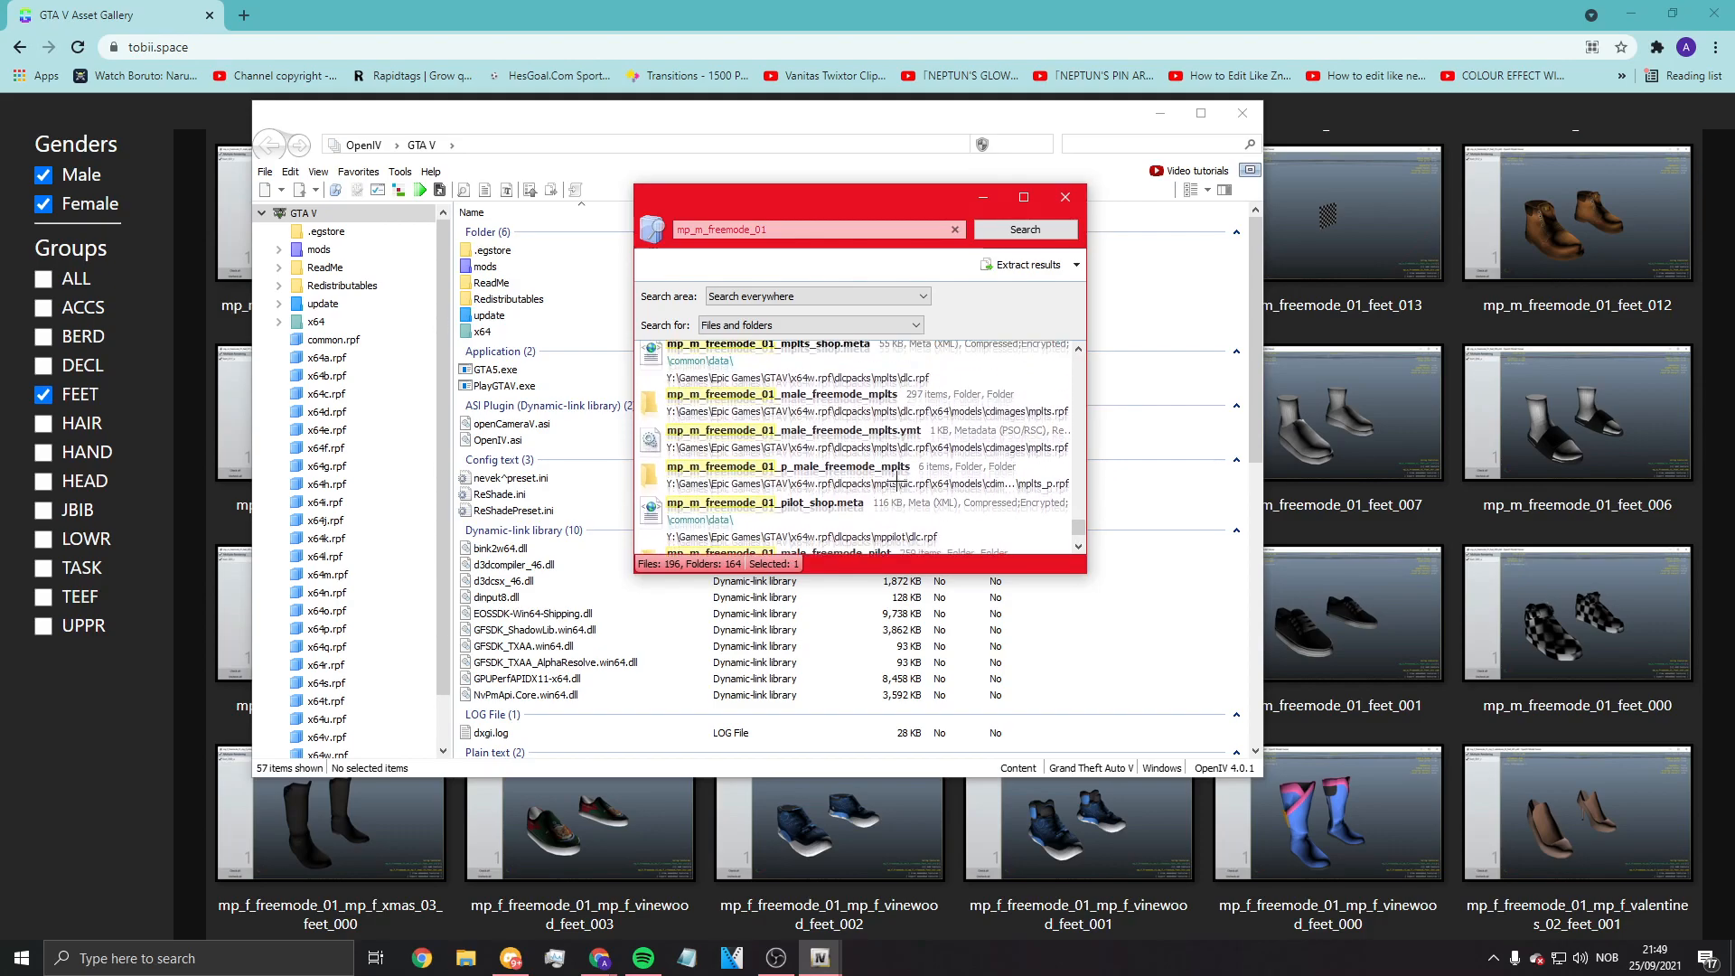
{"action": "scroll", "scroll_direction": "down", "scroll_amount": 3}
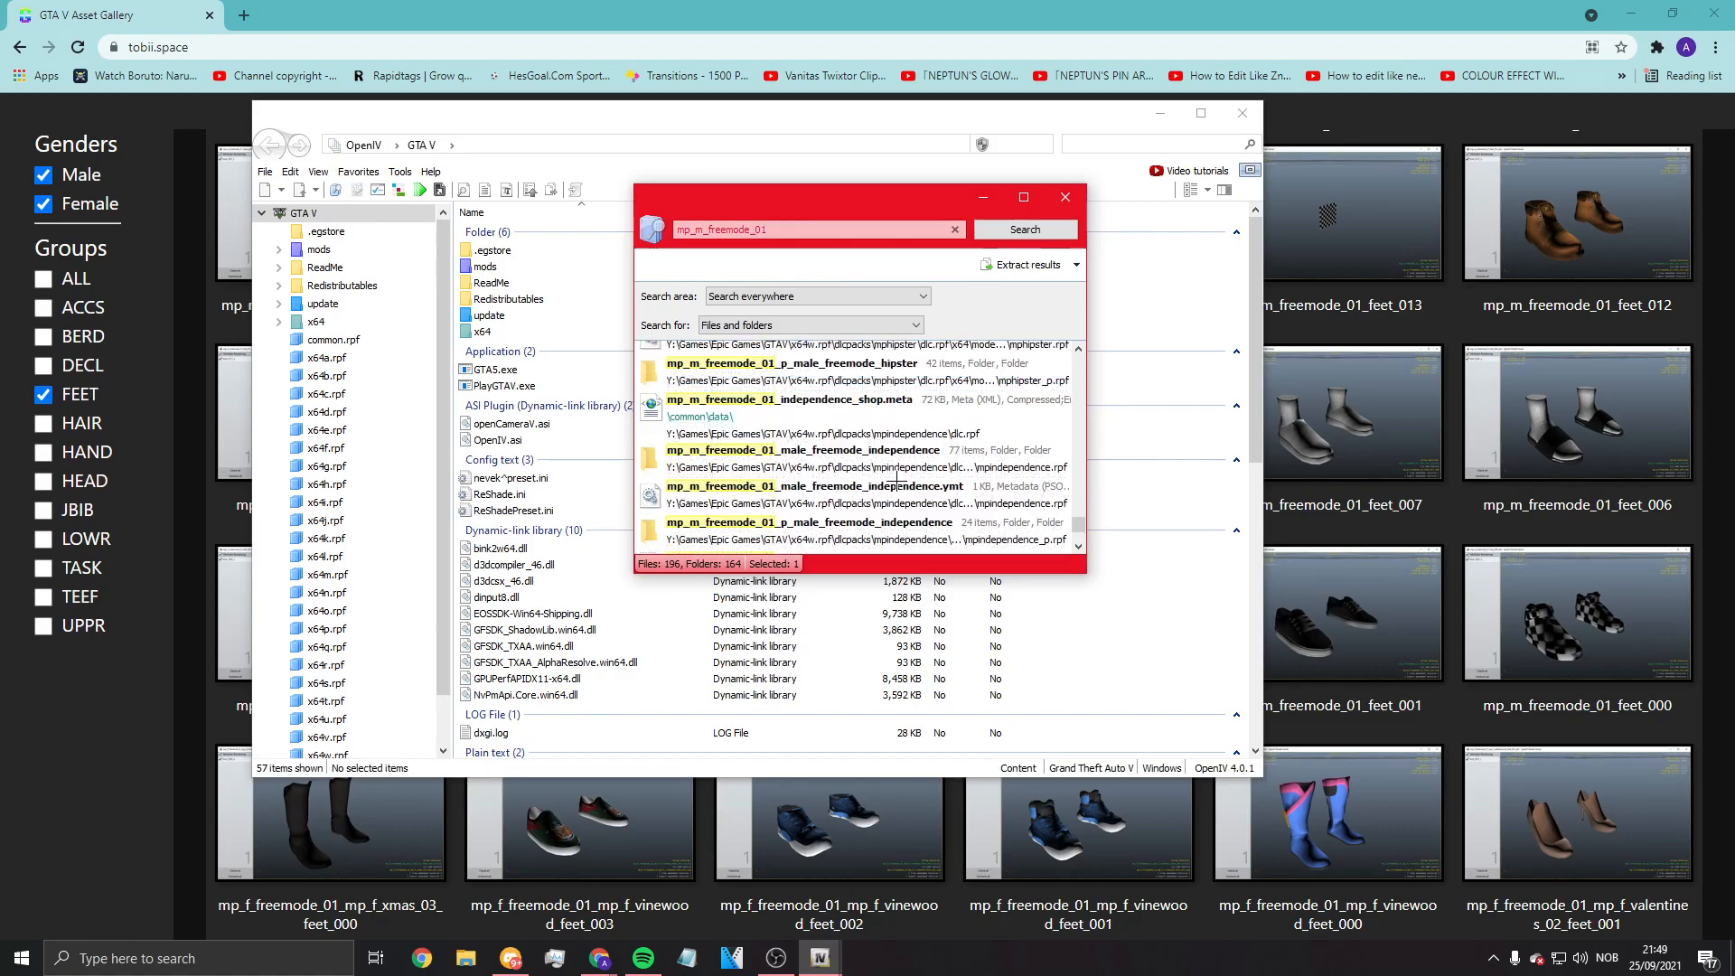
{"action": "scroll", "scroll_direction": "down", "scroll_amount": 3}
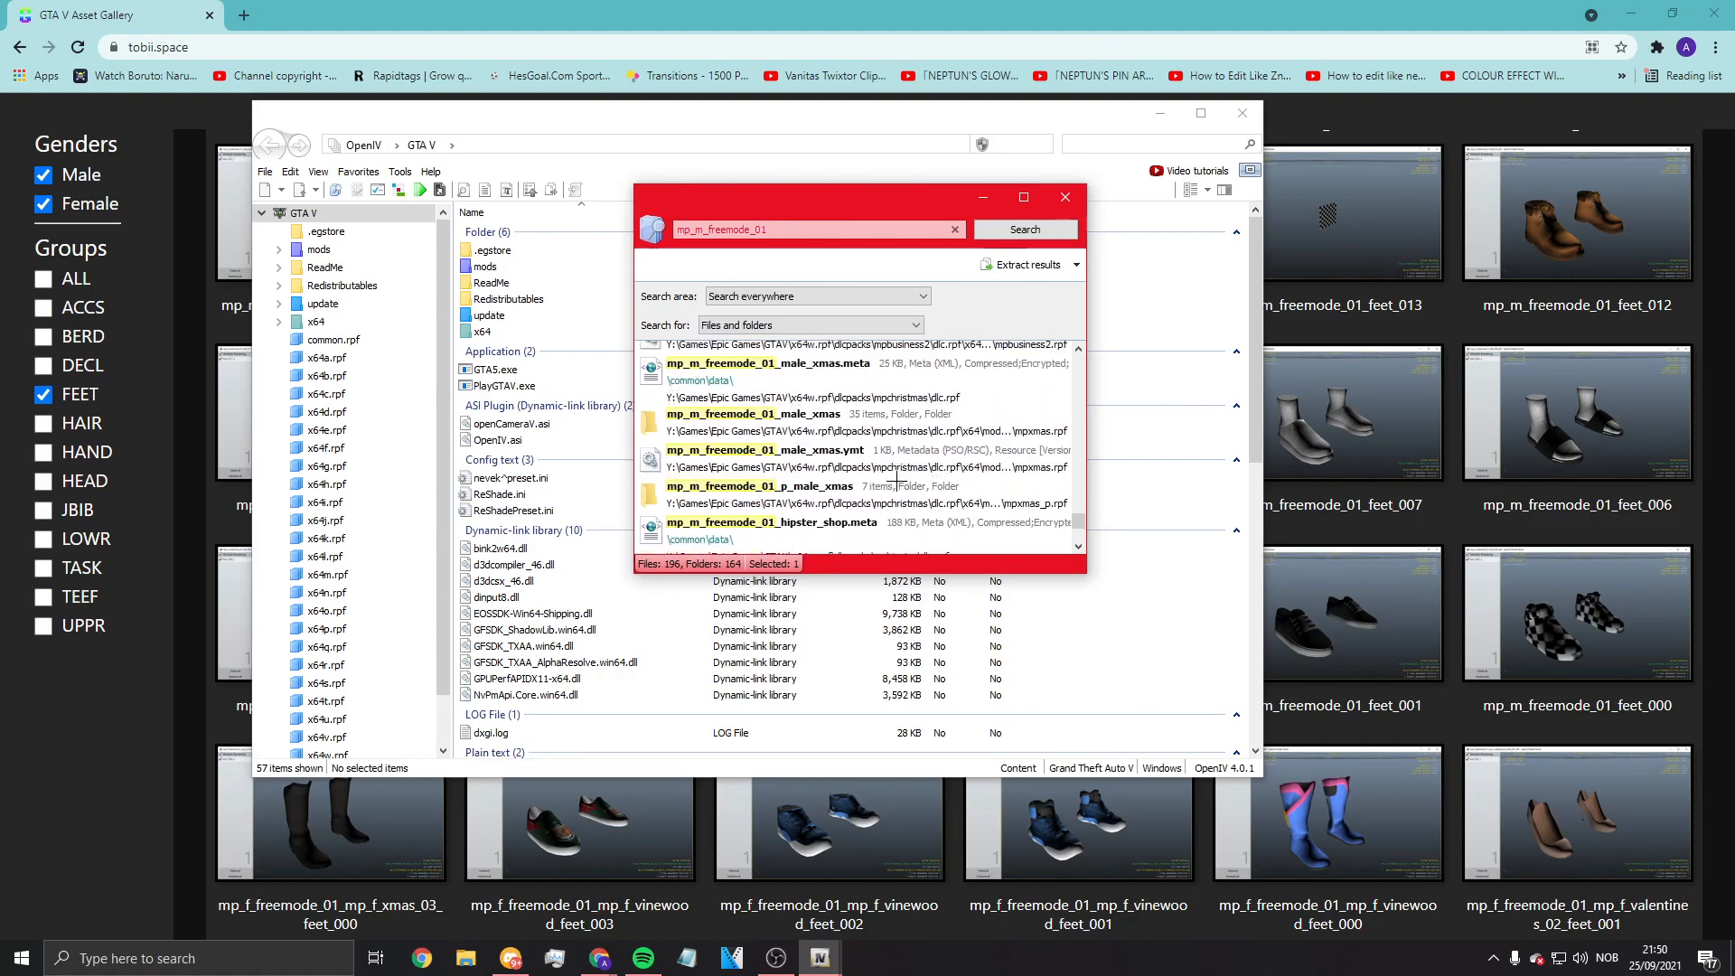
{"action": "scroll", "scroll_direction": "down", "scroll_amount": 3}
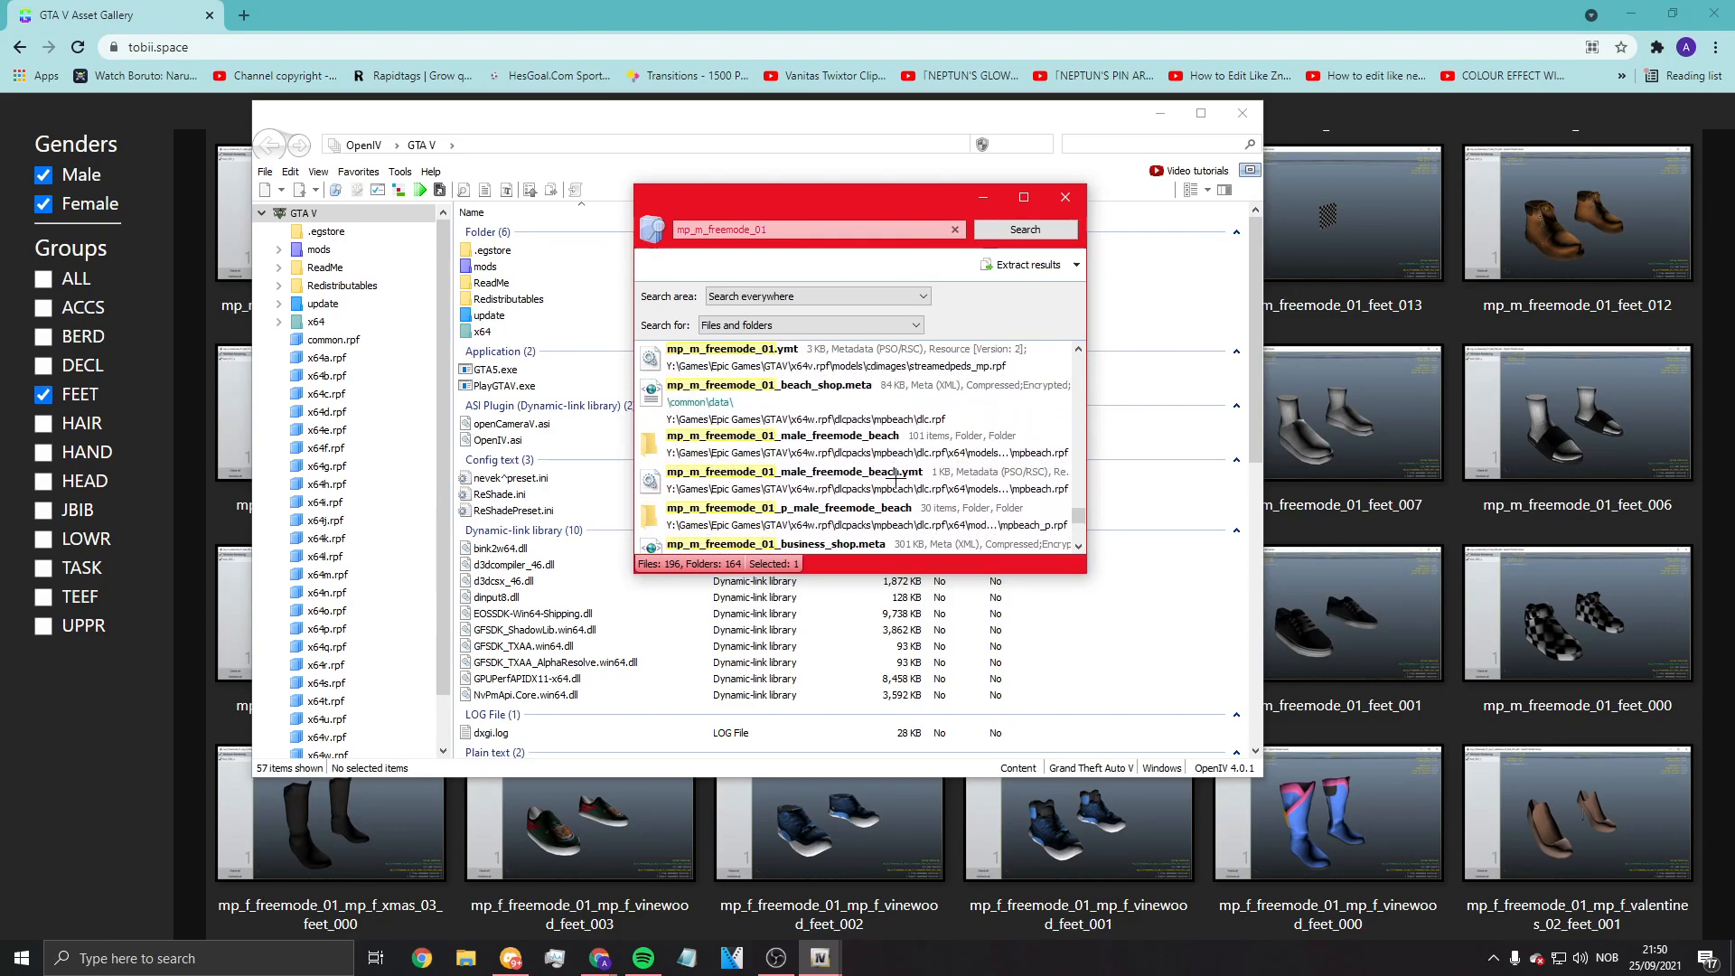
{"action": "scroll", "scroll_direction": "up", "scroll_amount": 3}
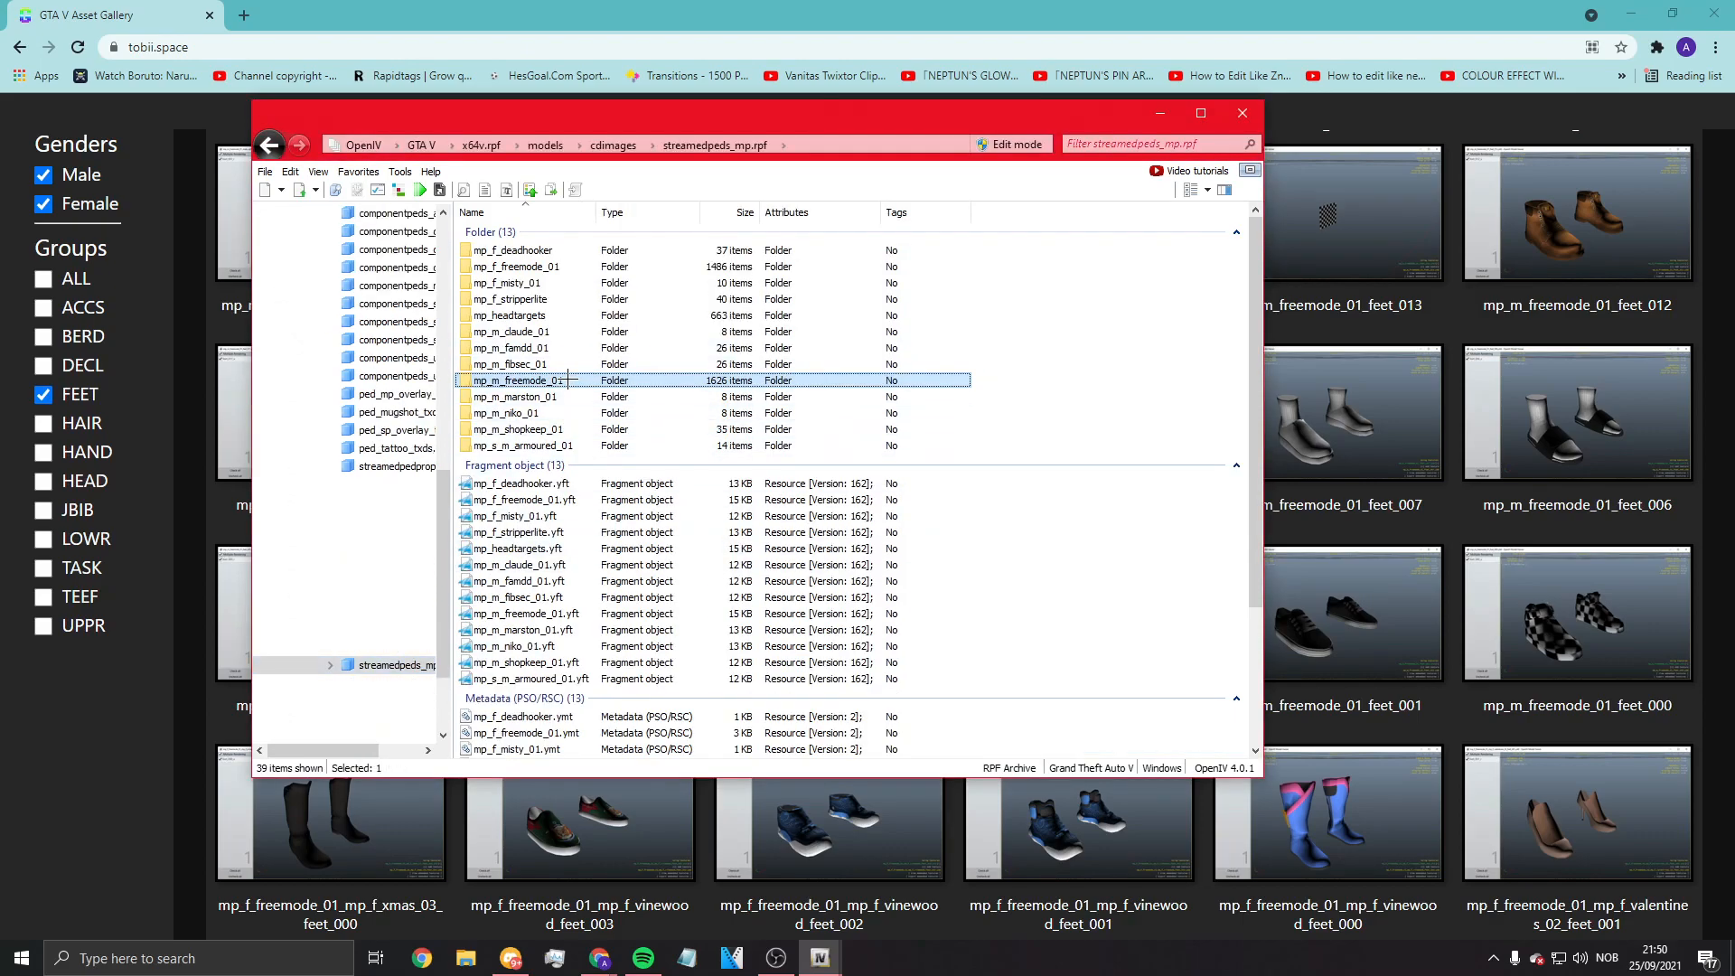
Step: Enter the mp_m_freemode_01 folder and preview feet_006_u.ydd in the model viewer
{"action": "double_click", "coordinate": [521, 380]}
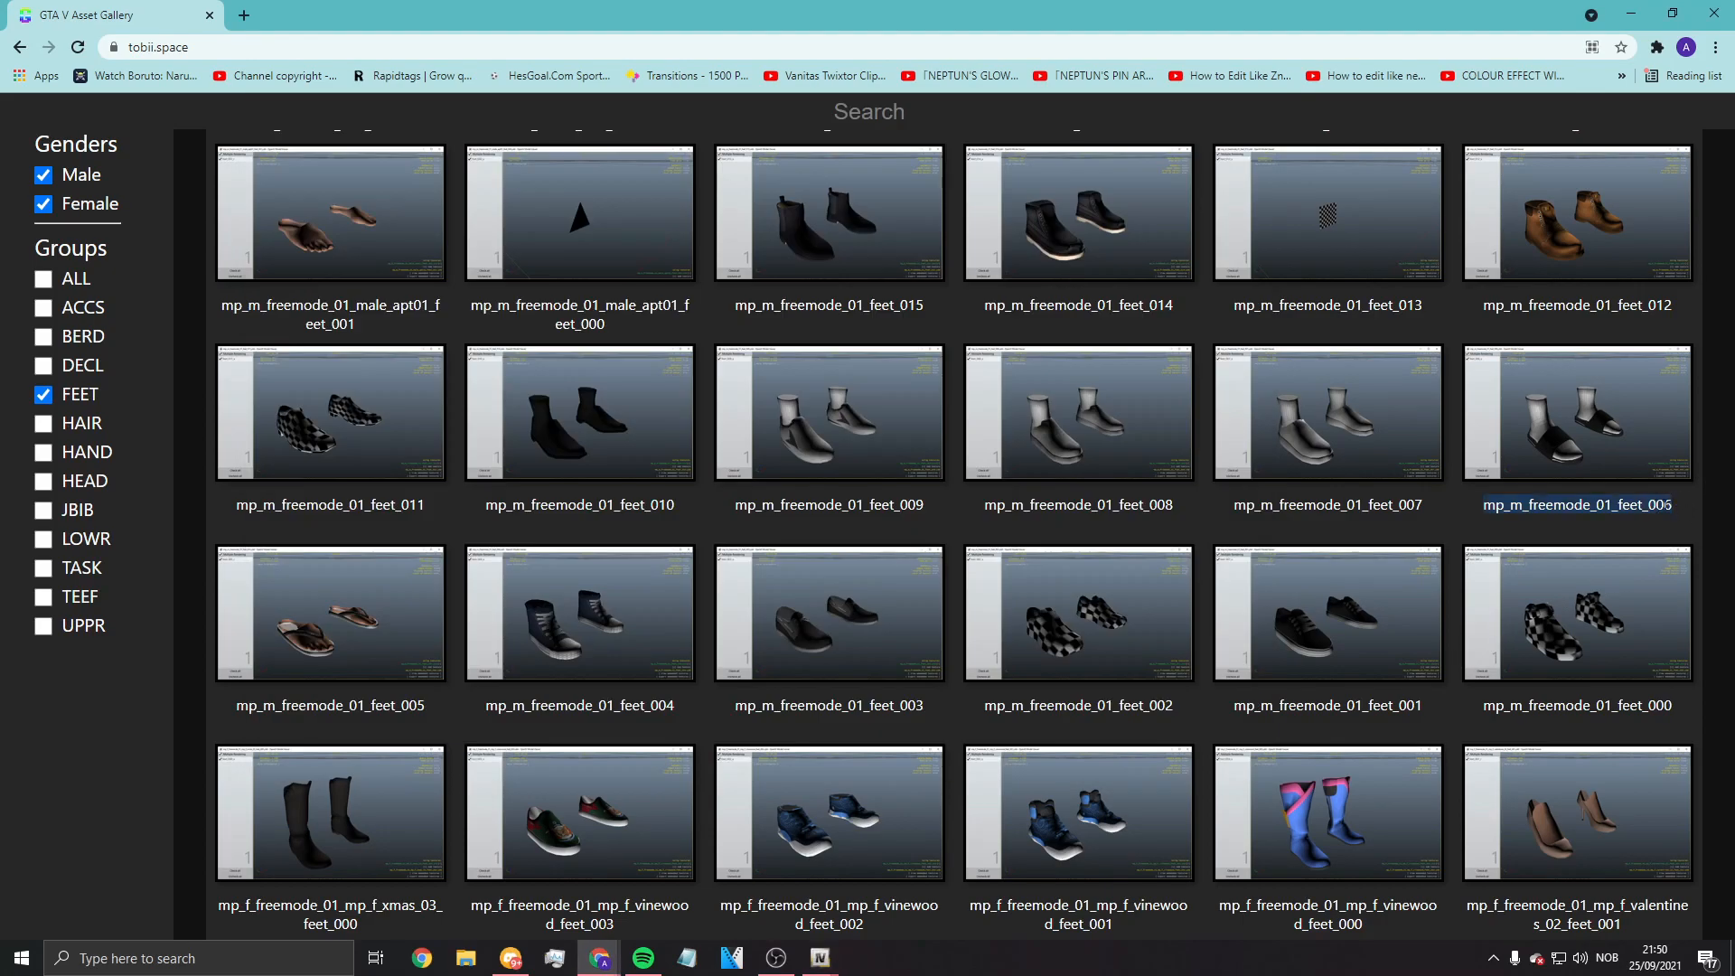
{"action": "mouse_move", "coordinate": [819, 958]}
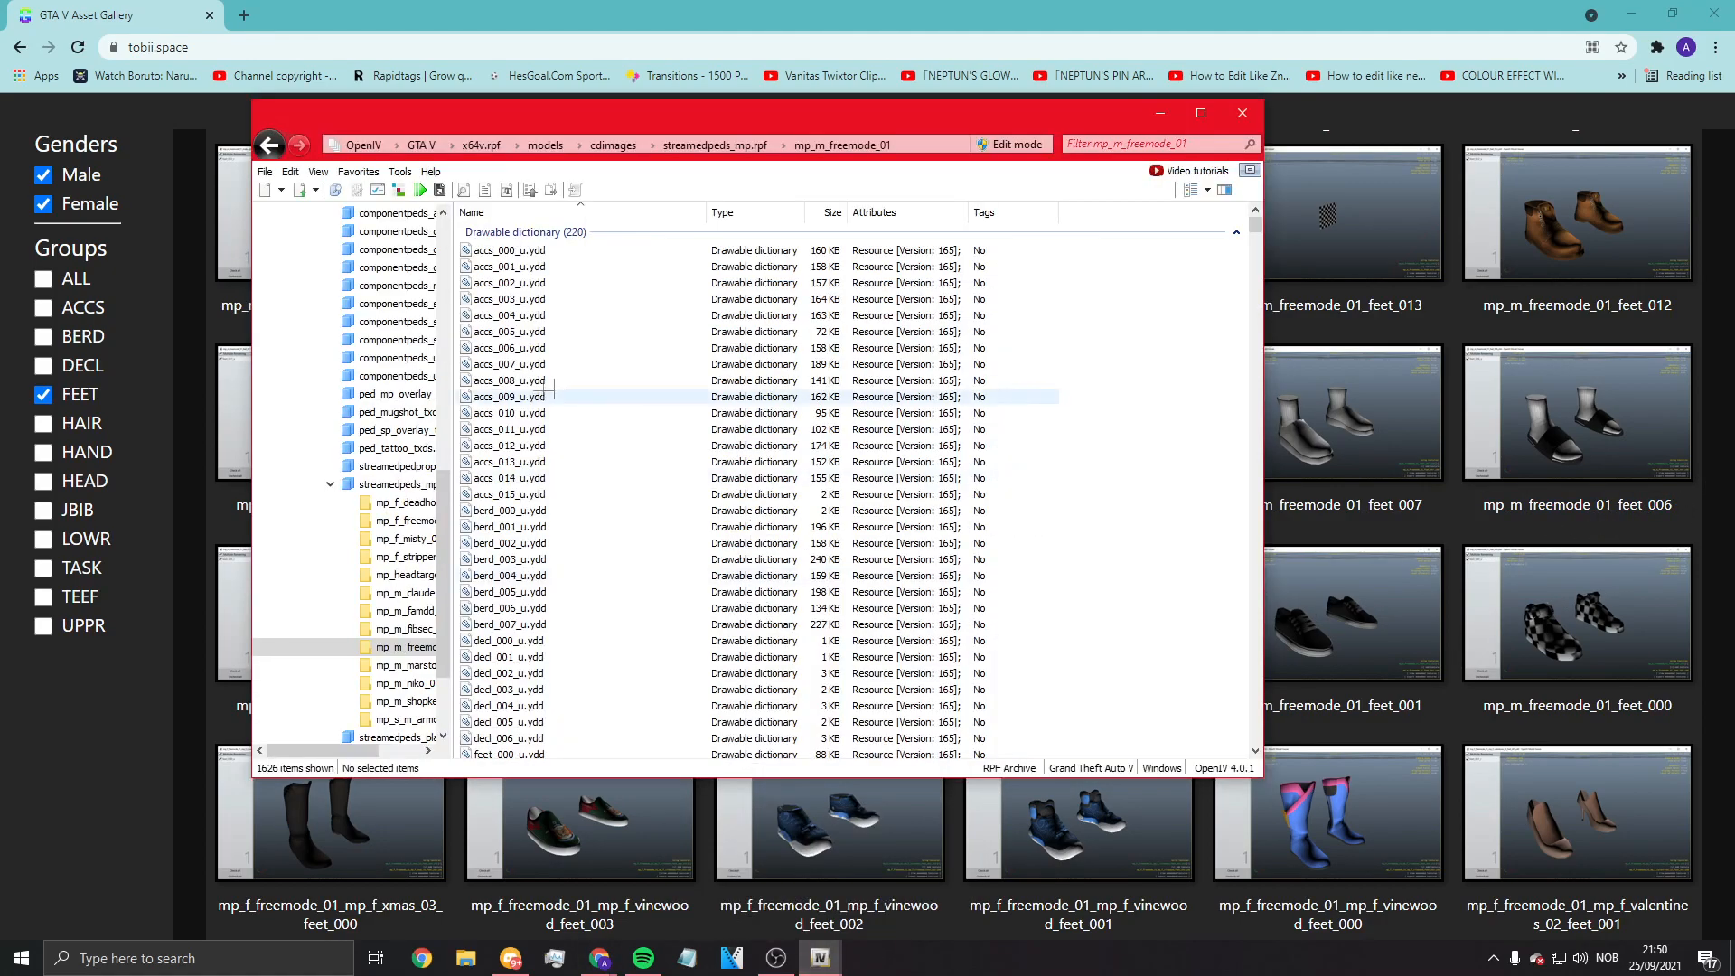
{"action": "scroll", "scroll_direction": "down", "scroll_amount": 3}
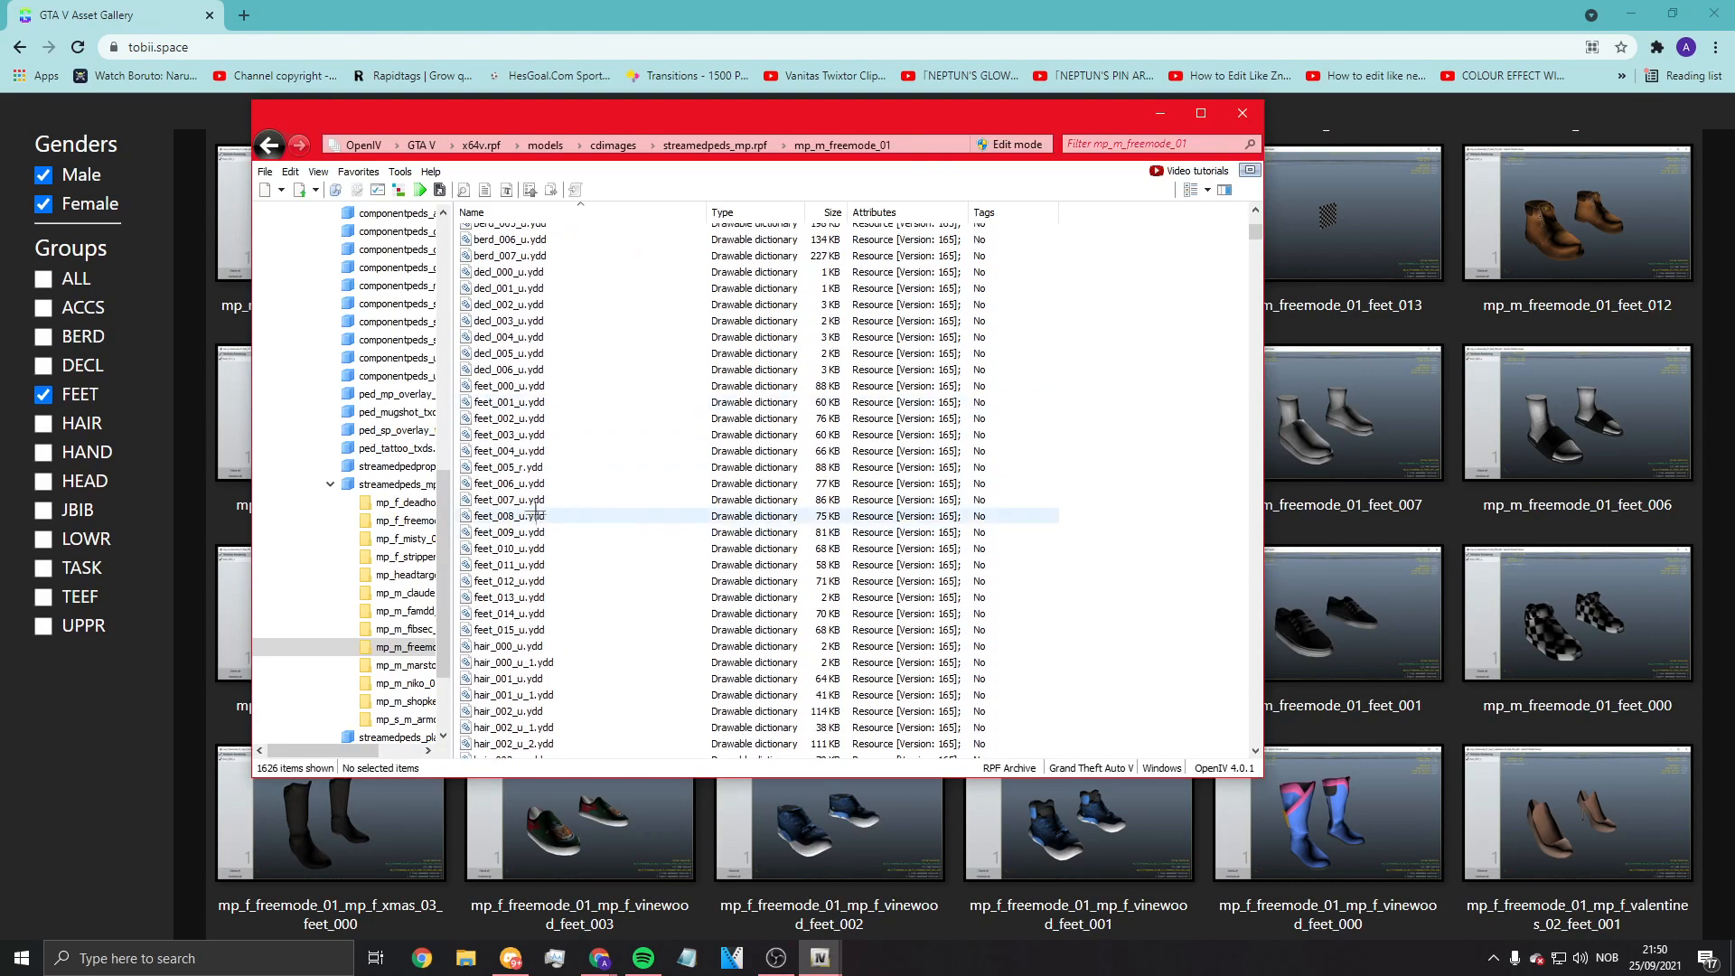
{"action": "double_click", "coordinate": [510, 483]}
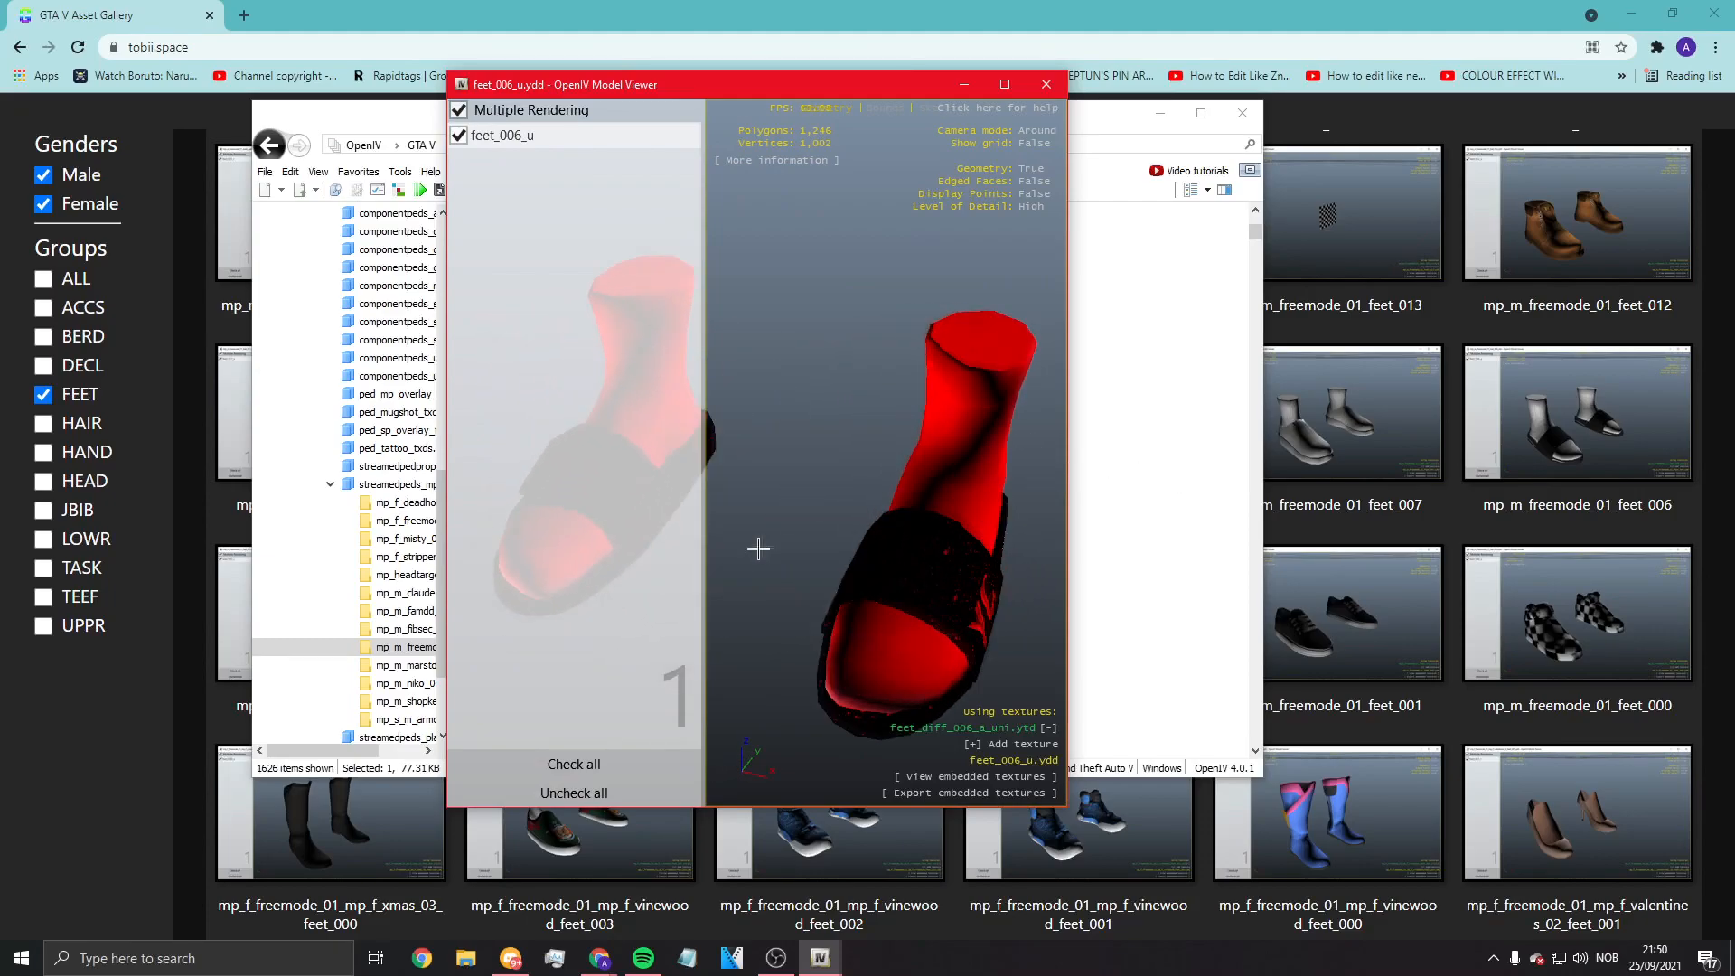
Step: Close the feet_006_u model preview to return to the mp_m_freemode_01 file list
{"action": "left_click", "coordinate": [1003, 85]}
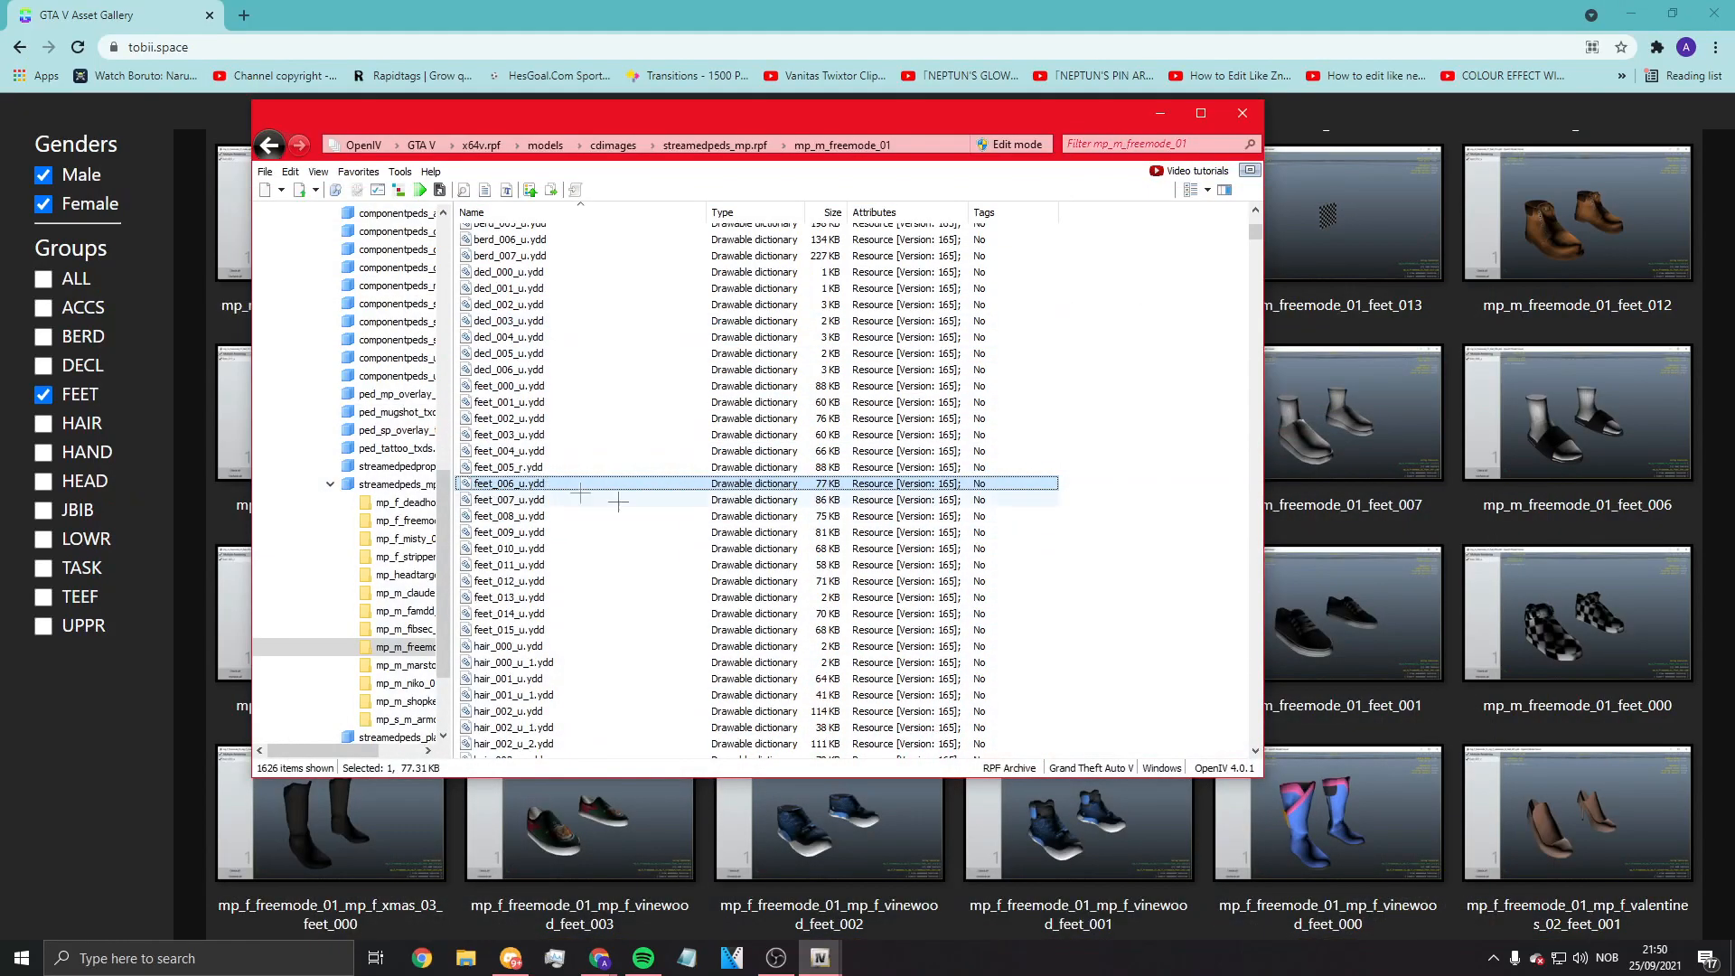
{"action": "mouse_move", "coordinate": [1273, 472]}
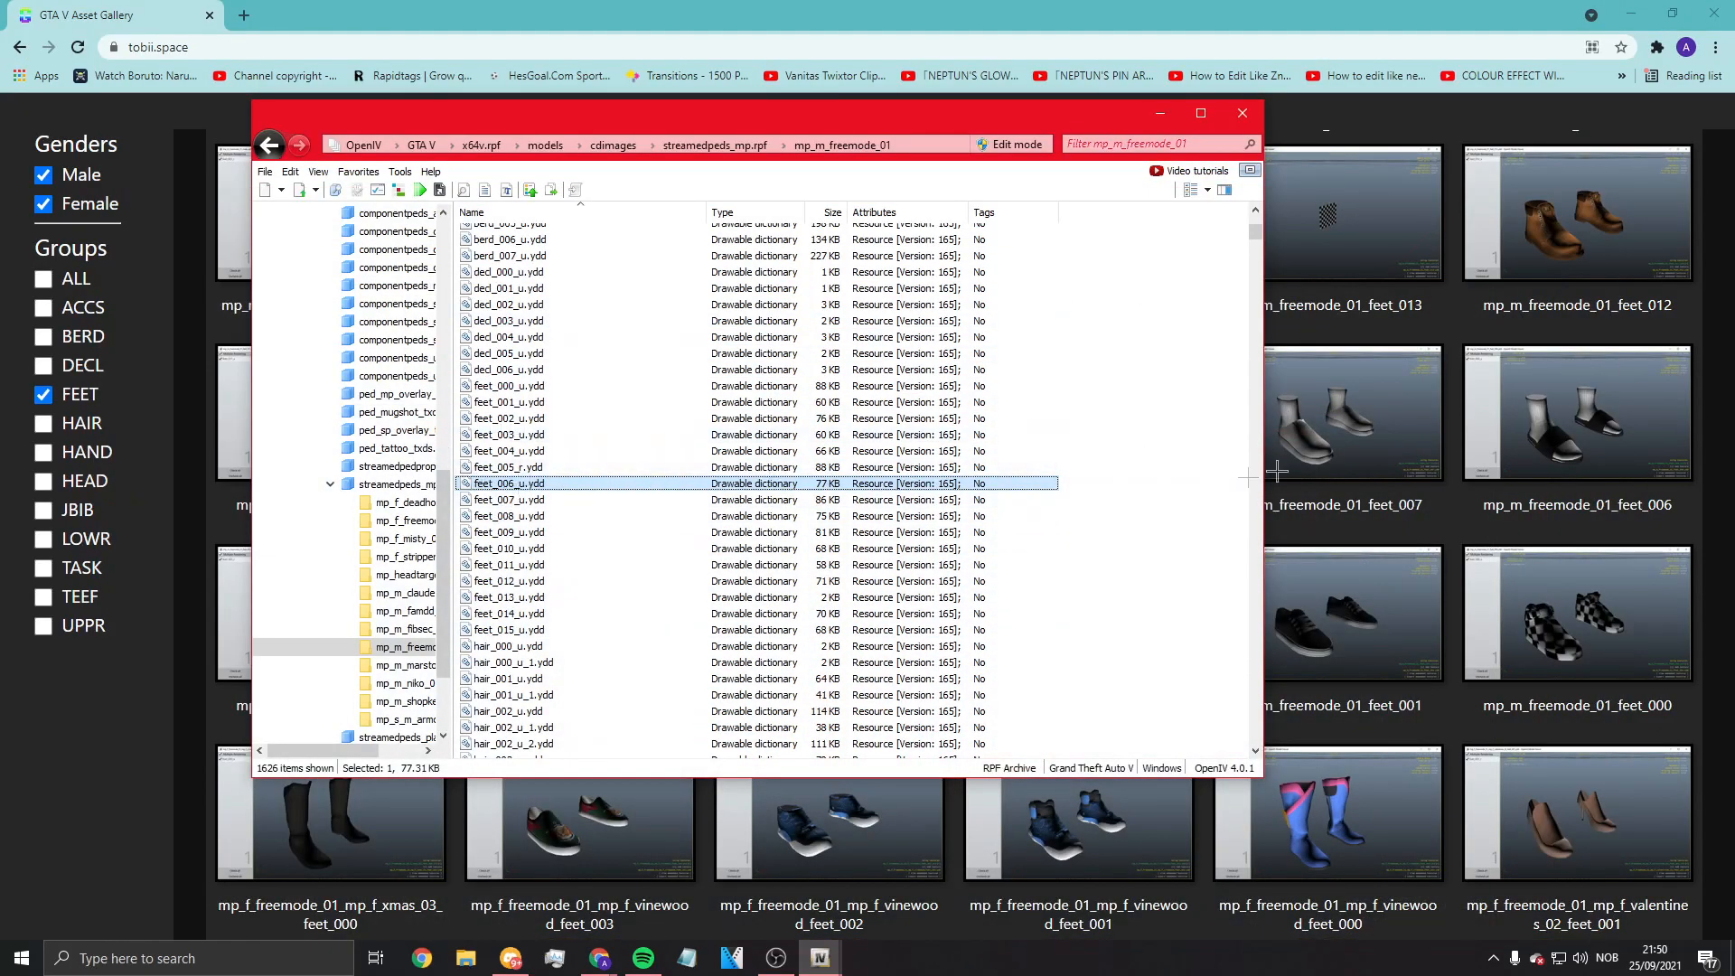
Step: Enable edit mode on the archive and accept the auto-save warning
{"action": "left_click", "coordinate": [1009, 145]}
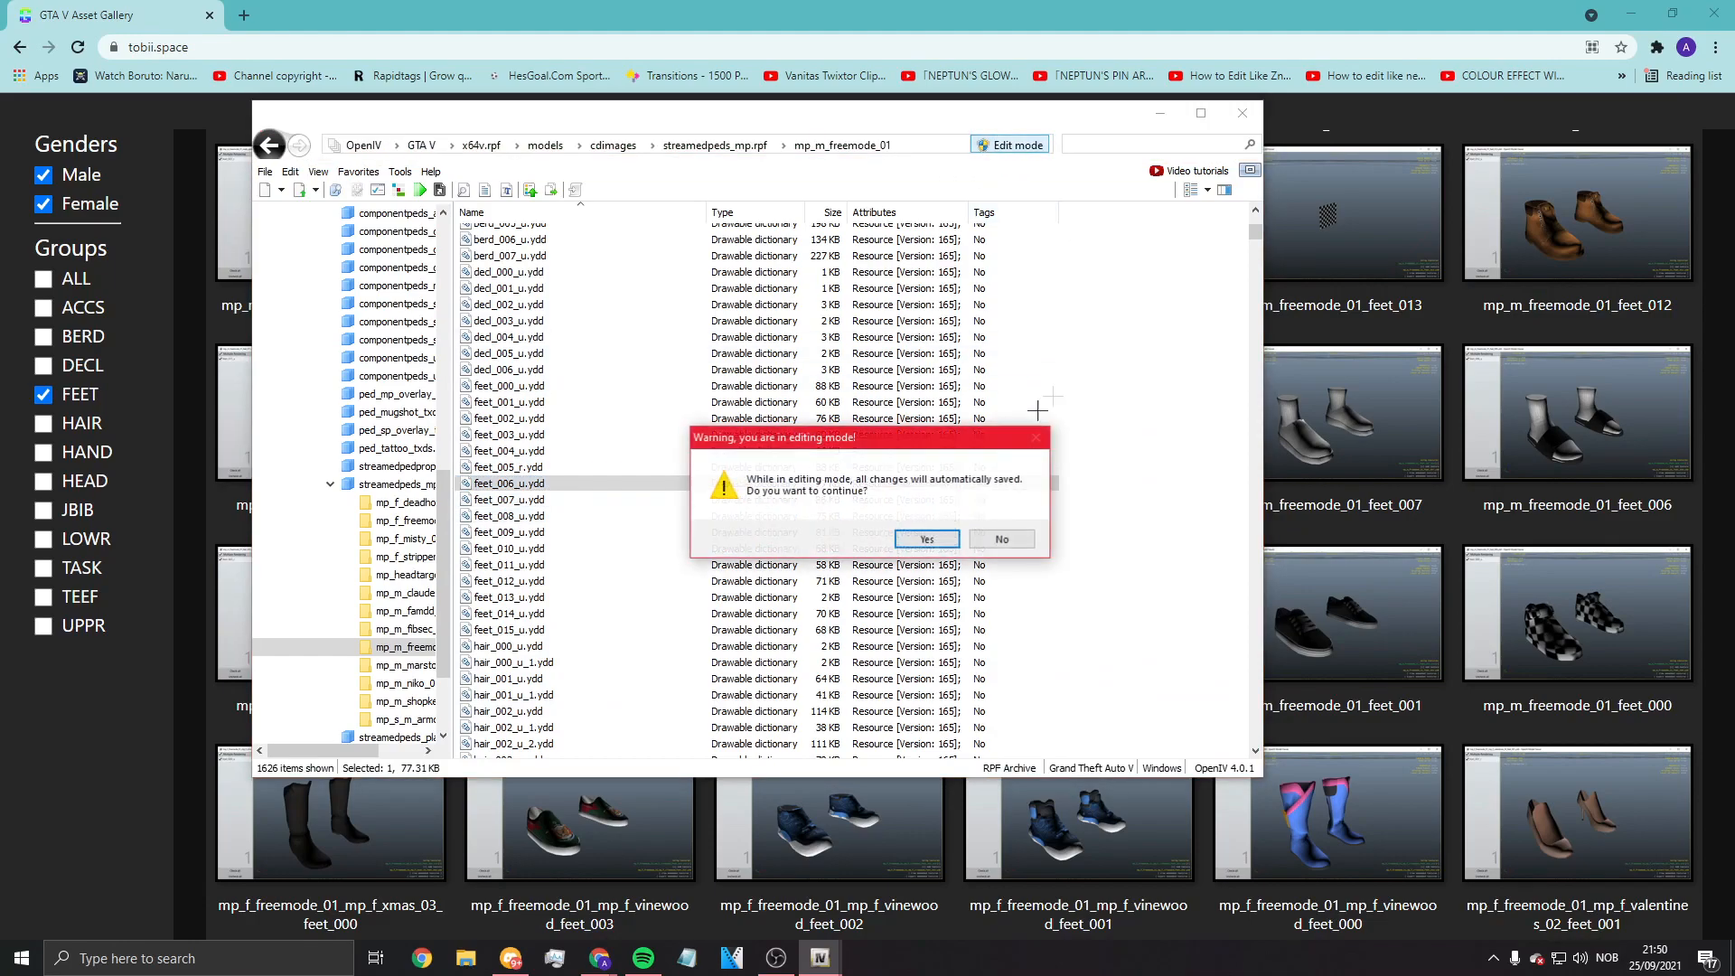
{"action": "left_click", "coordinate": [925, 538]}
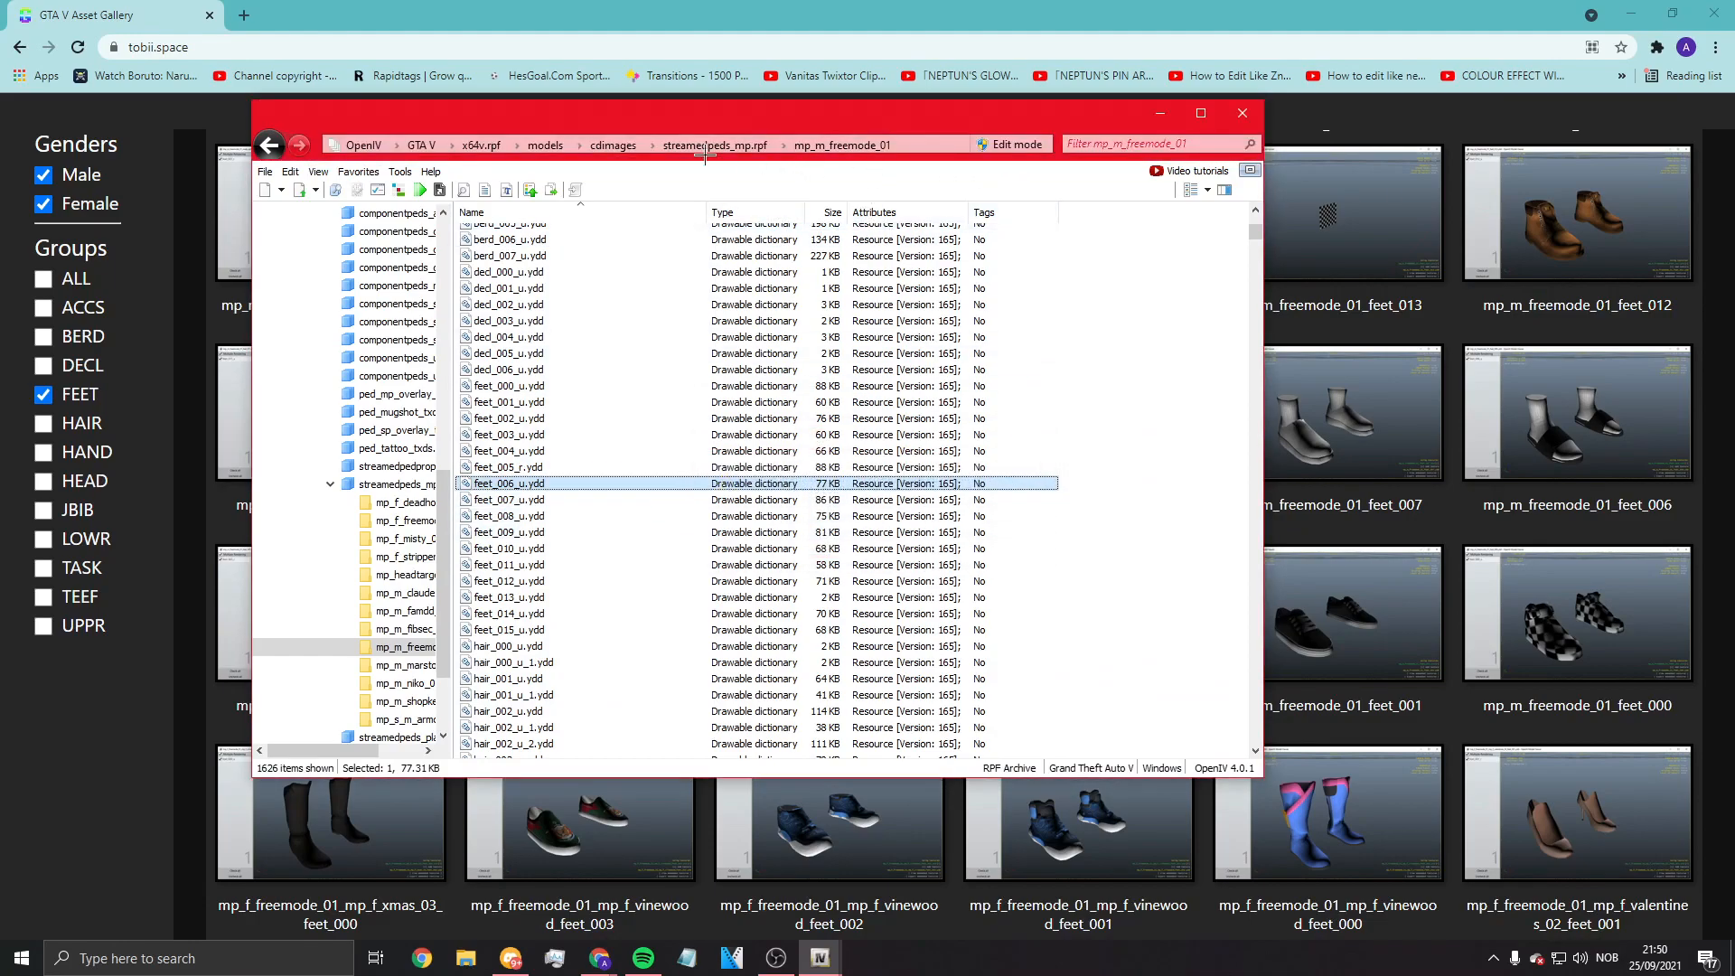
{"action": "mouse_move", "coordinate": [1443, 421]}
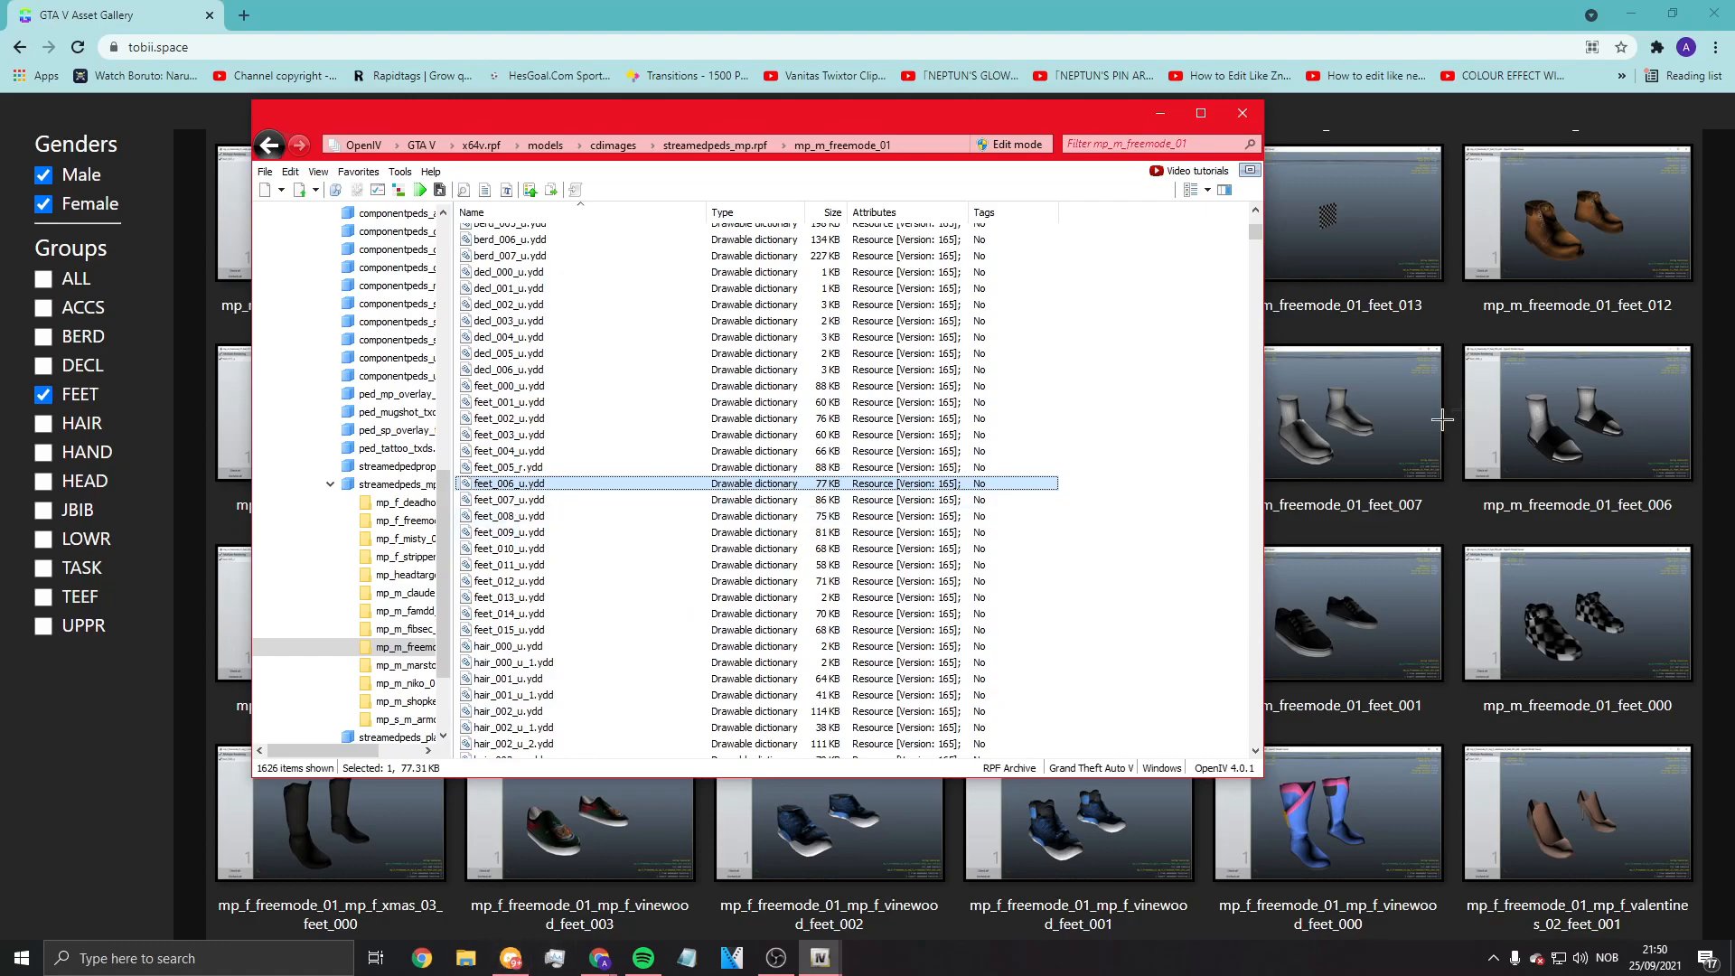
{"action": "mouse_move", "coordinate": [1369, 544]}
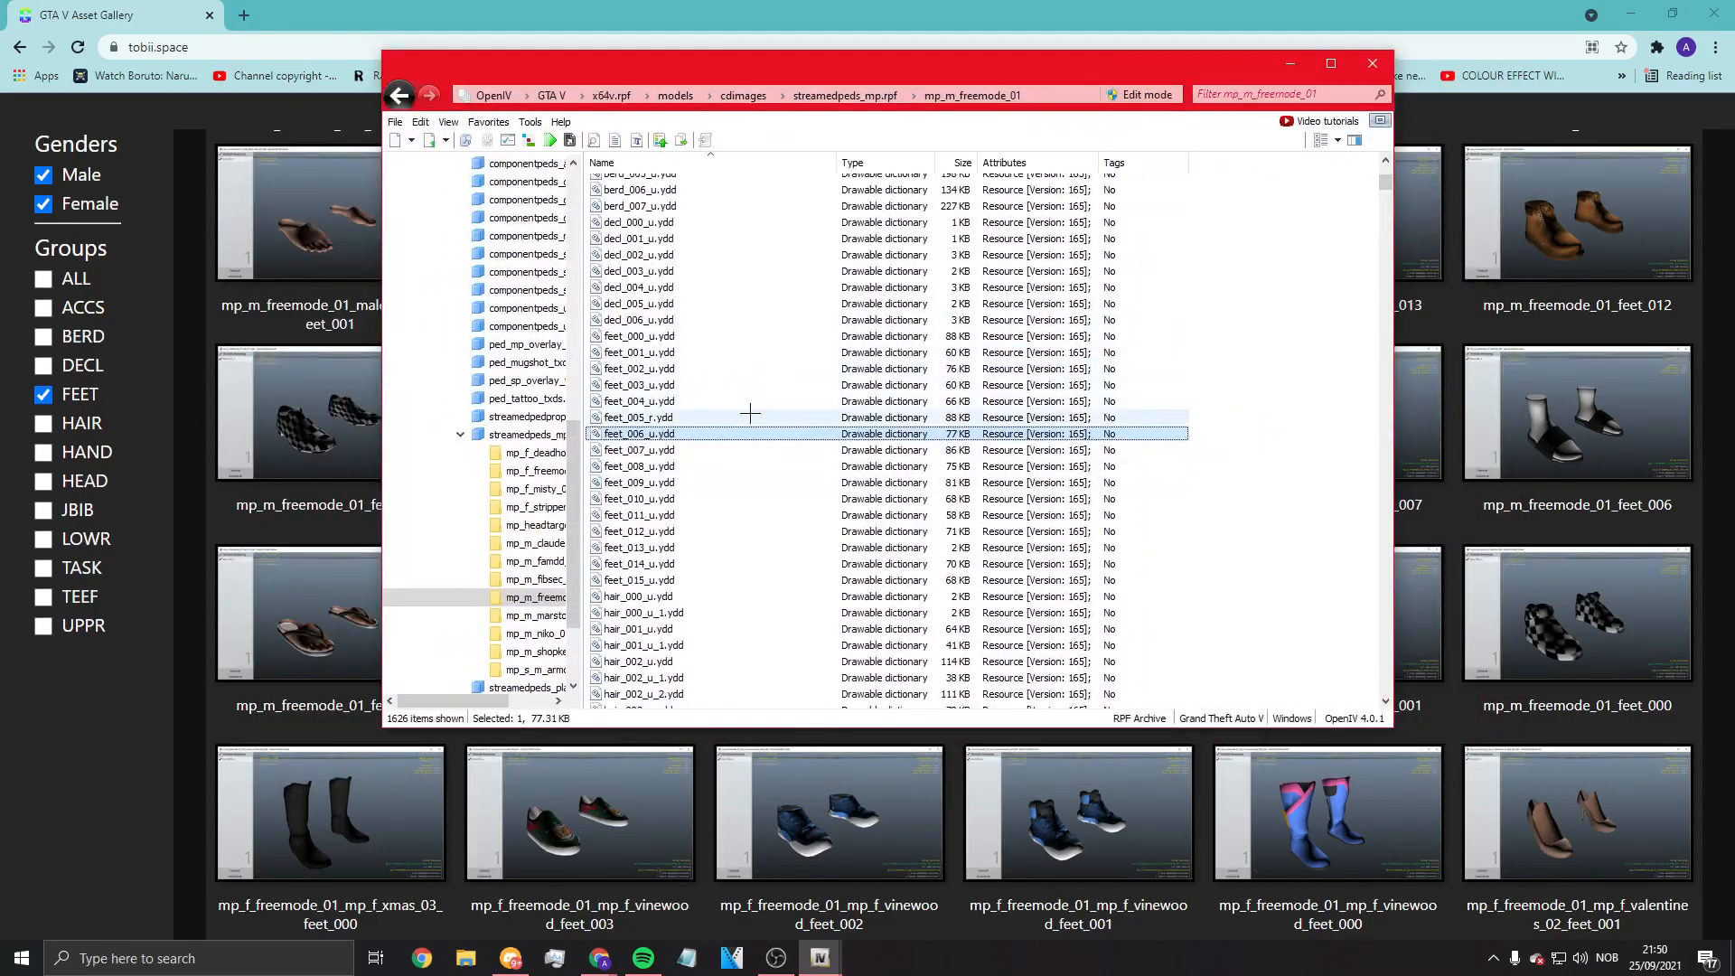
{"action": "mouse_move", "coordinate": [1386, 224]}
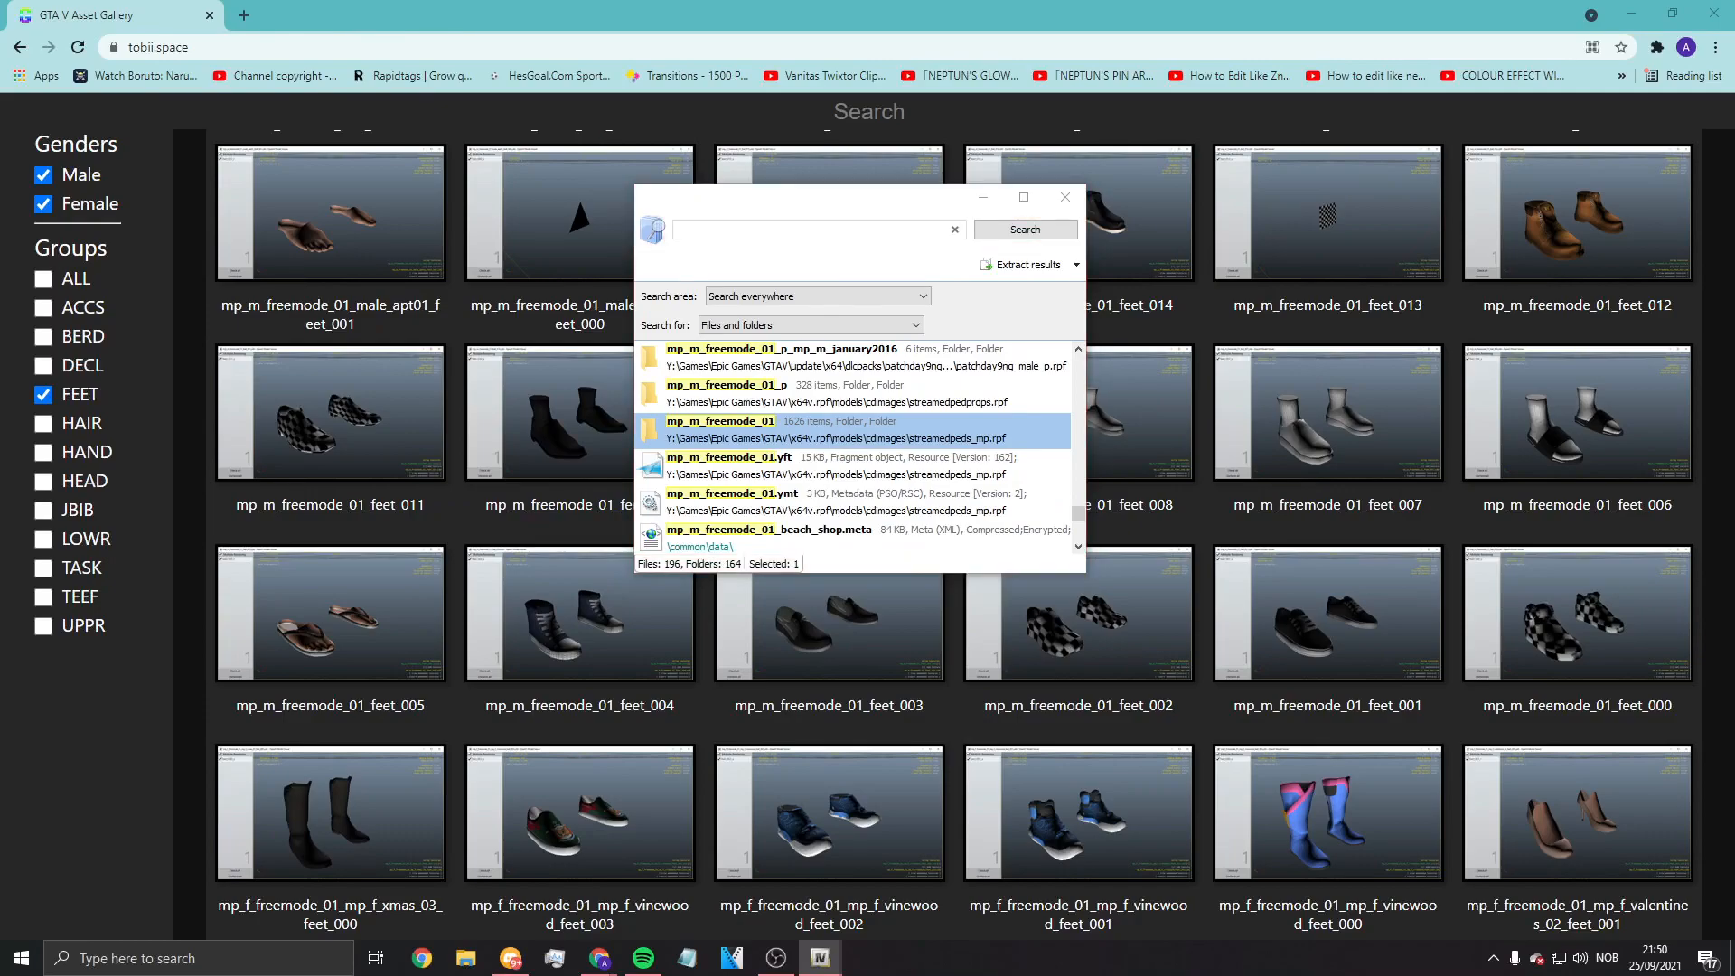
{"action": "left_click", "coordinate": [1063, 197]}
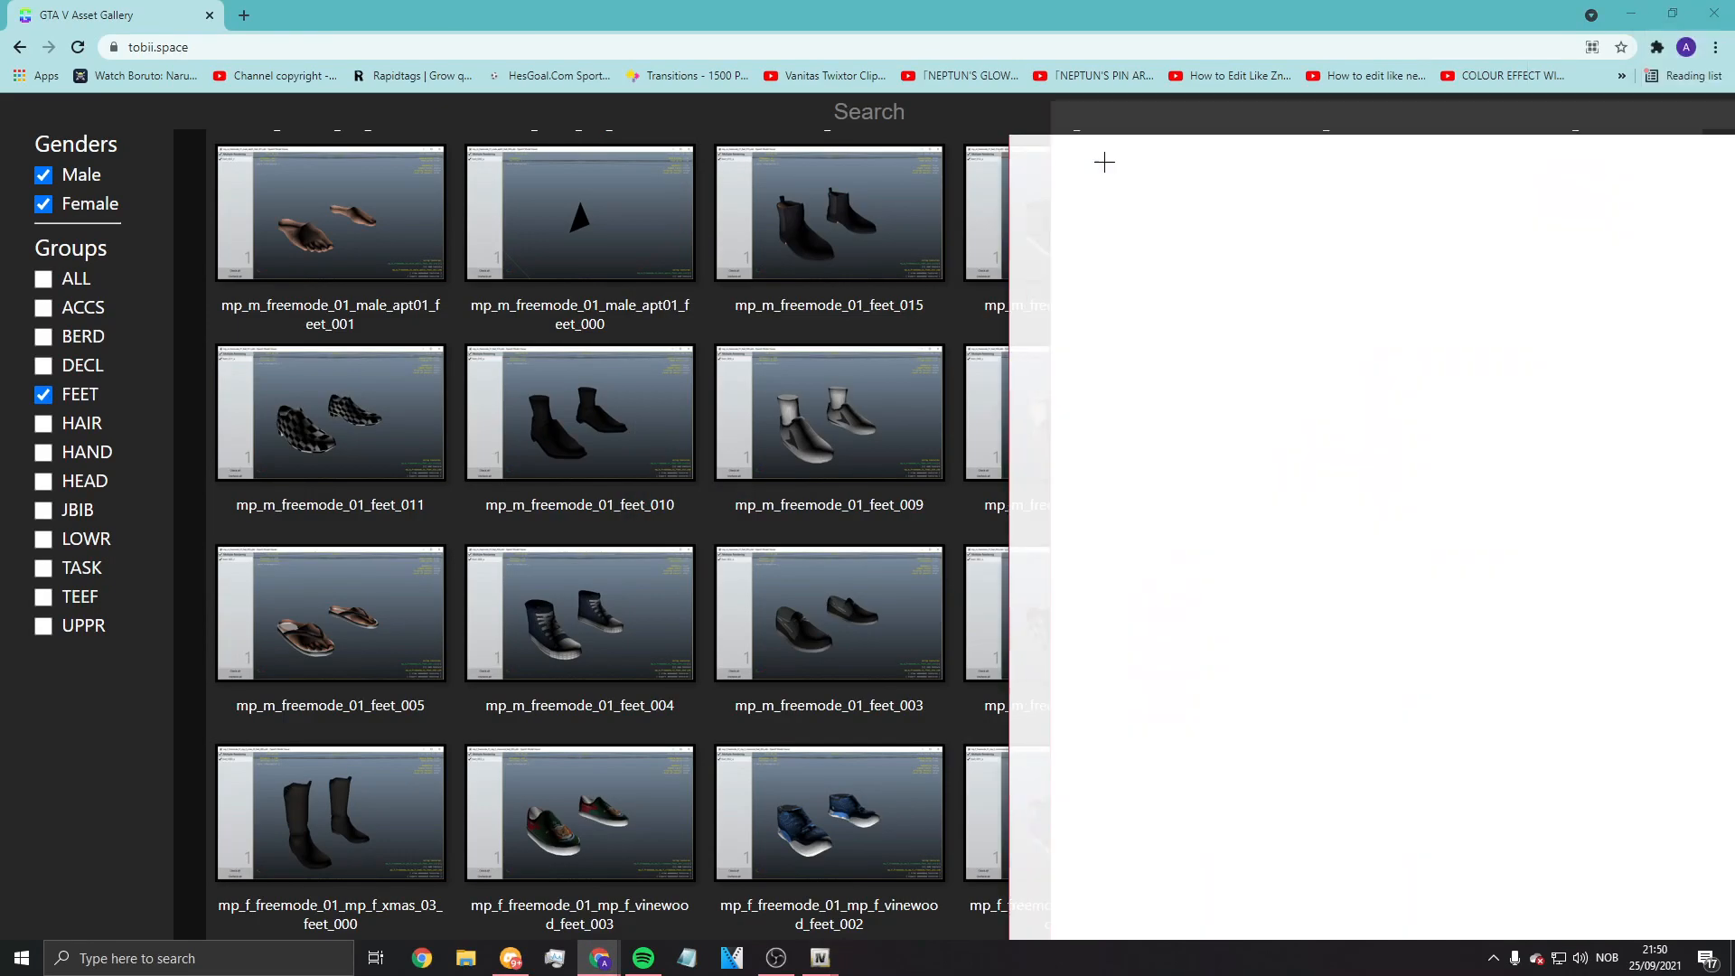
Step: Visit the openiv.com homepage showing the OpenIV 4.0 download offer
{"action": "left_click", "coordinate": [156, 47]}
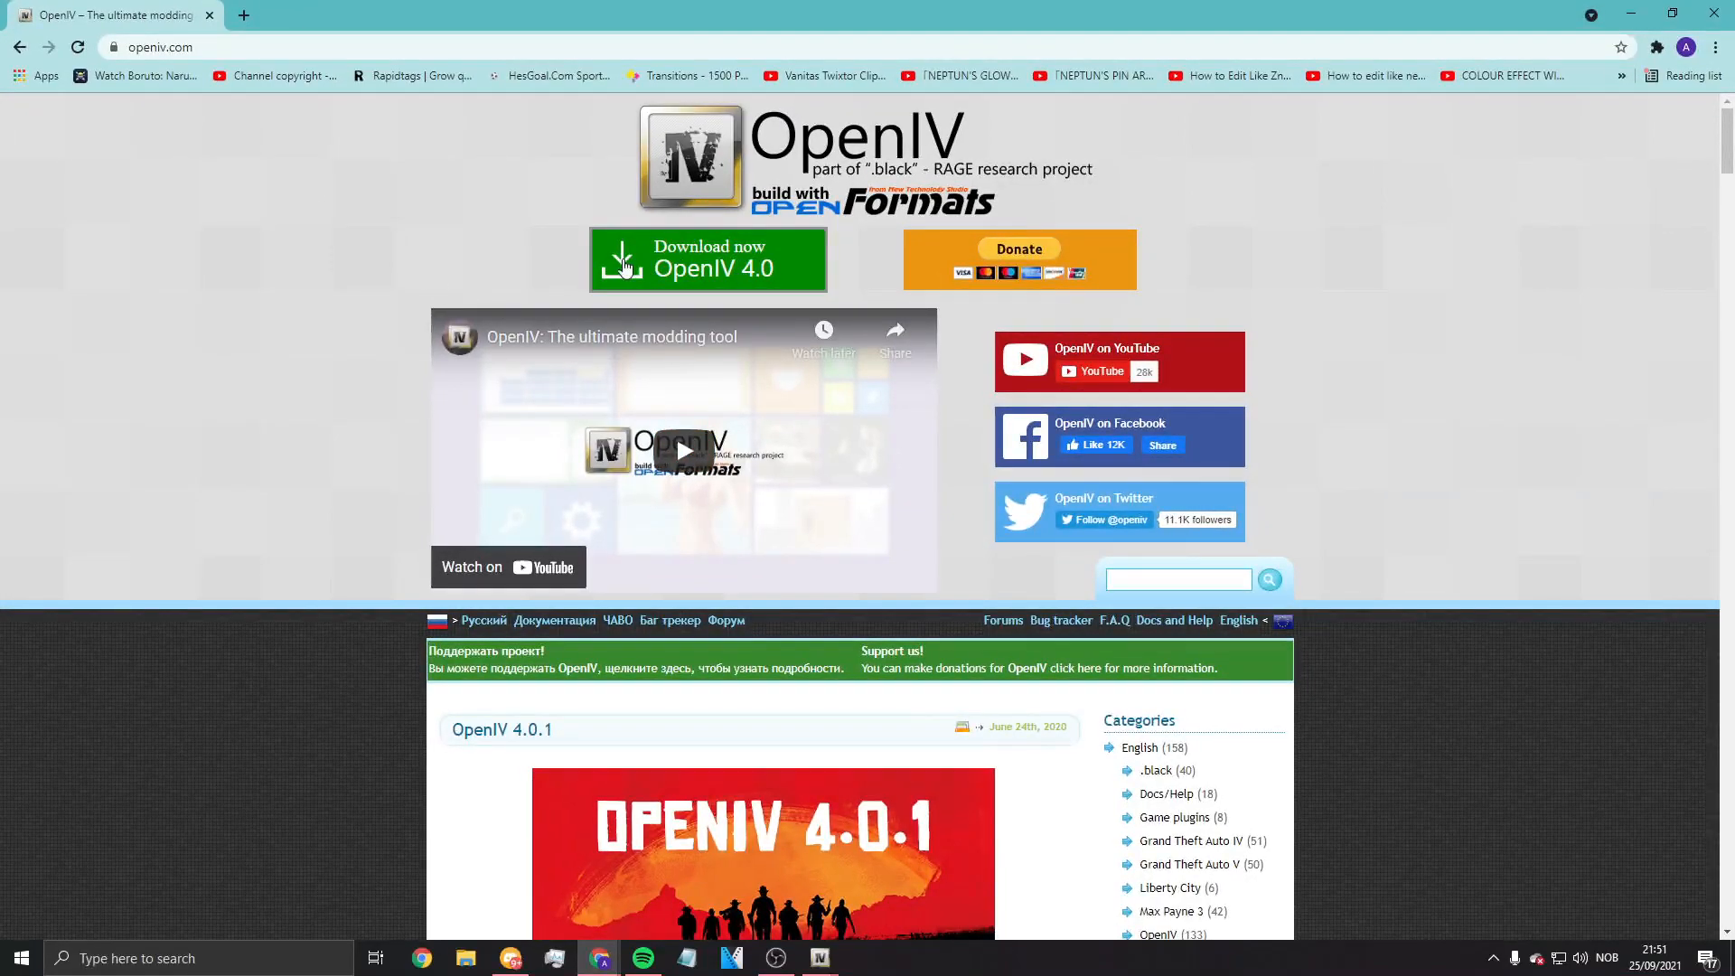
{"action": "scroll", "scroll_direction": "down", "scroll_amount": 3}
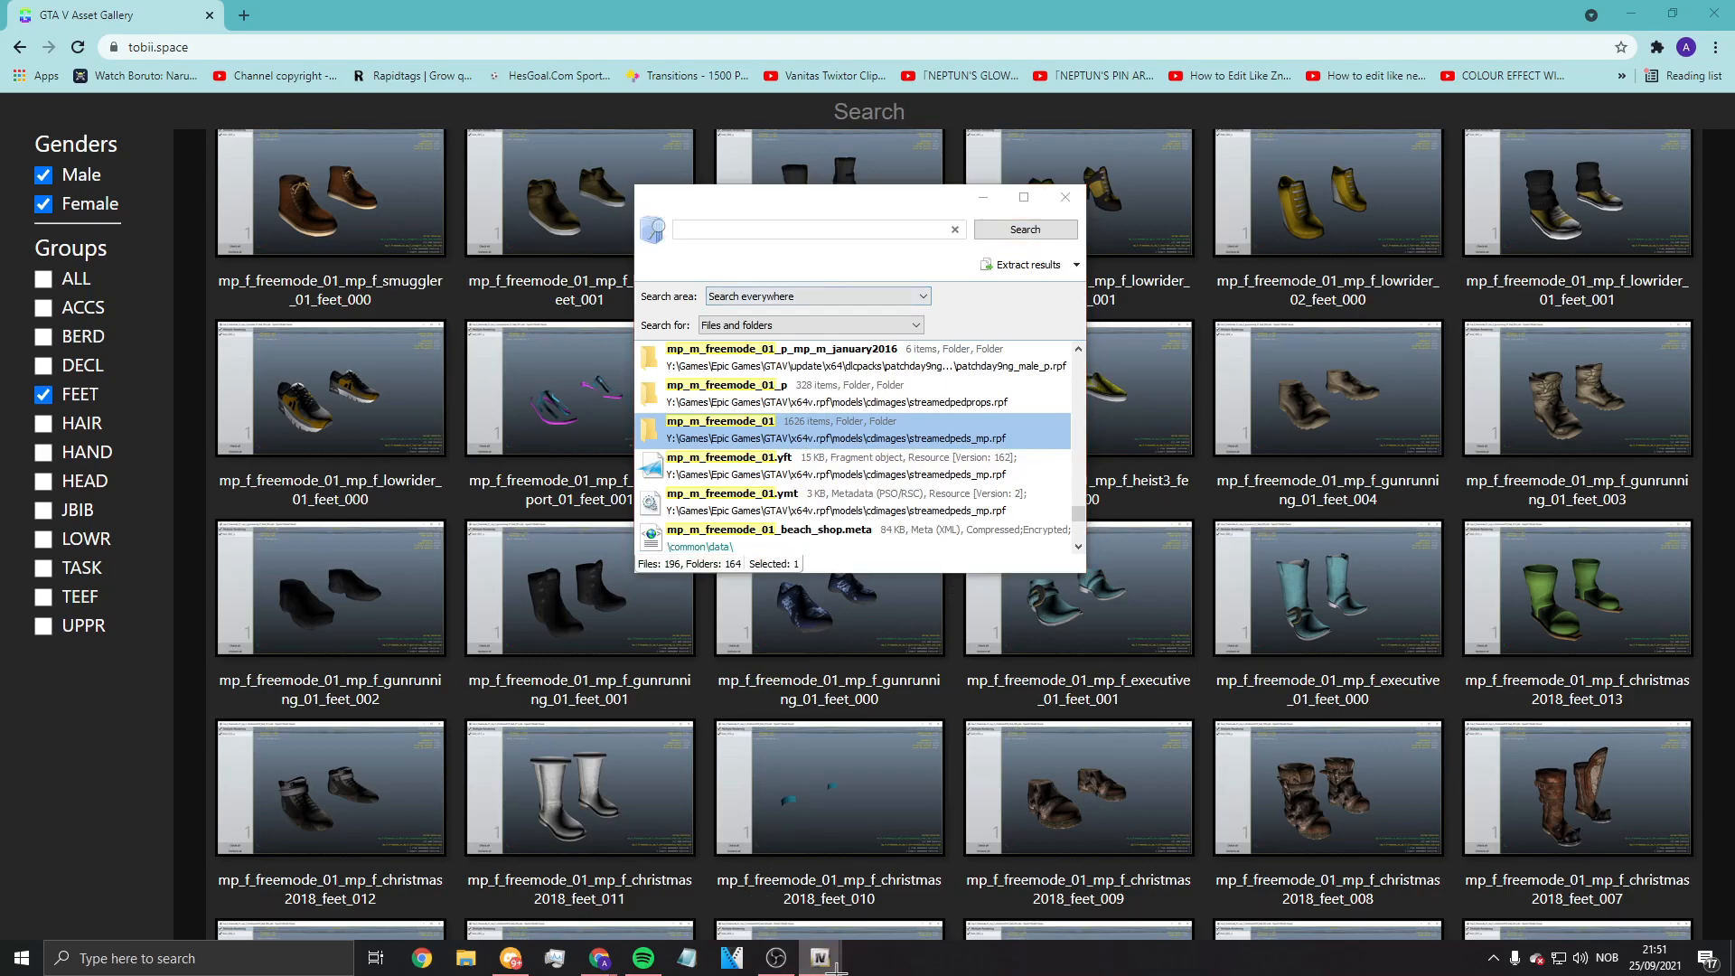
Step: Export feet_006_u.ydd from mp_m_freemode_01 into the Tutoreial wahtevr folder
{"action": "double_click", "coordinate": [721, 430]}
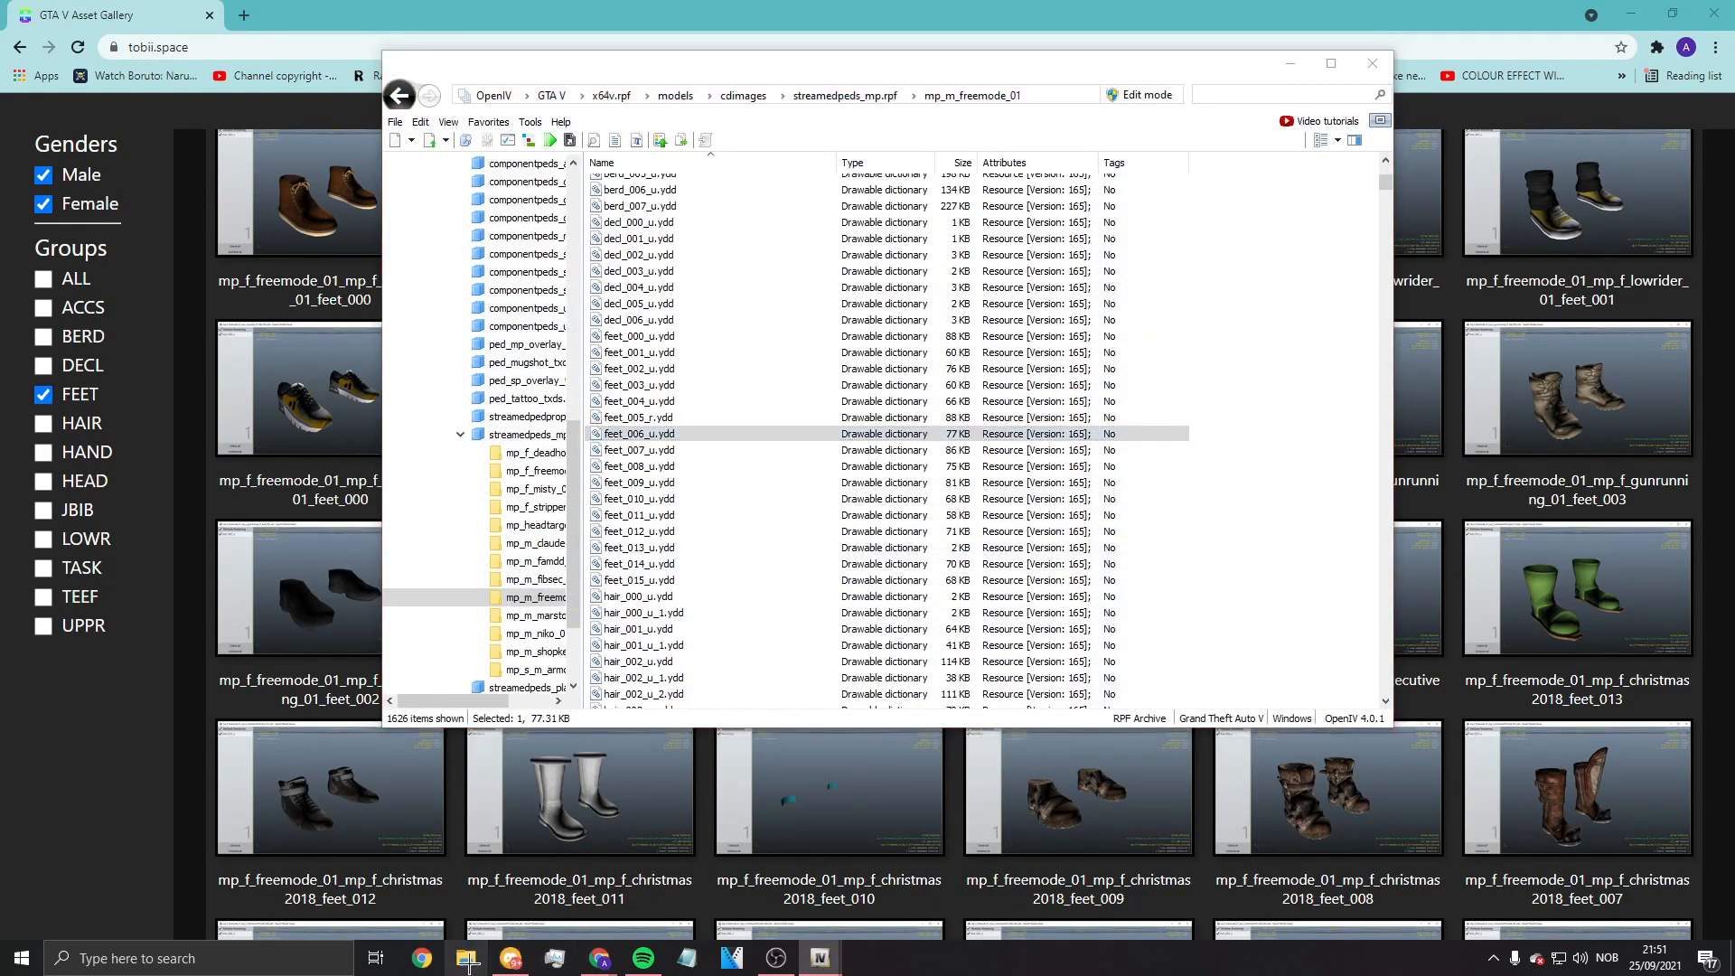
{"action": "left_click", "coordinate": [467, 958]}
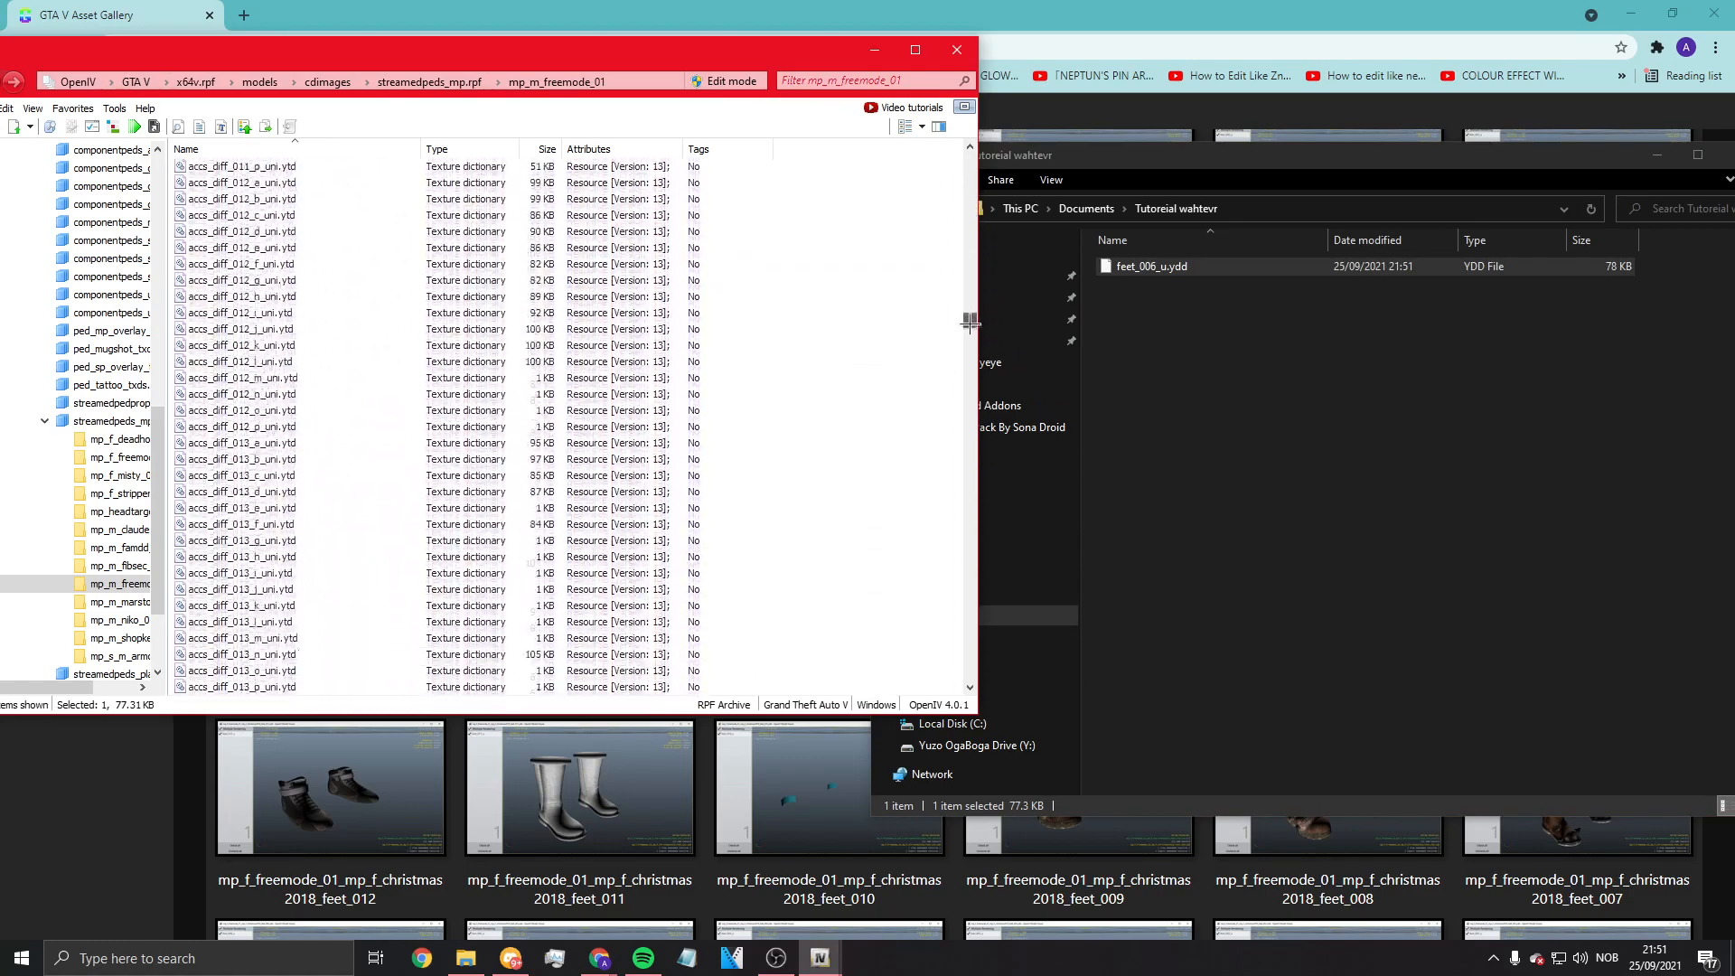
Step: Preview feet_diff_006_a_uni.ytd and export it beside the model in Tutoreial wahtevr
{"action": "scroll", "scroll_direction": "down", "scroll_amount": 3}
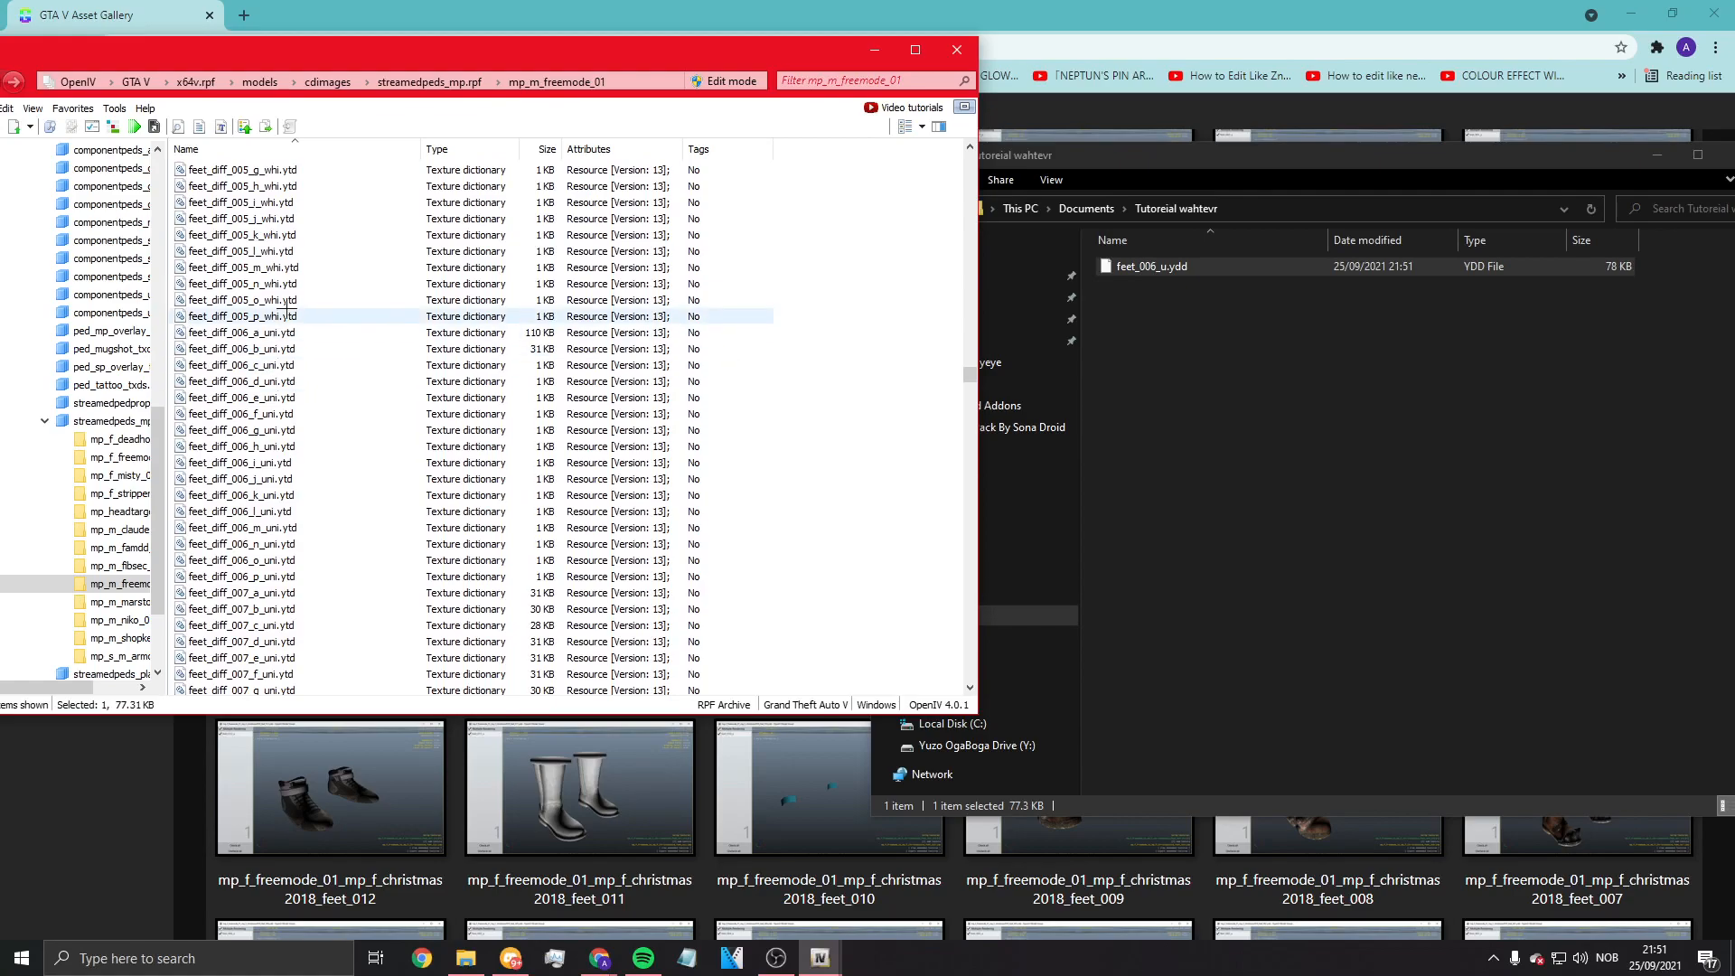
{"action": "double_click", "coordinate": [240, 332]}
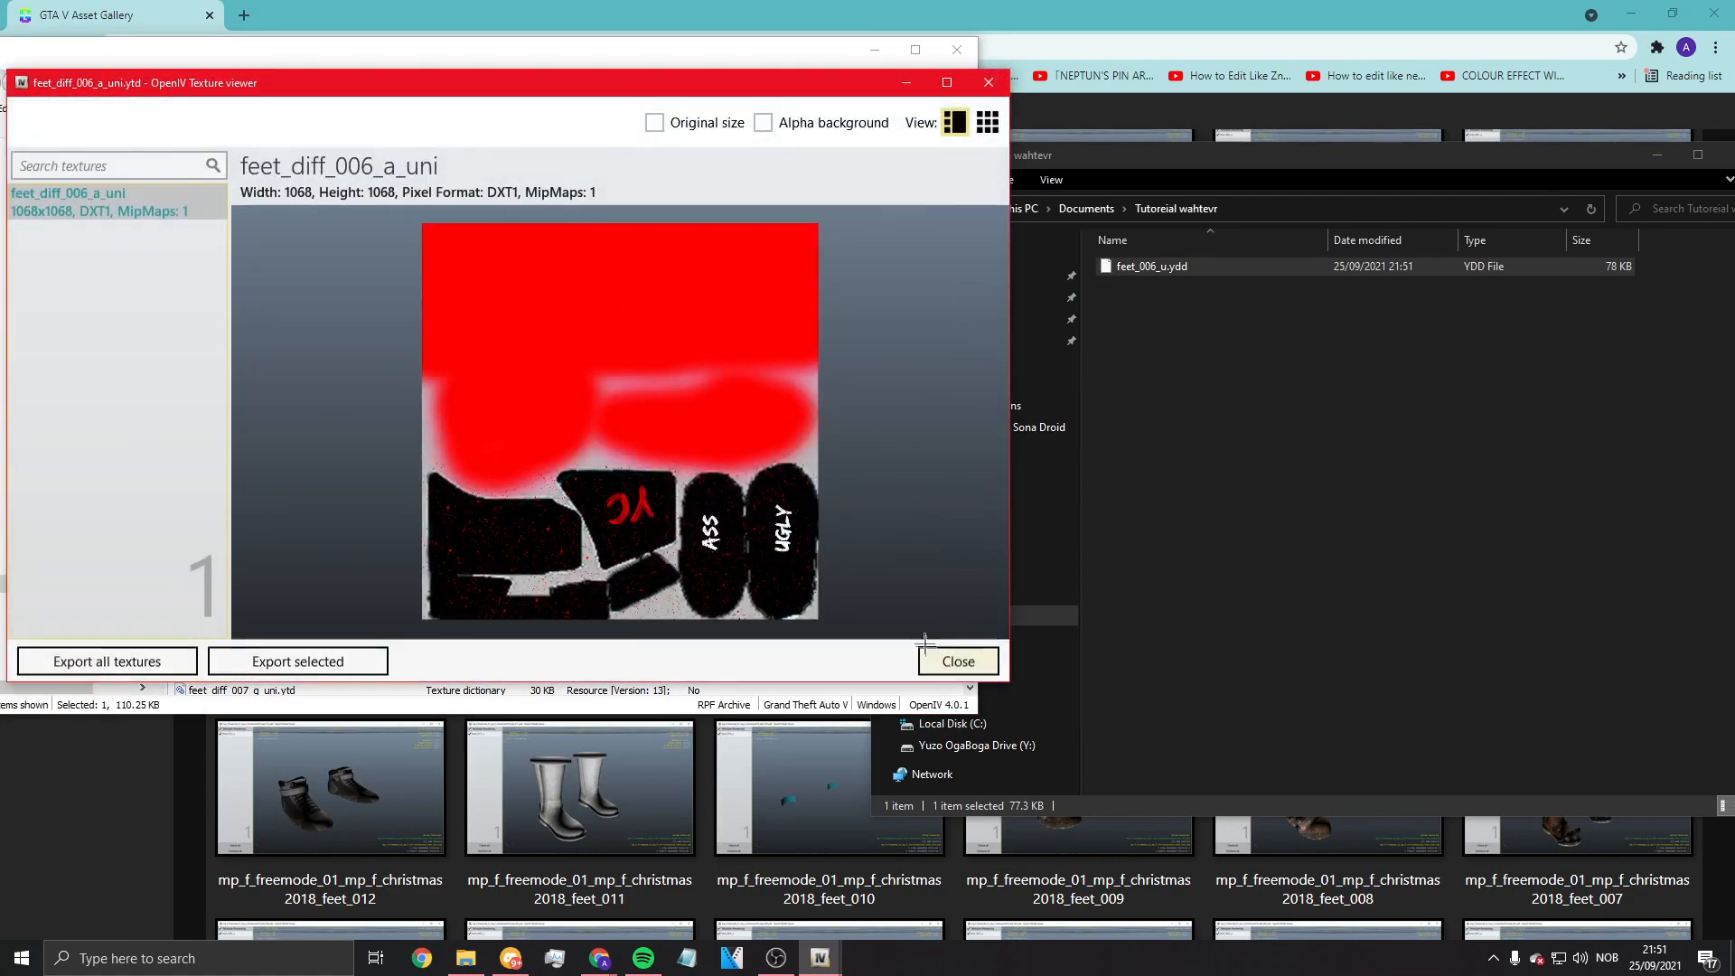
{"action": "left_click", "coordinate": [958, 662]}
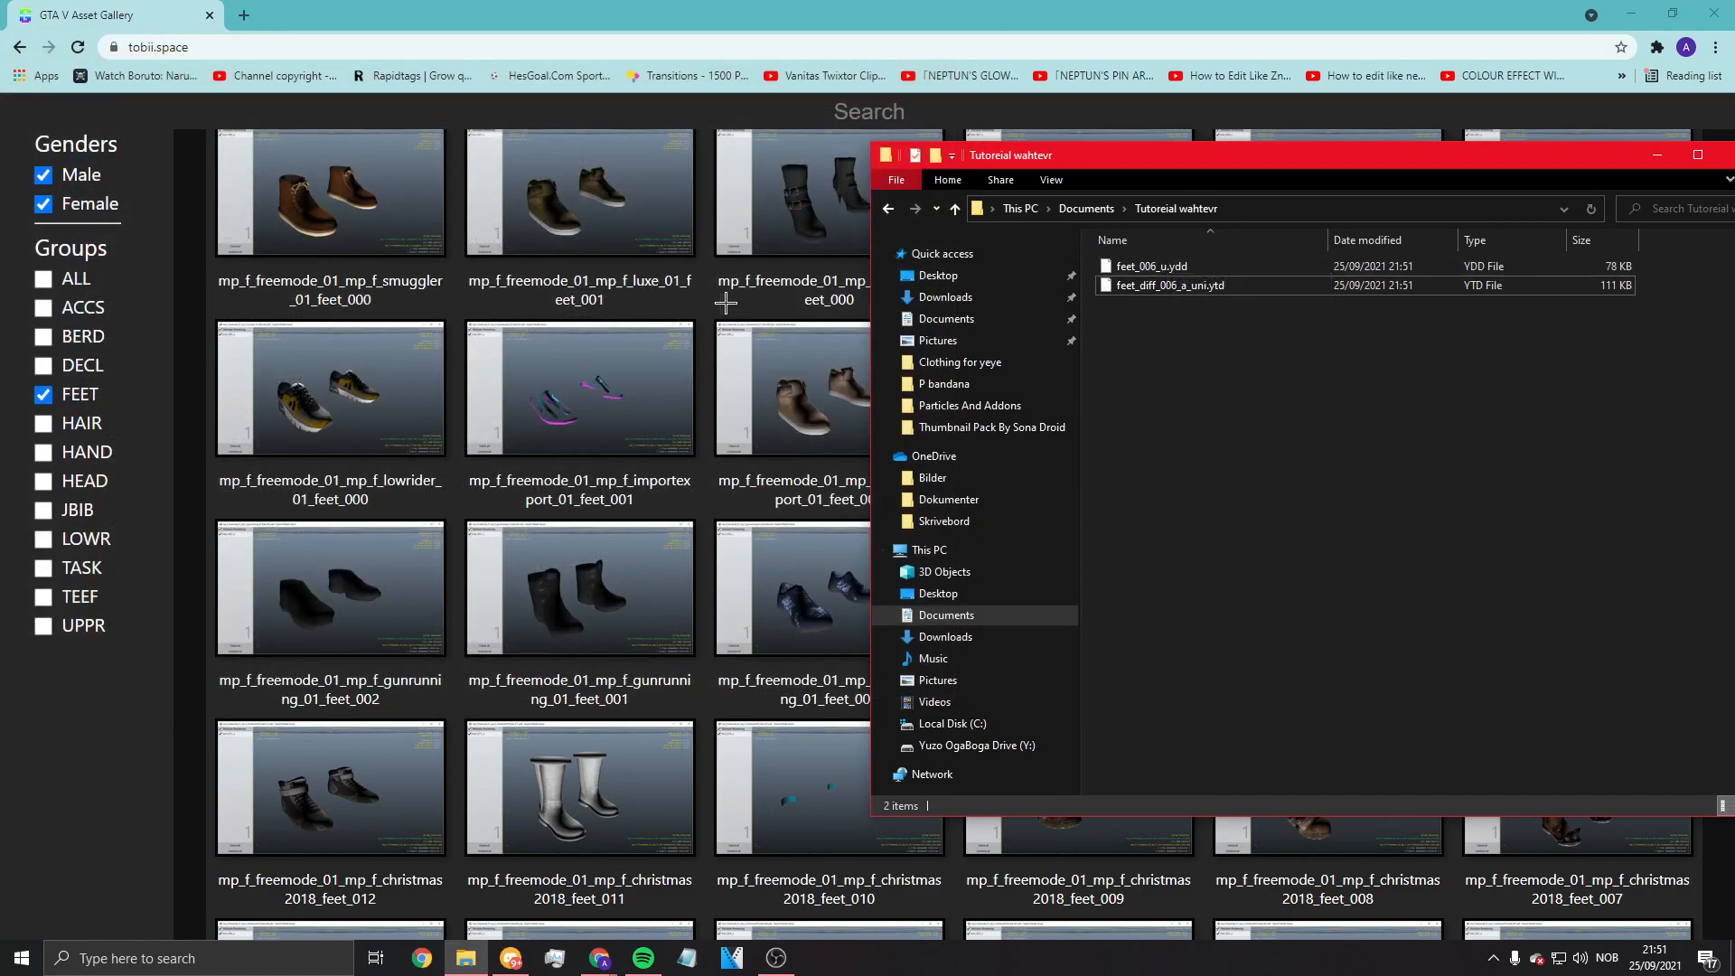
Step: Rename the model to mp_m_freemode_01feet_006_u.ydd and web-search 'caret symbol'
{"action": "left_click", "coordinate": [1168, 284]}
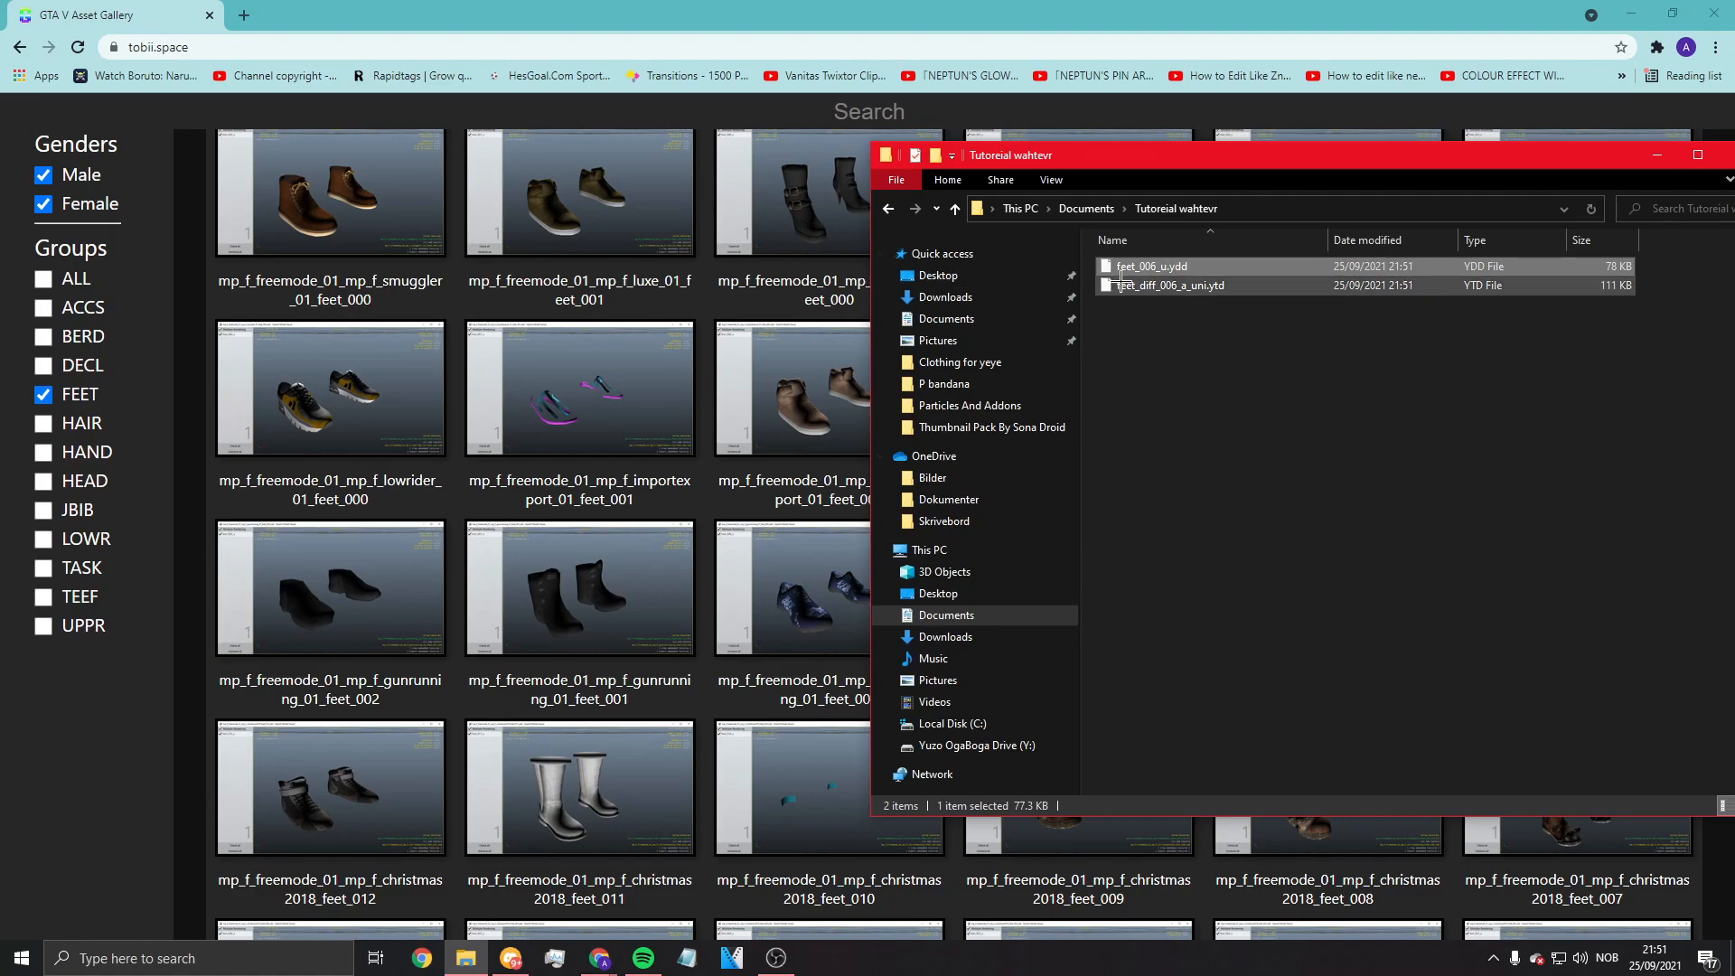
{"action": "mouse_move", "coordinate": [1190, 309]}
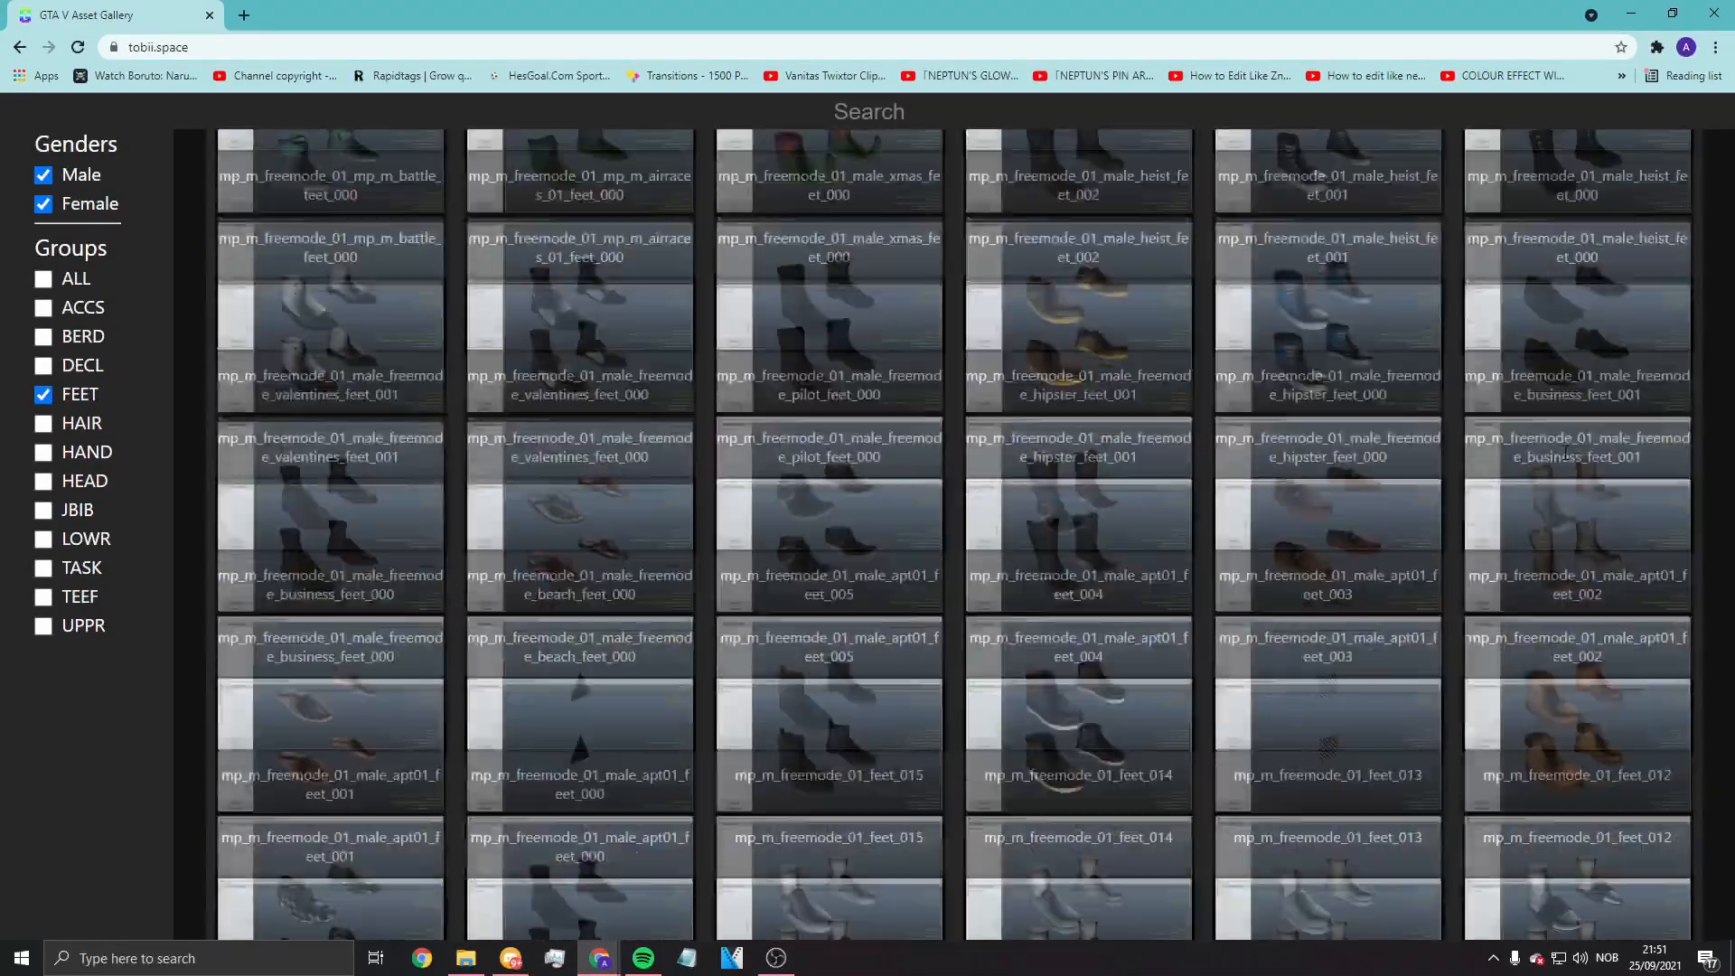
{"action": "scroll", "scroll_direction": "down", "scroll_amount": 3}
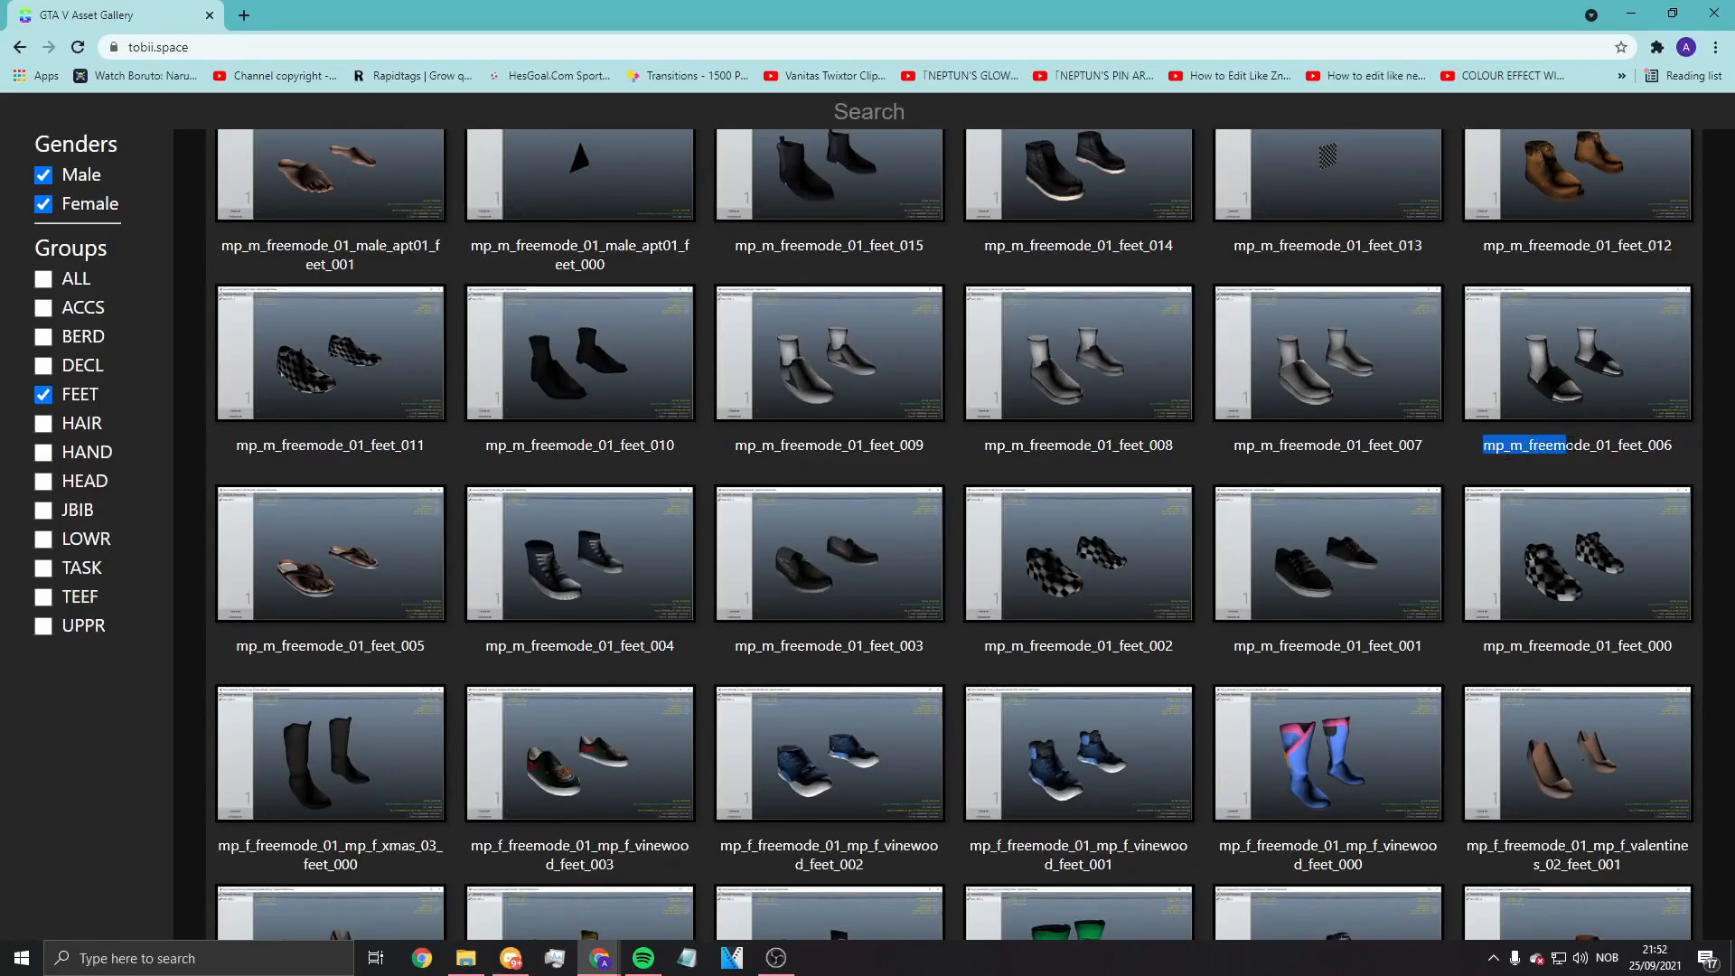
{"action": "left_click", "coordinate": [465, 958]}
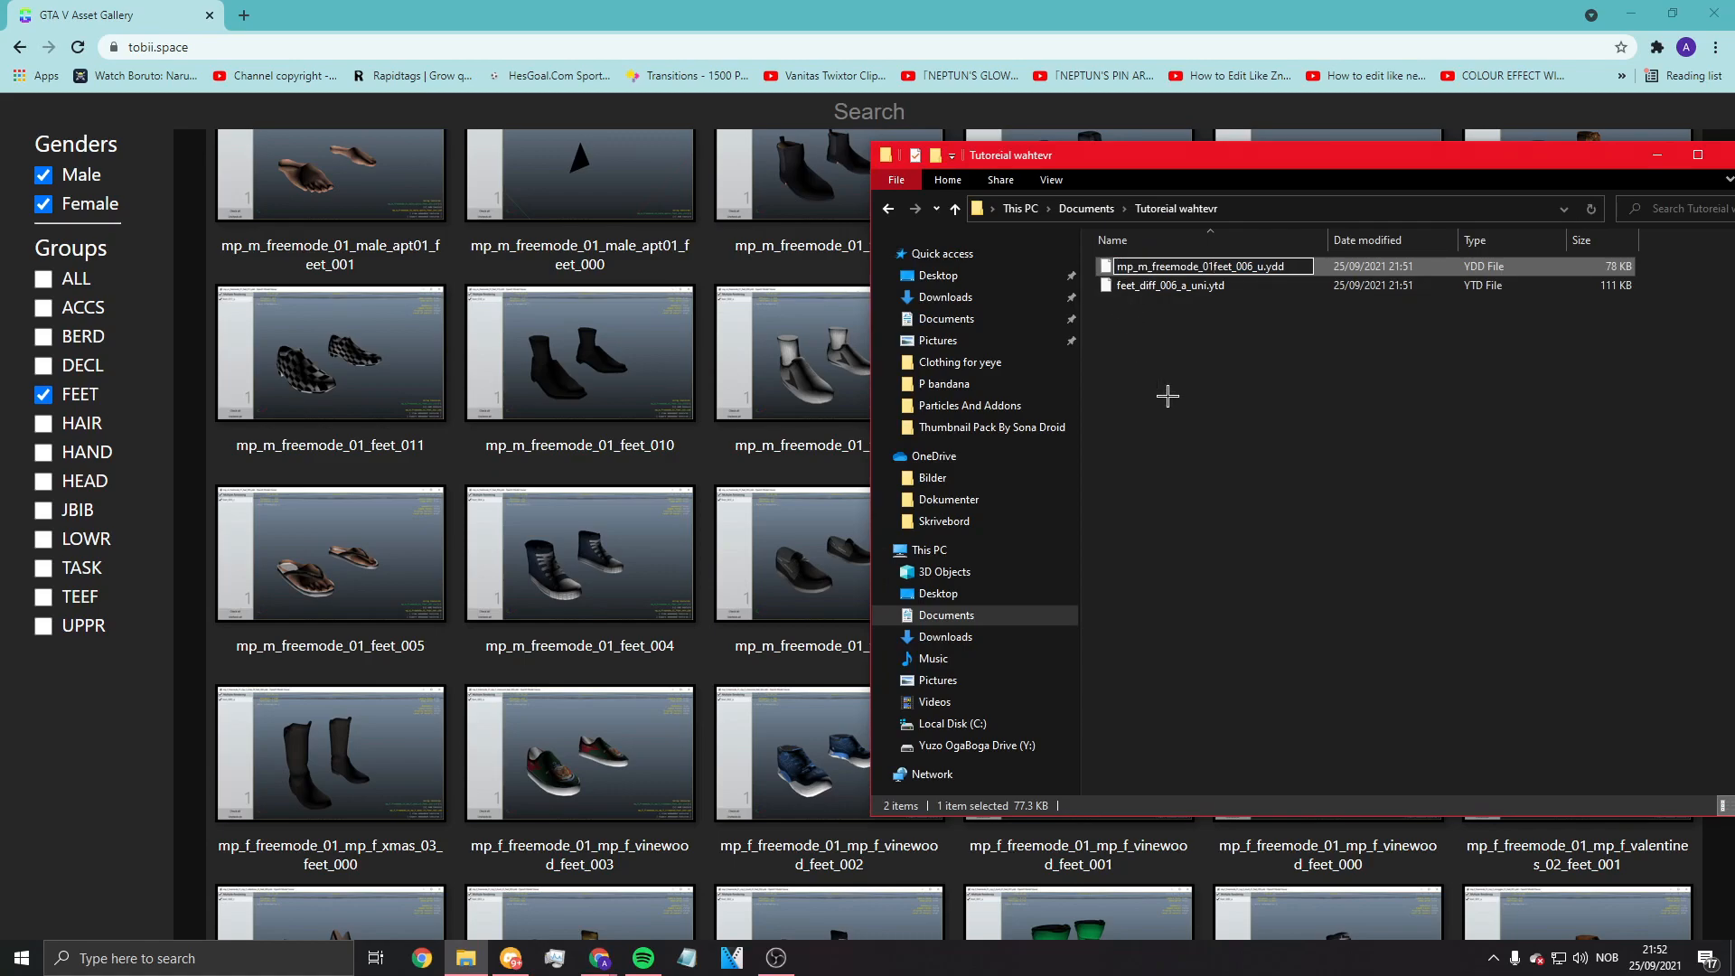
{"action": "mouse_move", "coordinate": [1307, 392]}
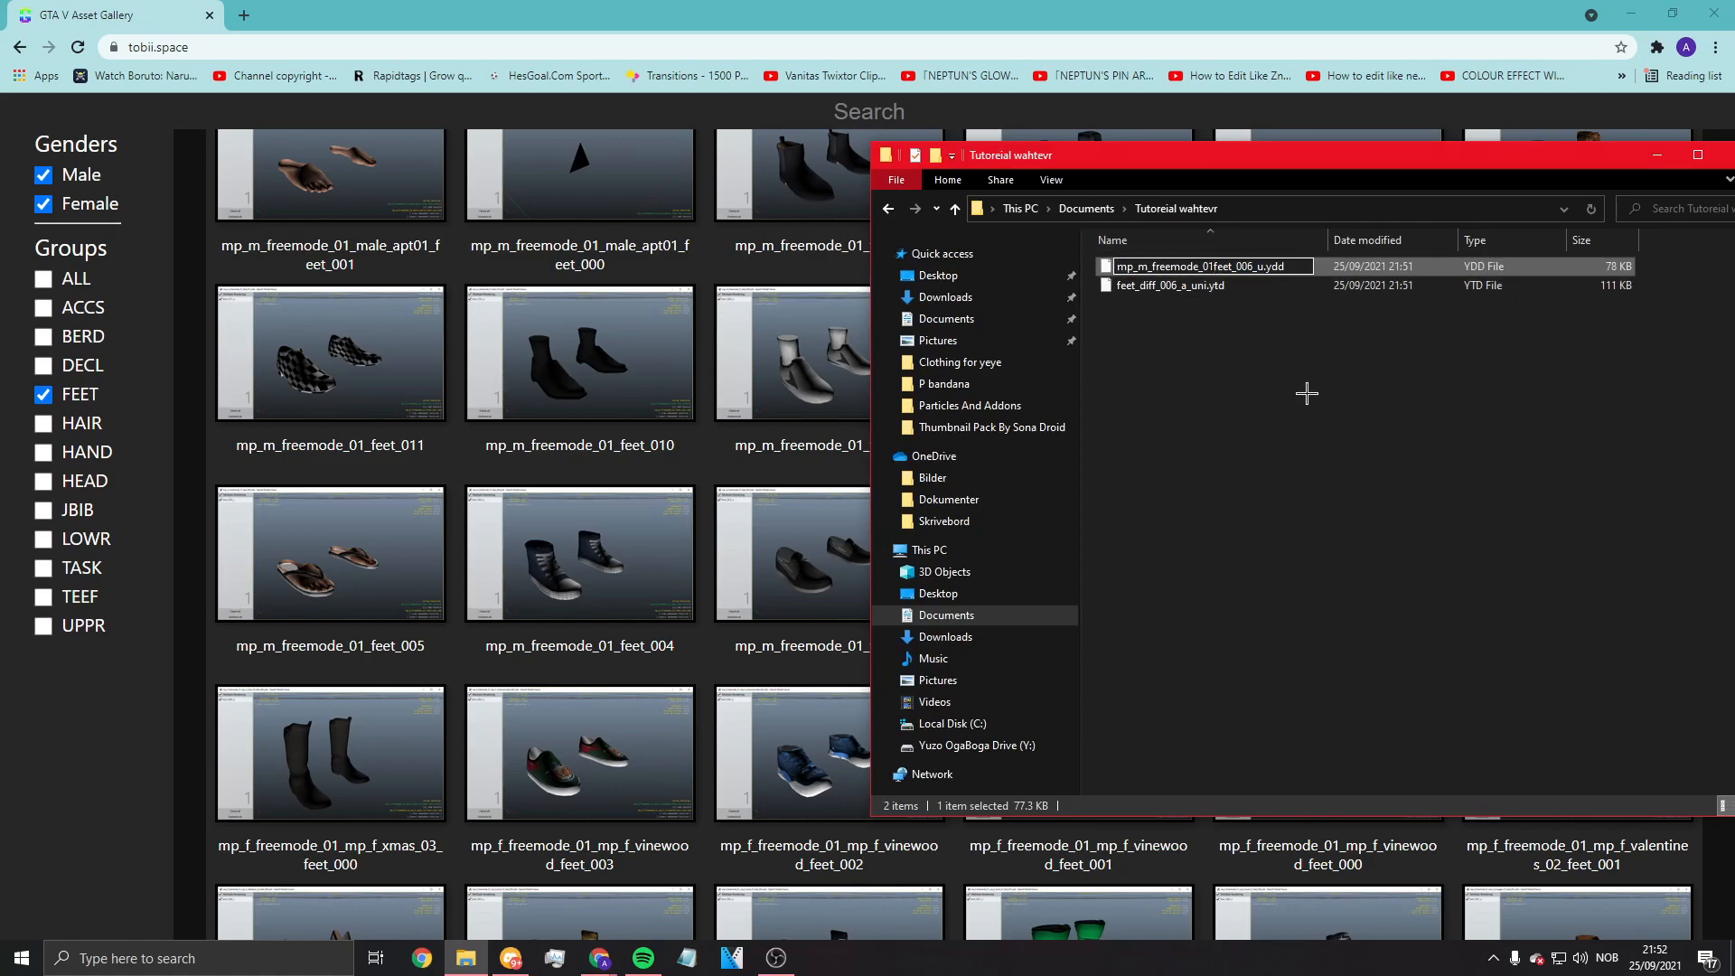
{"action": "mouse_move", "coordinate": [1298, 396]}
{"action": "type", "text": "carrot symbo"}
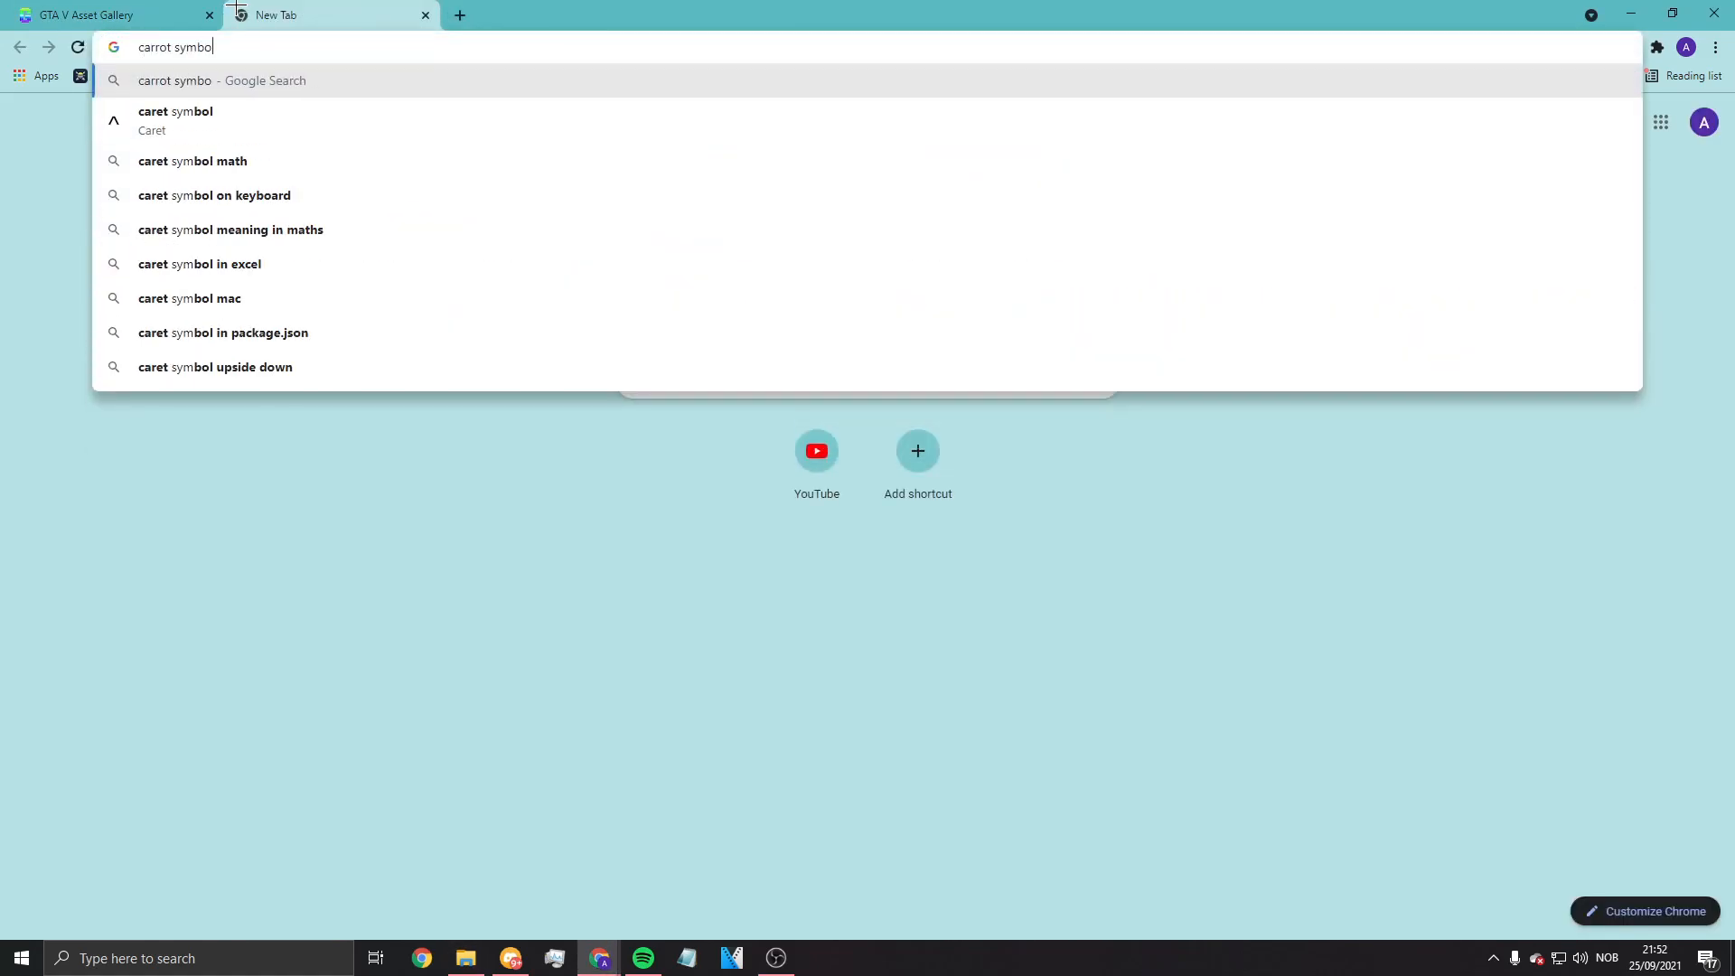
{"action": "key", "text": "Return"}
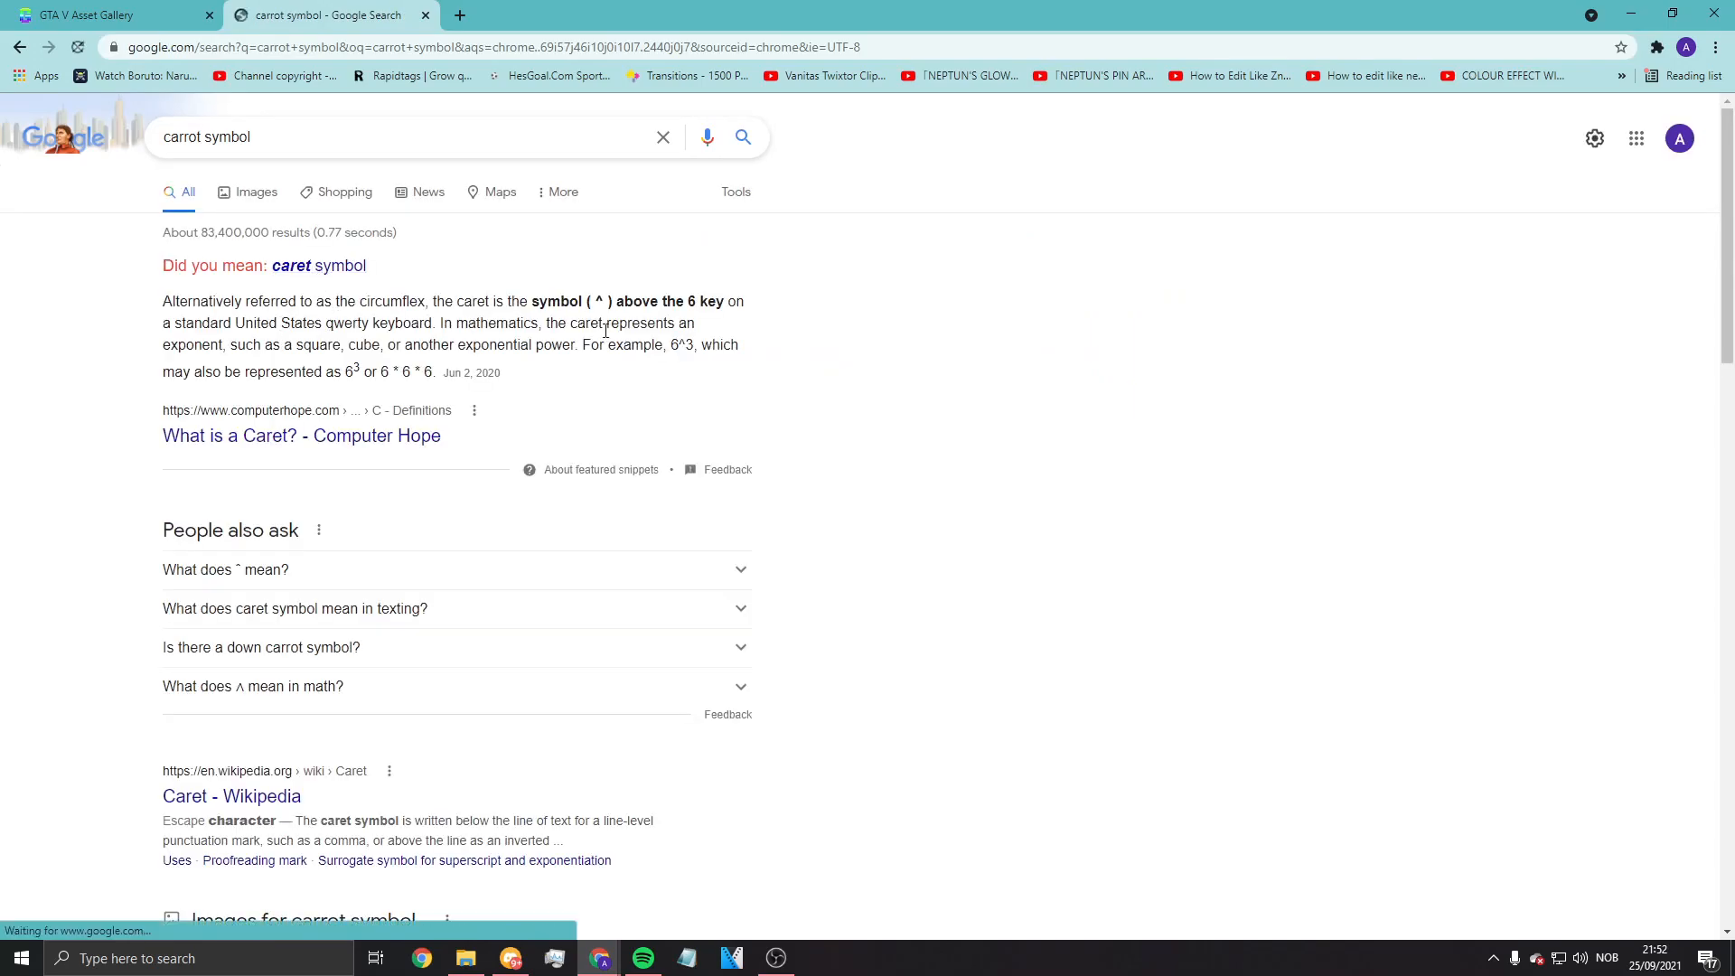
{"action": "left_click", "coordinate": [110, 15]}
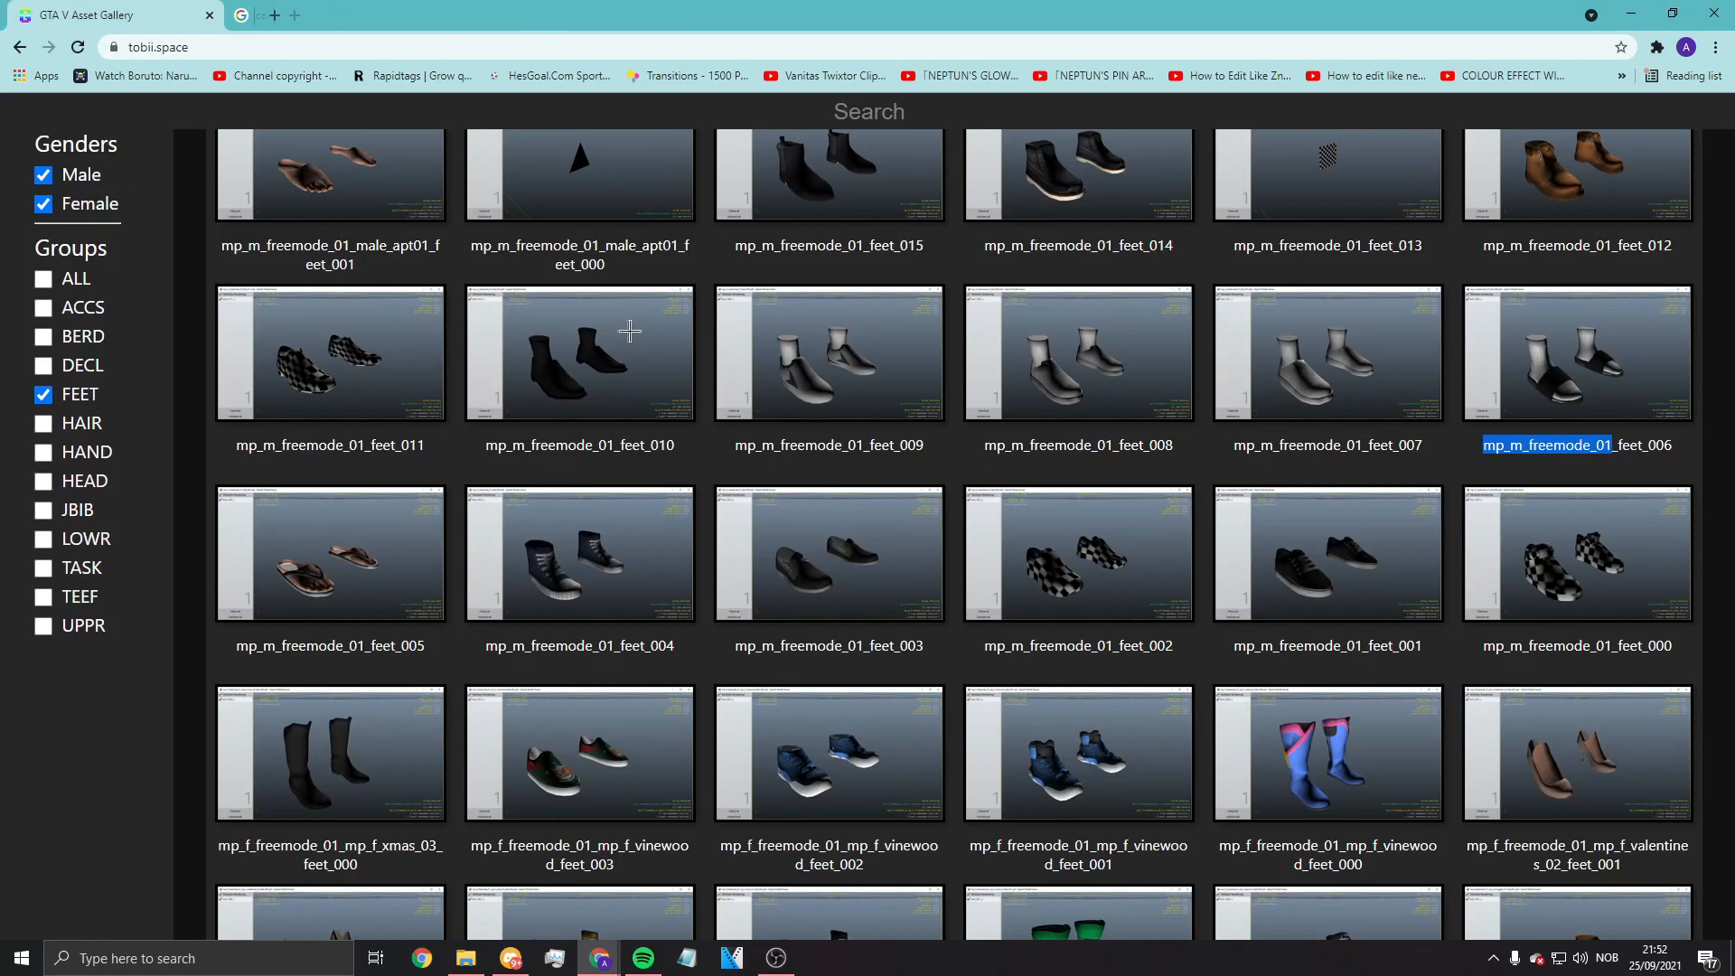
Step: Rename the feet_006 .ydd model file to start with the mp_m_freemode_01^ prefix
{"action": "left_click", "coordinate": [465, 959]}
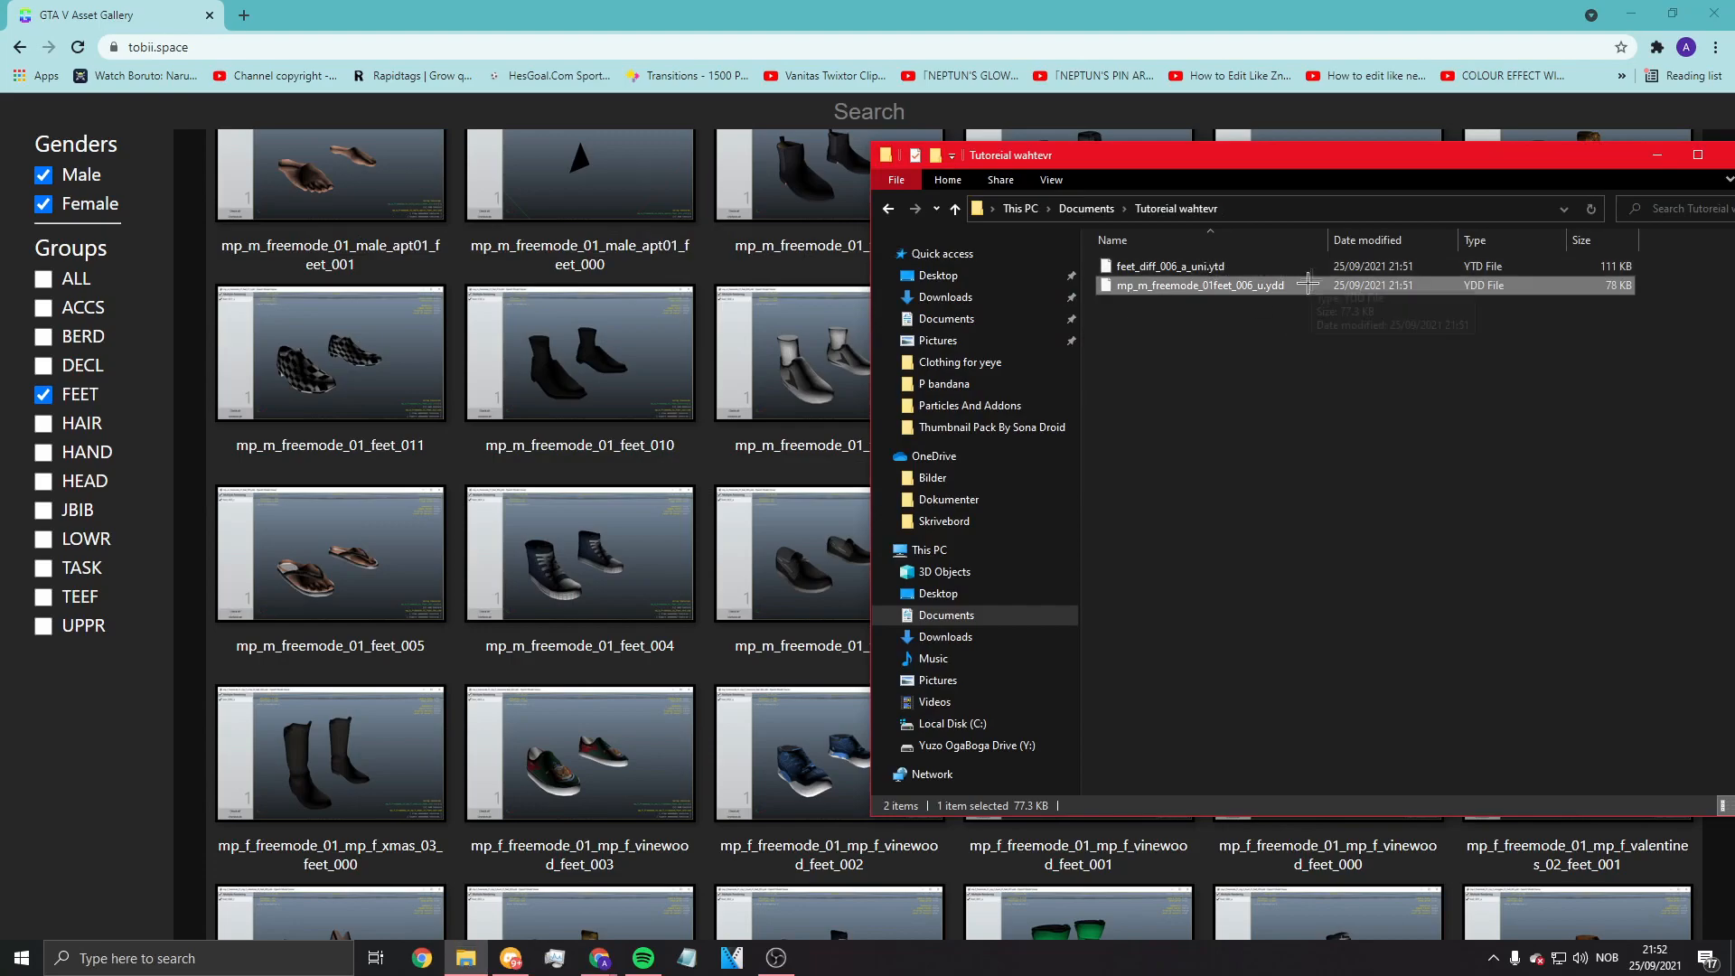
{"action": "right_click", "coordinate": [1195, 284]}
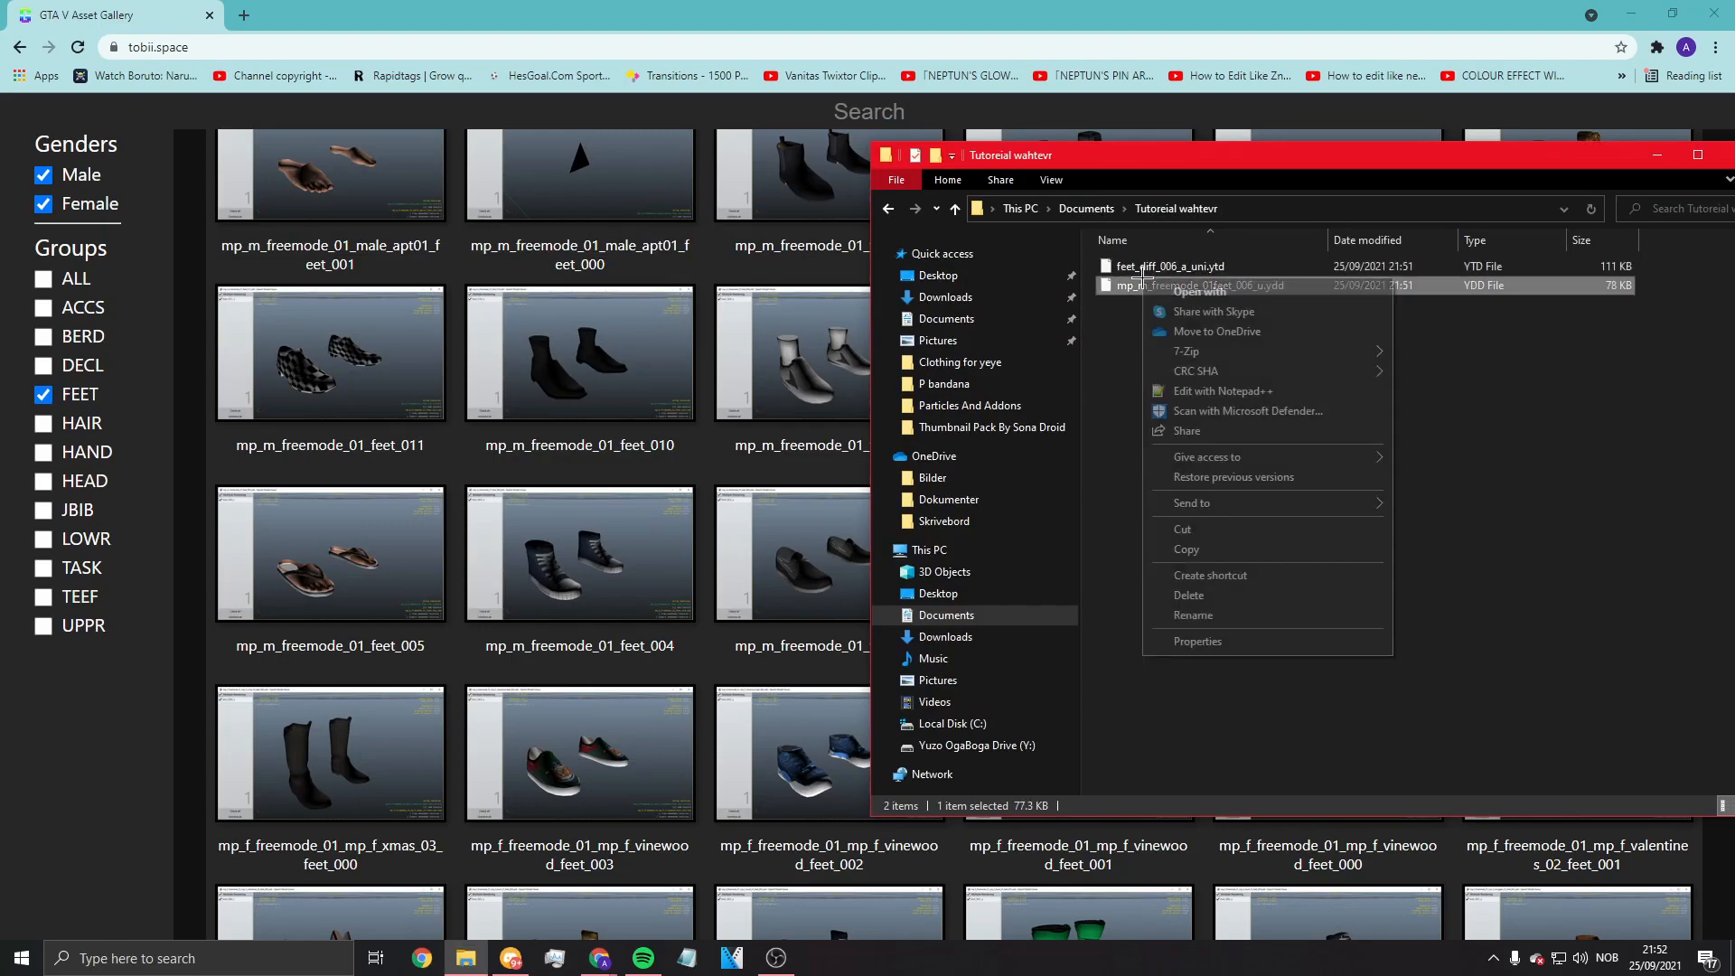
{"action": "left_click", "coordinate": [1195, 615]}
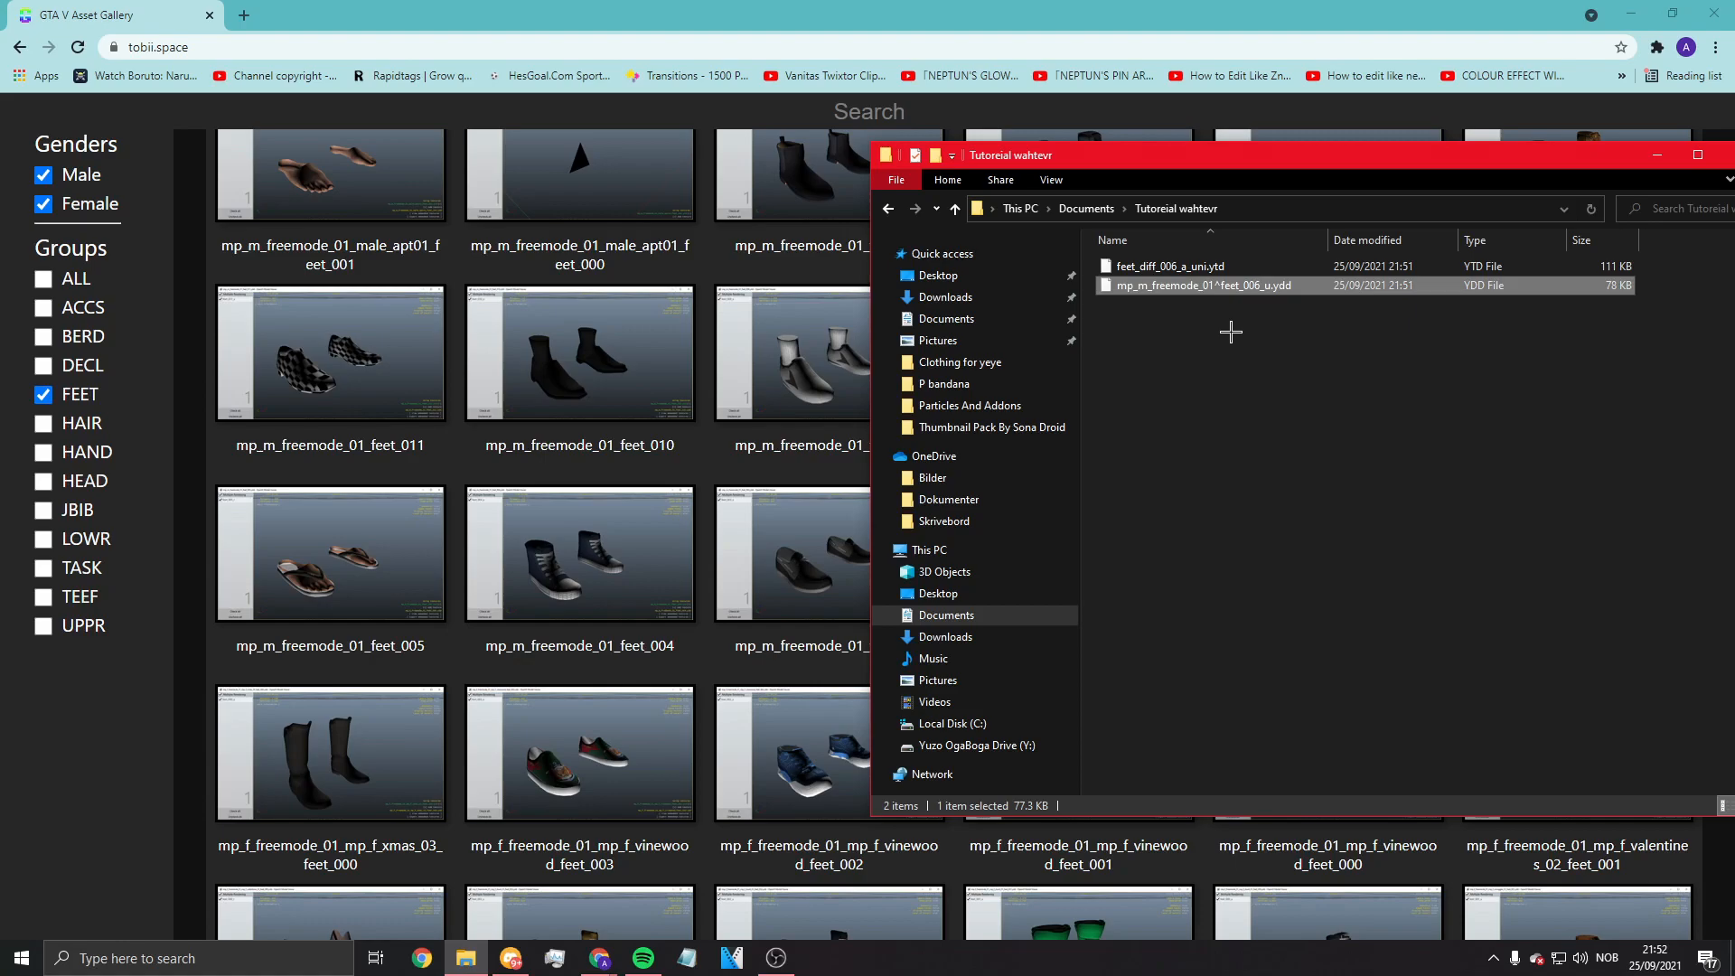
{"action": "double_click", "coordinate": [1200, 285]}
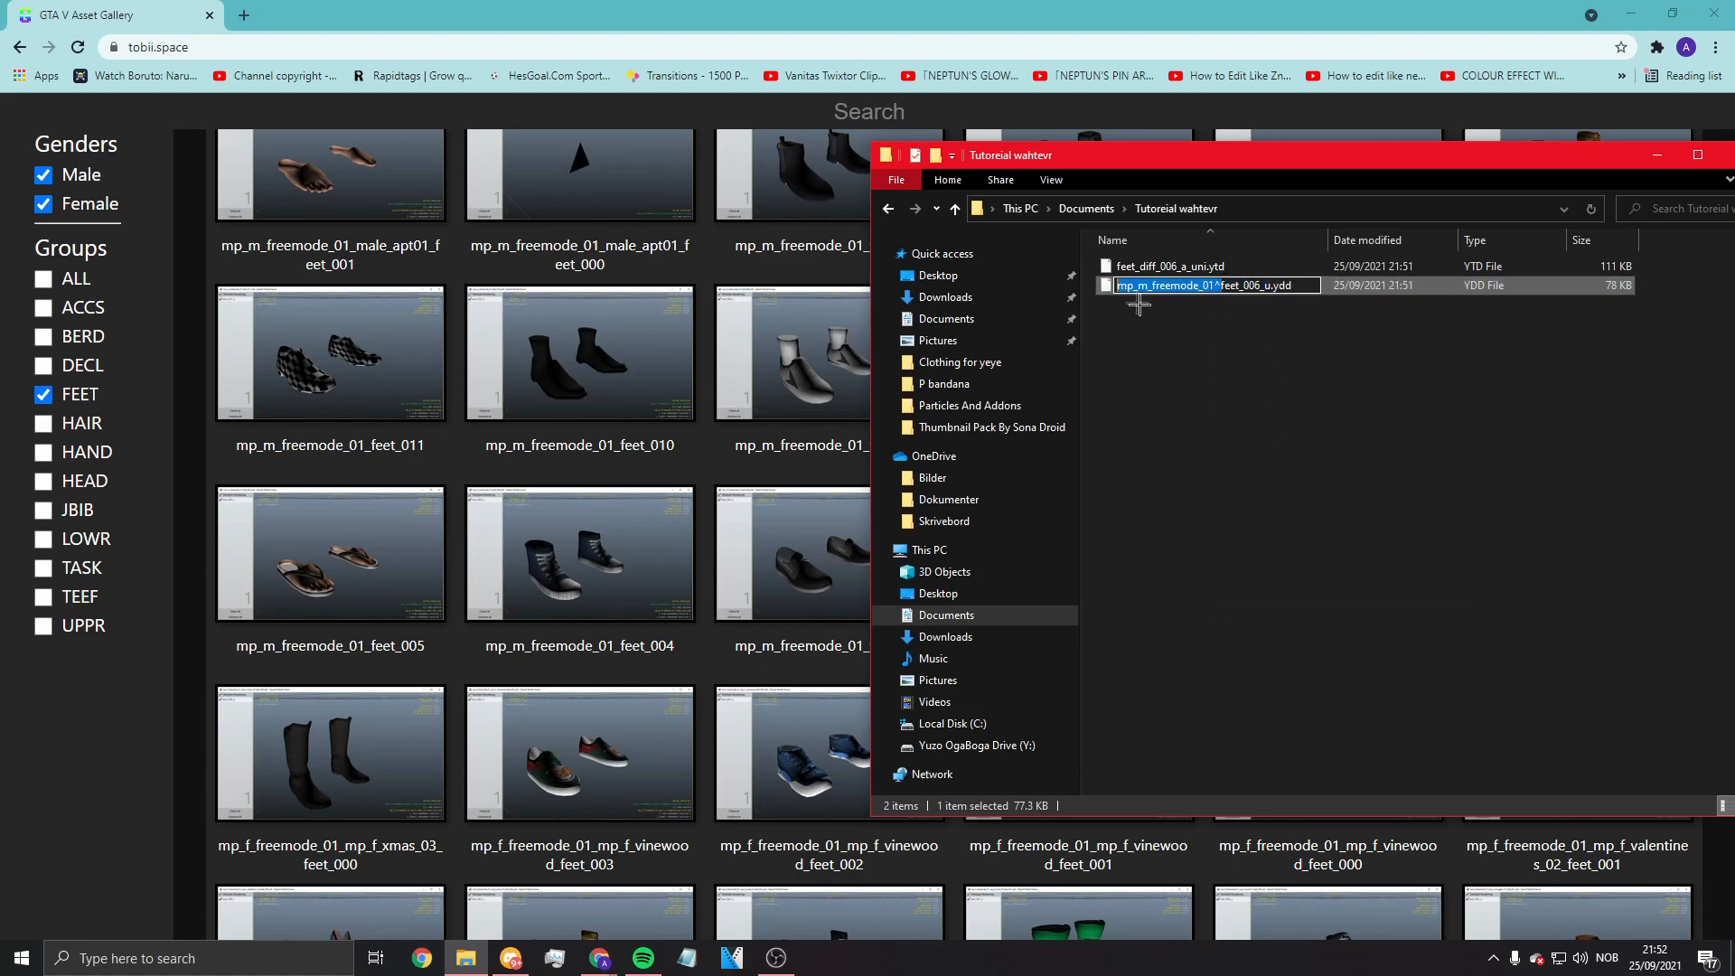
Step: Rename the feet_006 .ytd texture file with the same mp_m_freemode_01^ prefix
{"action": "right_click", "coordinate": [1206, 286]}
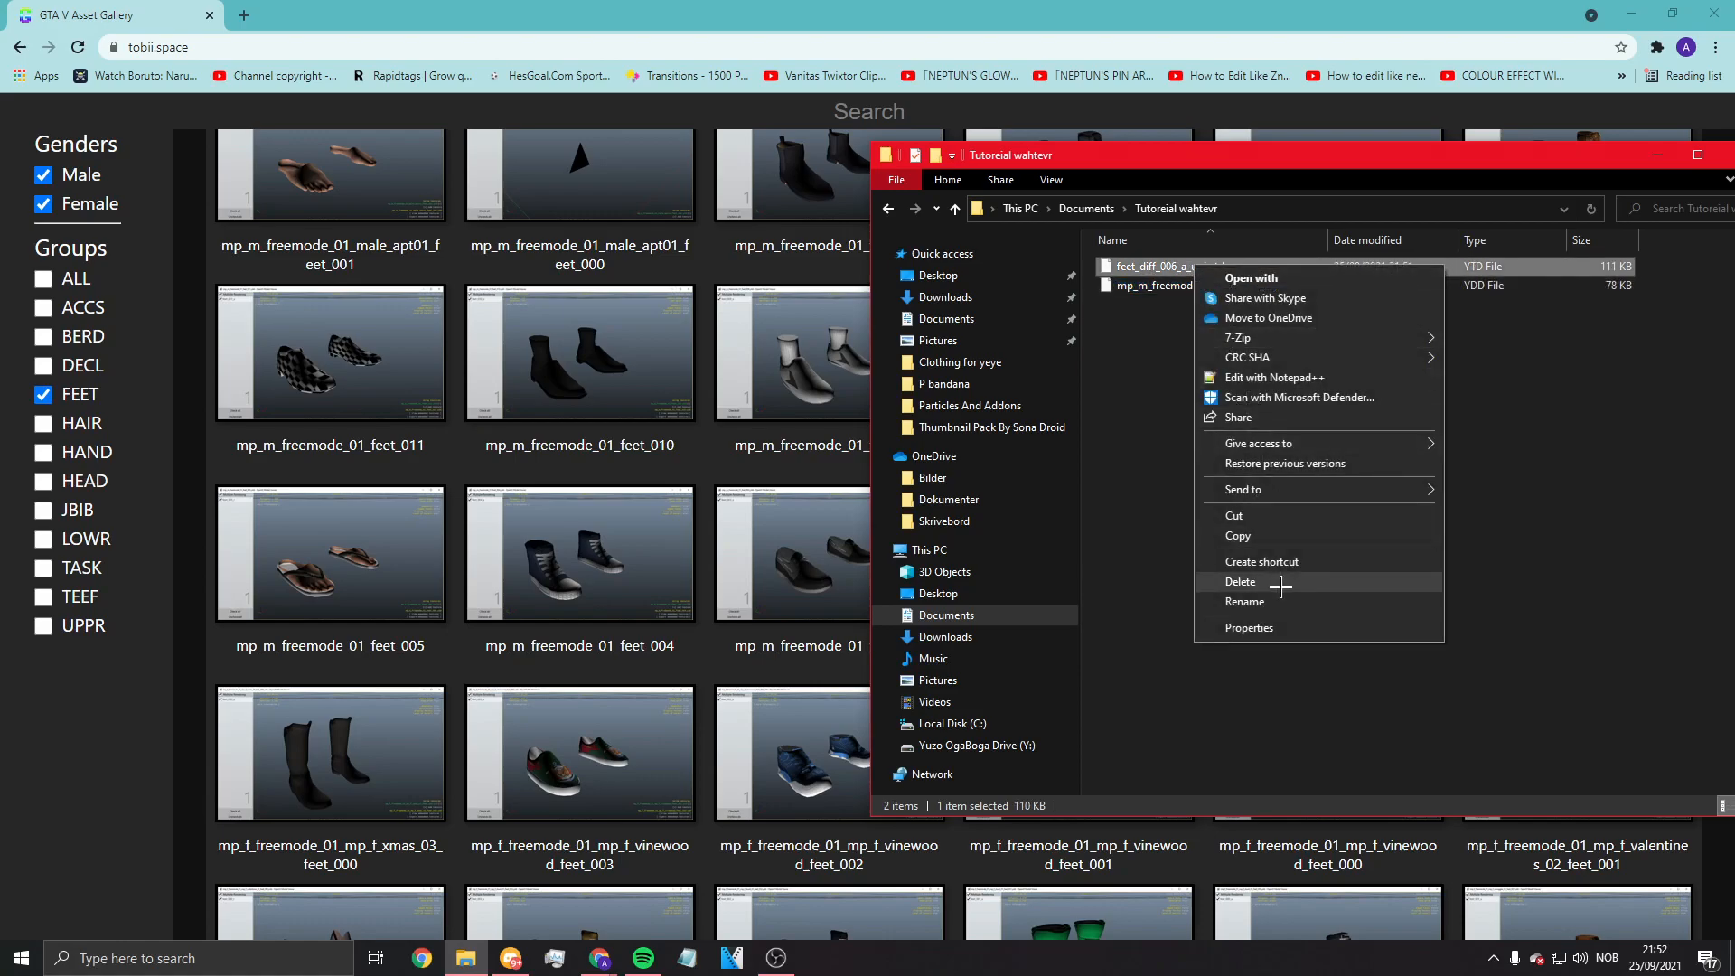
{"action": "left_click", "coordinate": [1244, 601]}
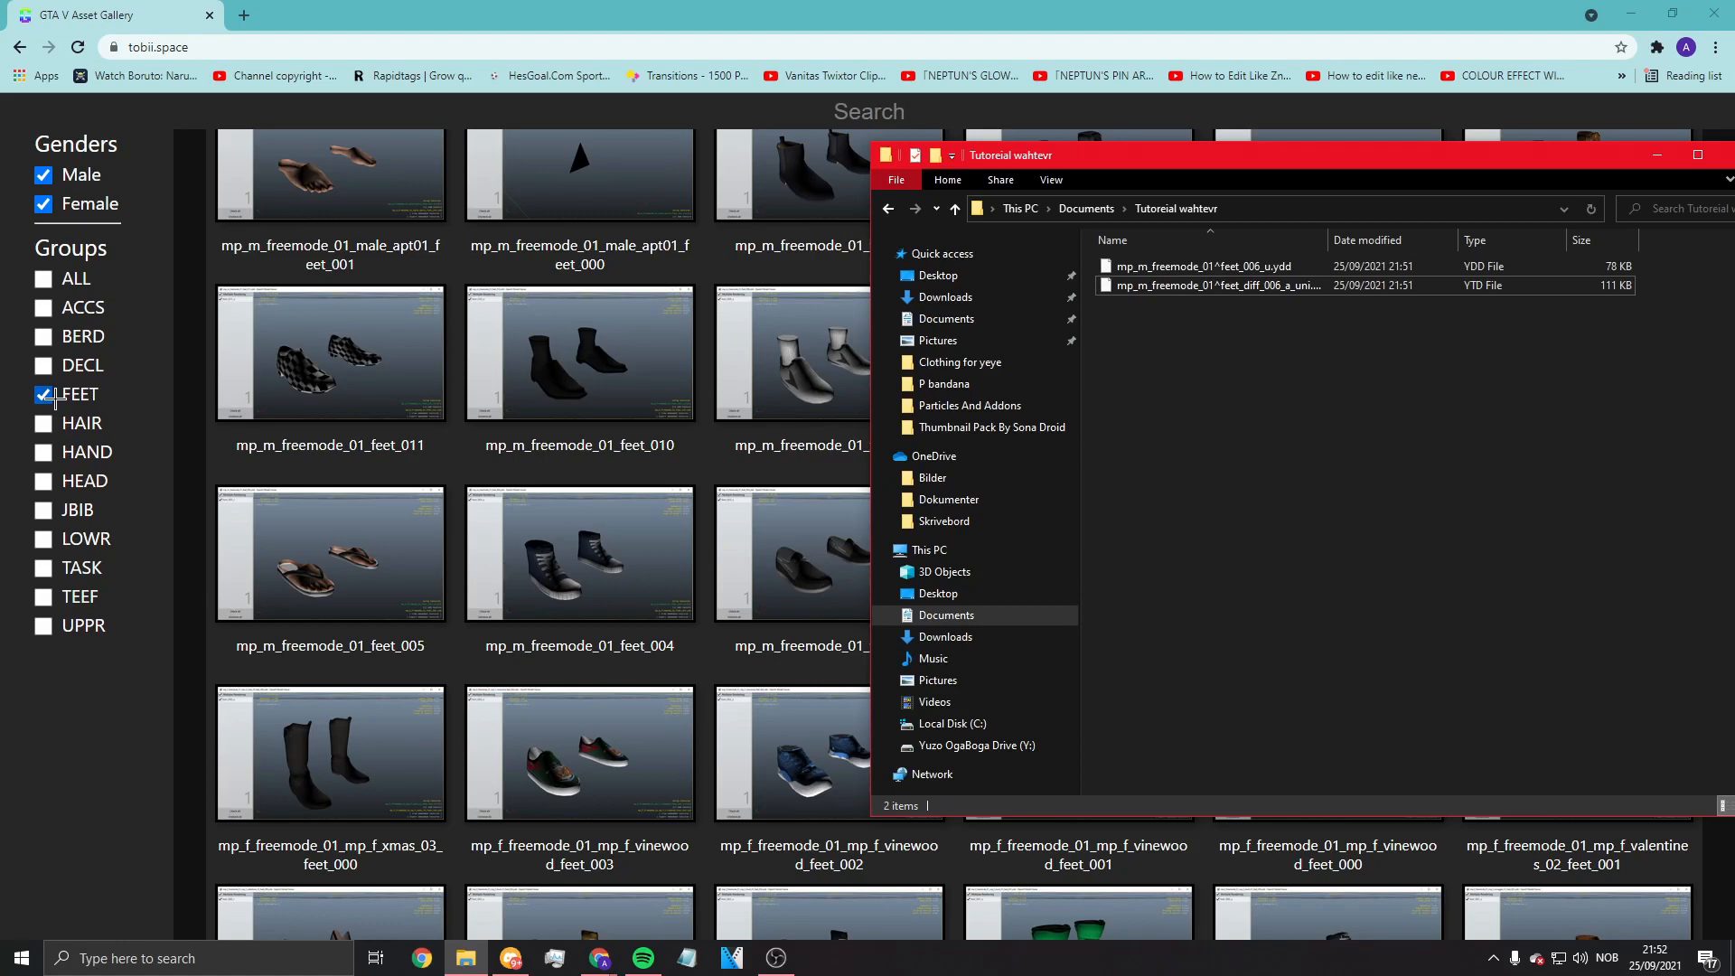
{"action": "left_click", "coordinate": [1212, 284]}
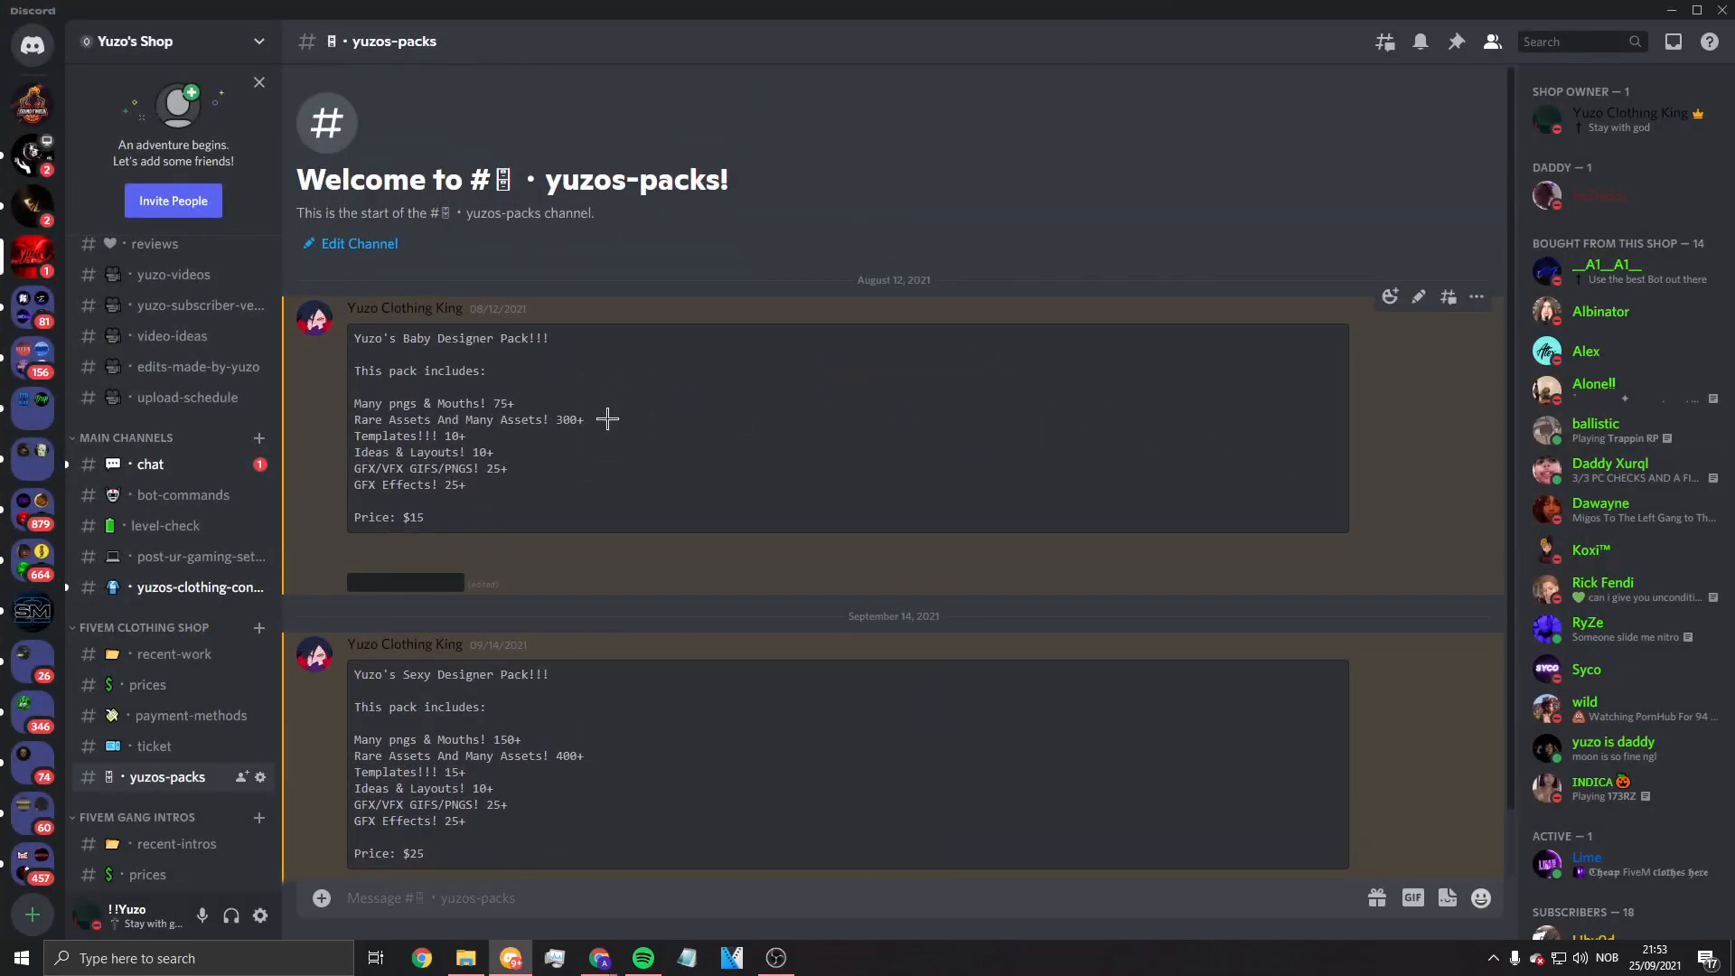
{"action": "scroll", "scroll_direction": "up", "scroll_amount": 3}
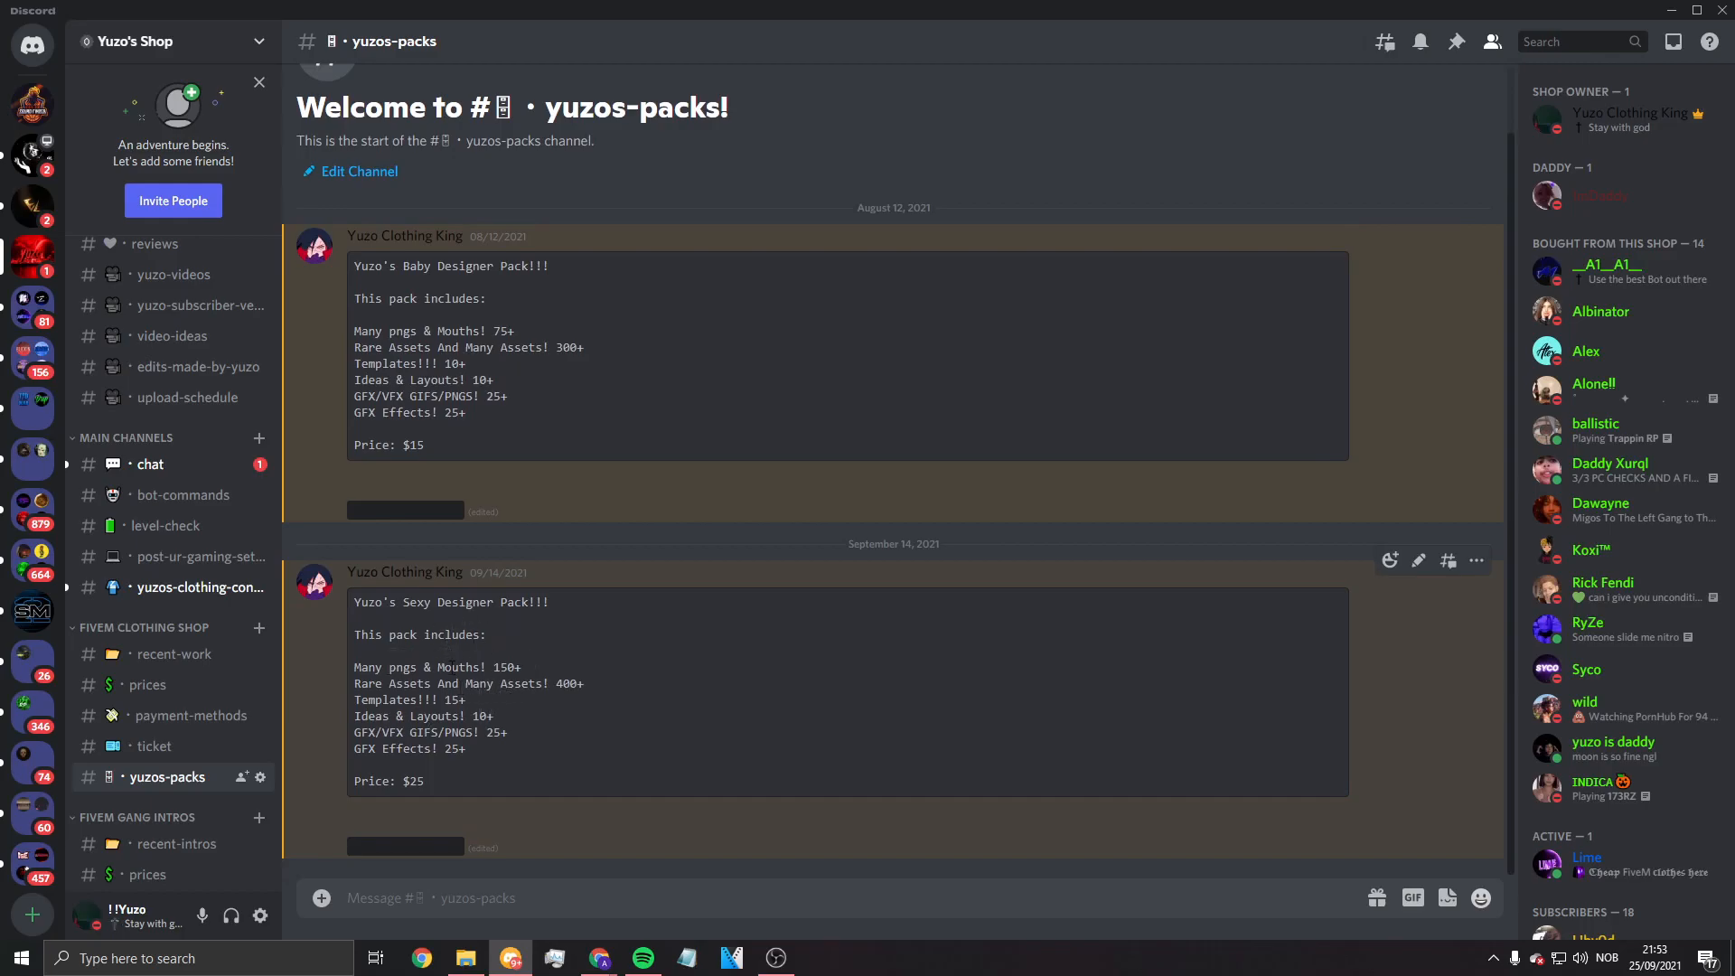
{"action": "scroll", "scroll_direction": "up", "scroll_amount": 3}
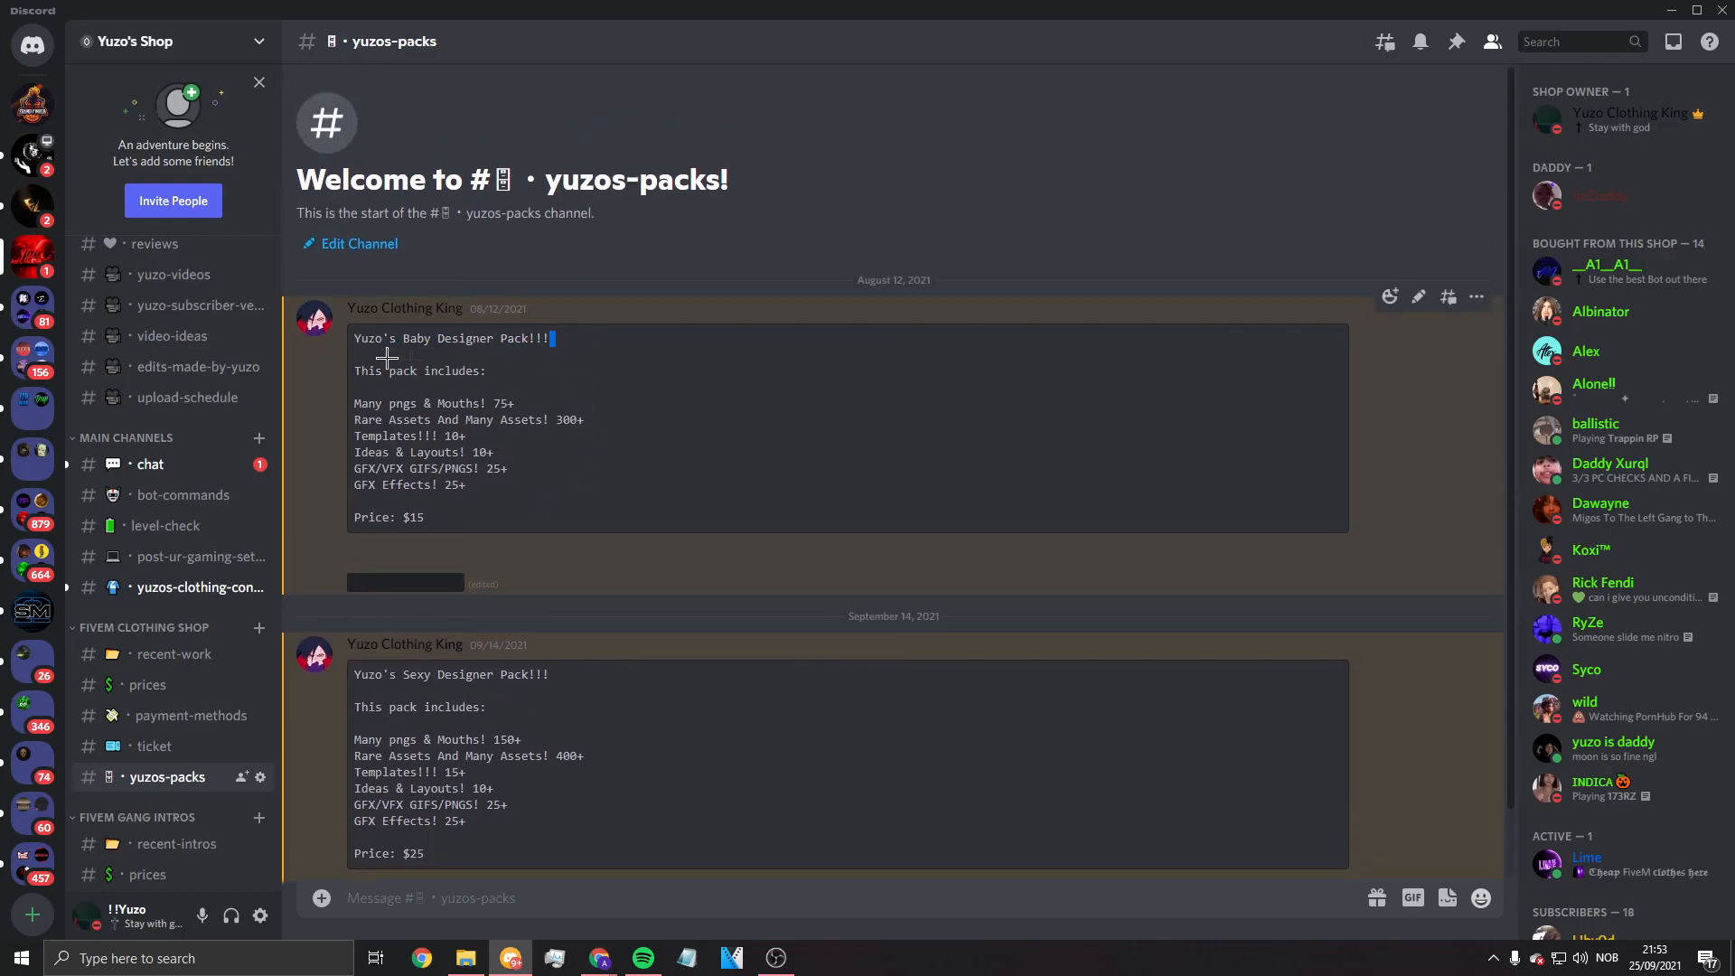
{"action": "scroll", "scroll_direction": "down", "scroll_amount": 3}
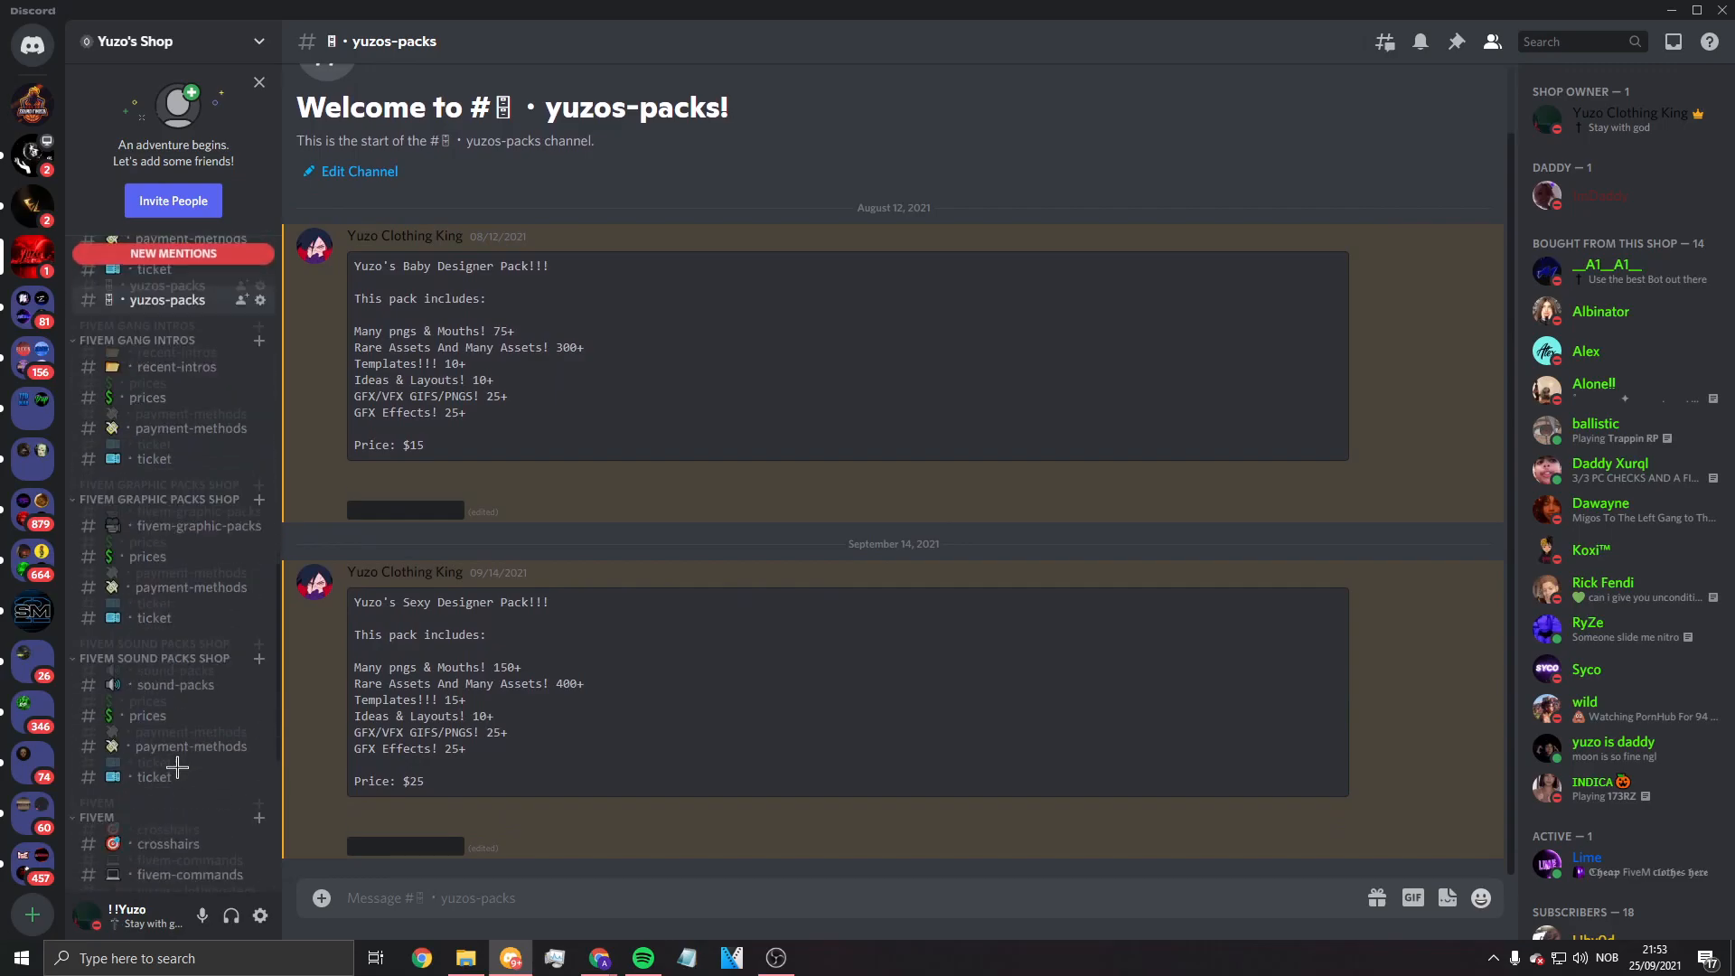
{"action": "scroll", "scroll_direction": "down", "scroll_amount": 3}
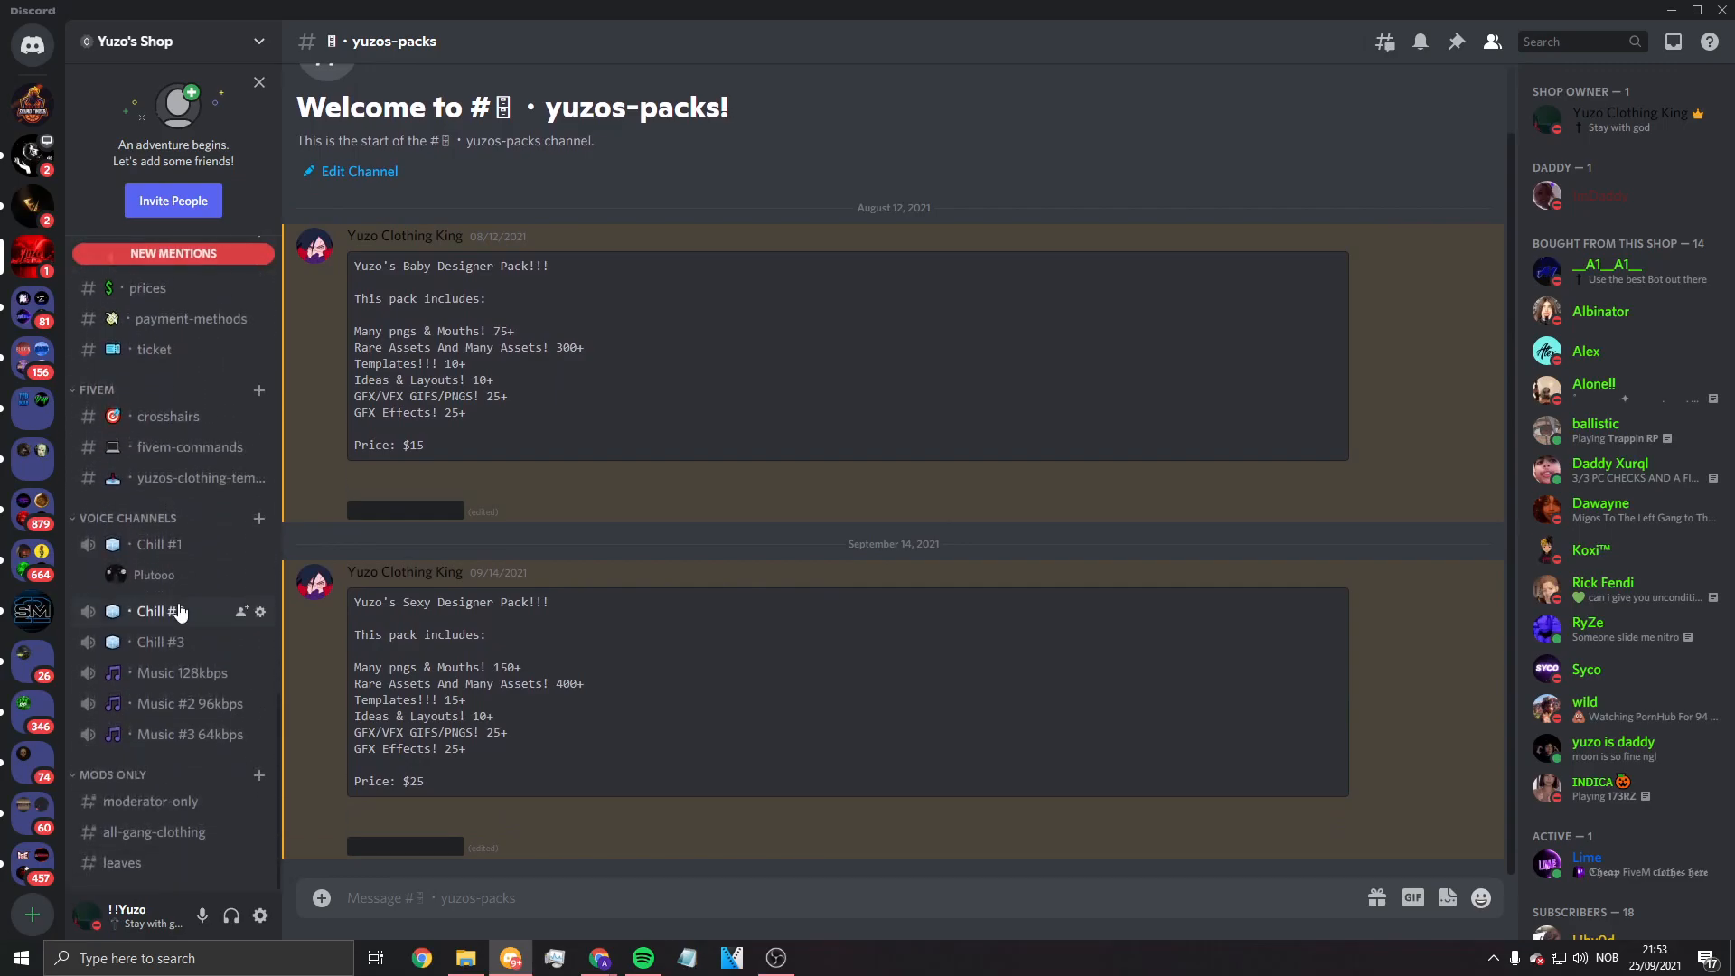
{"action": "left_click", "coordinate": [201, 477]}
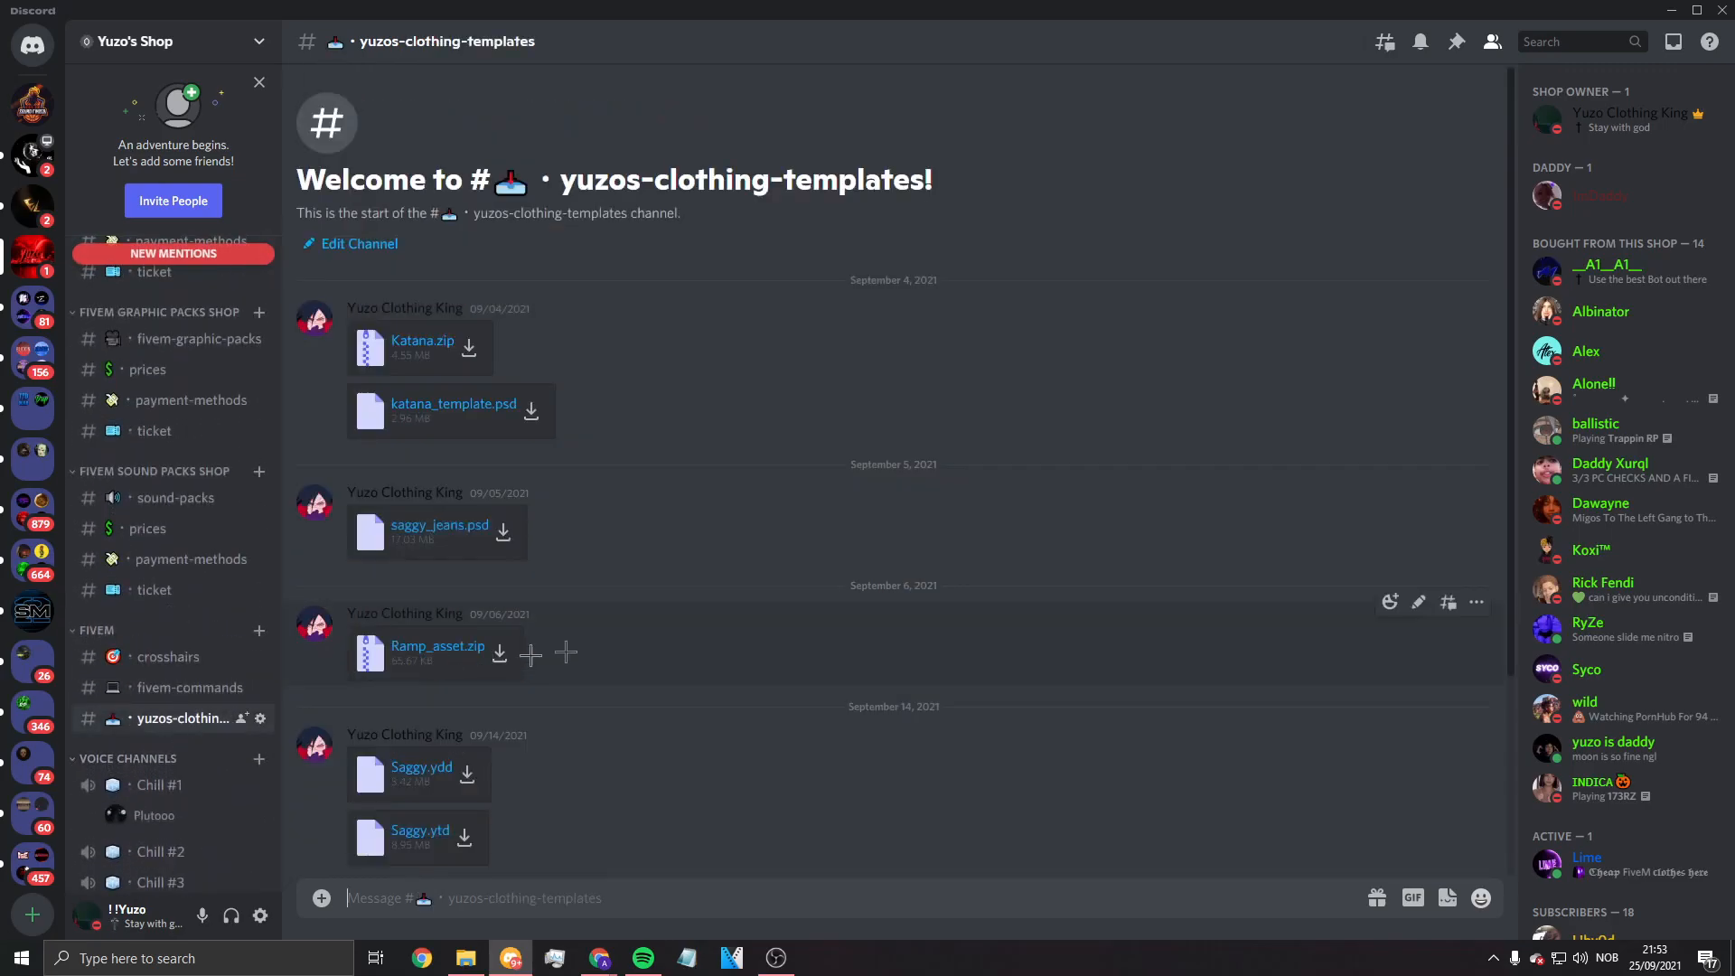
{"action": "scroll", "scroll_direction": "down", "scroll_amount": 3}
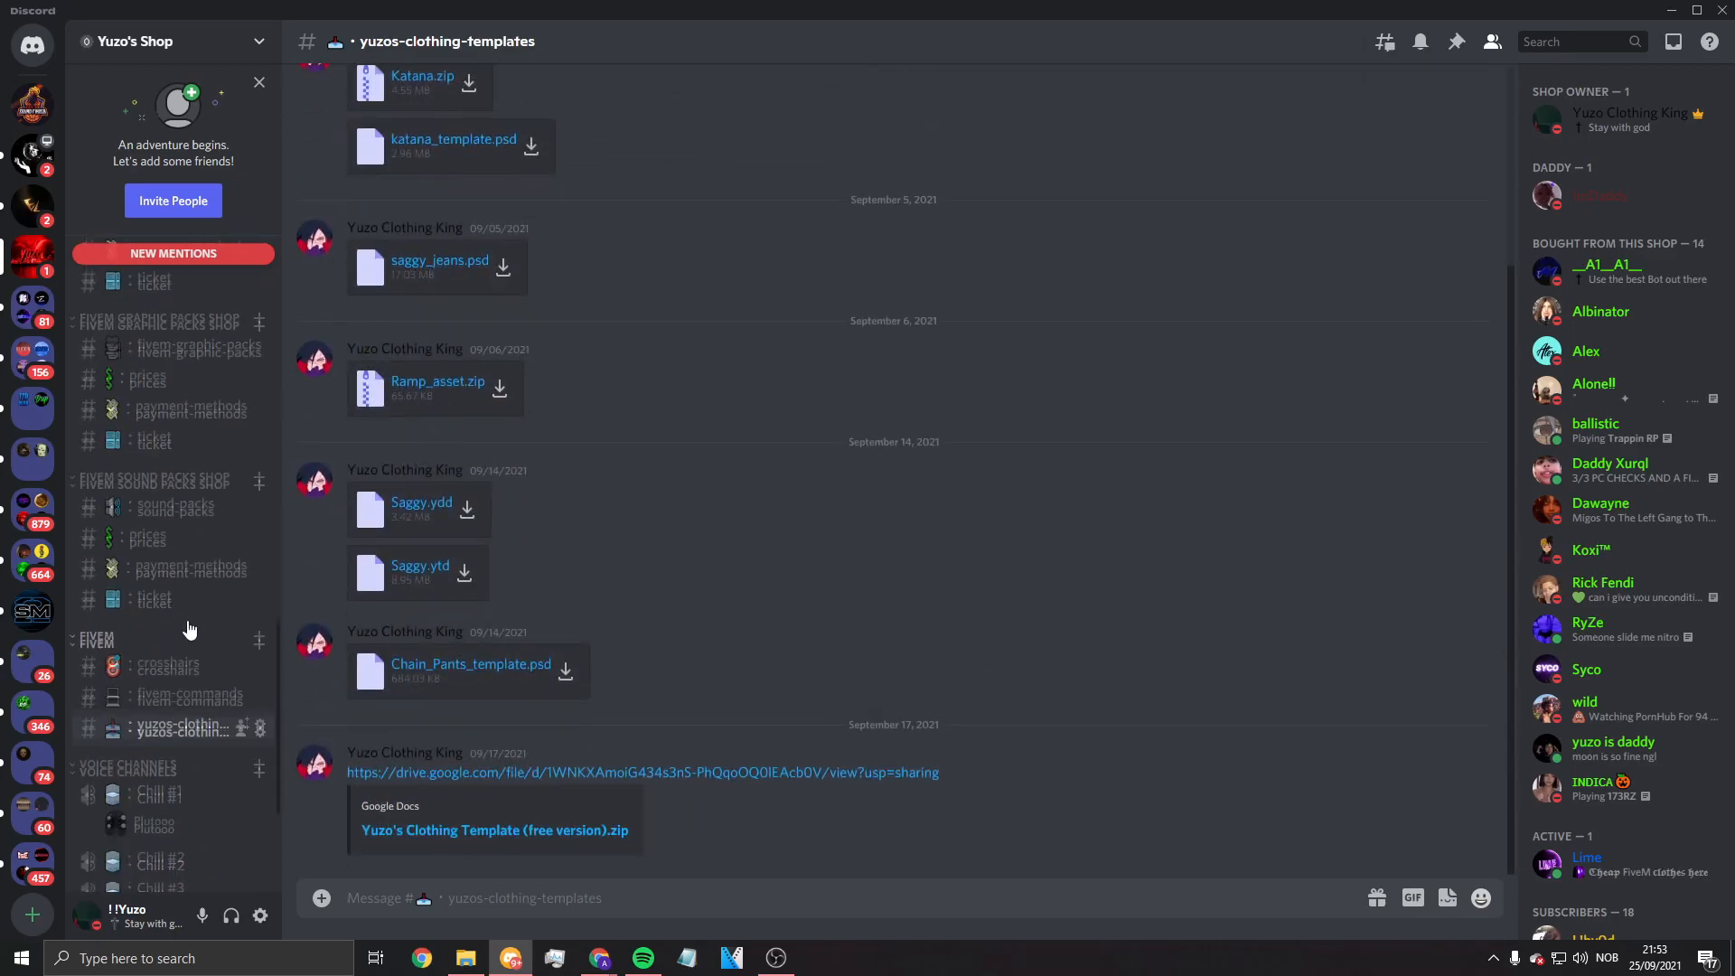
{"action": "scroll", "scroll_direction": "up", "scroll_amount": 3}
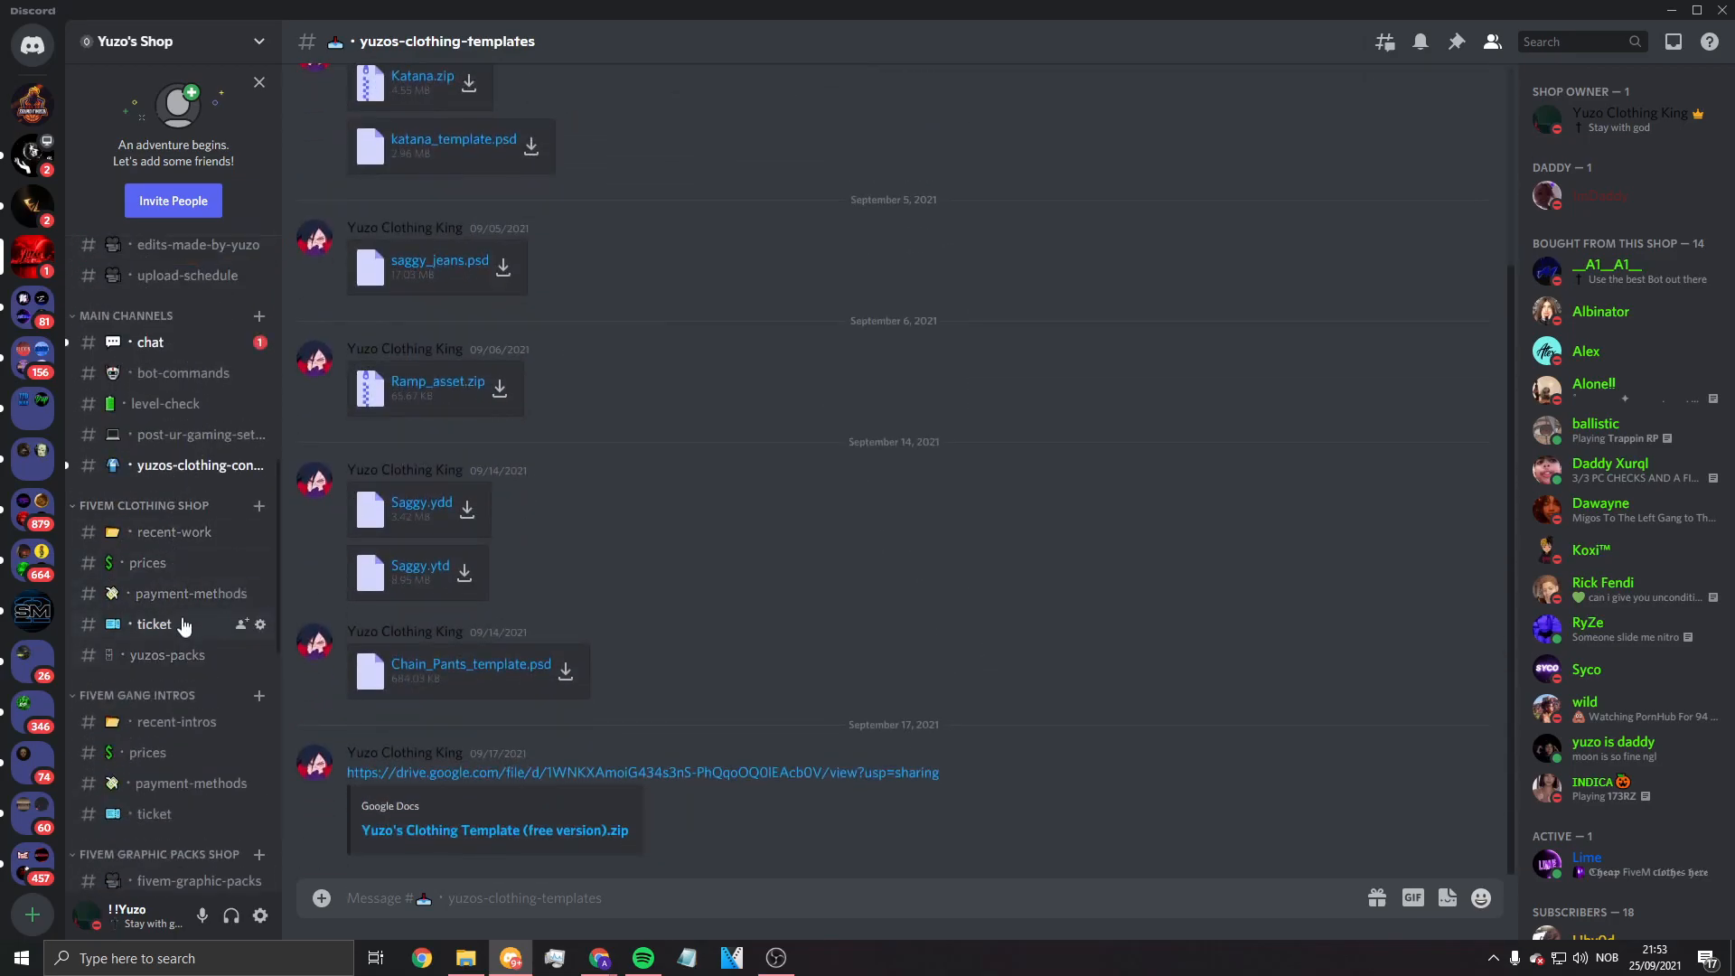
{"action": "left_click", "coordinate": [174, 532]}
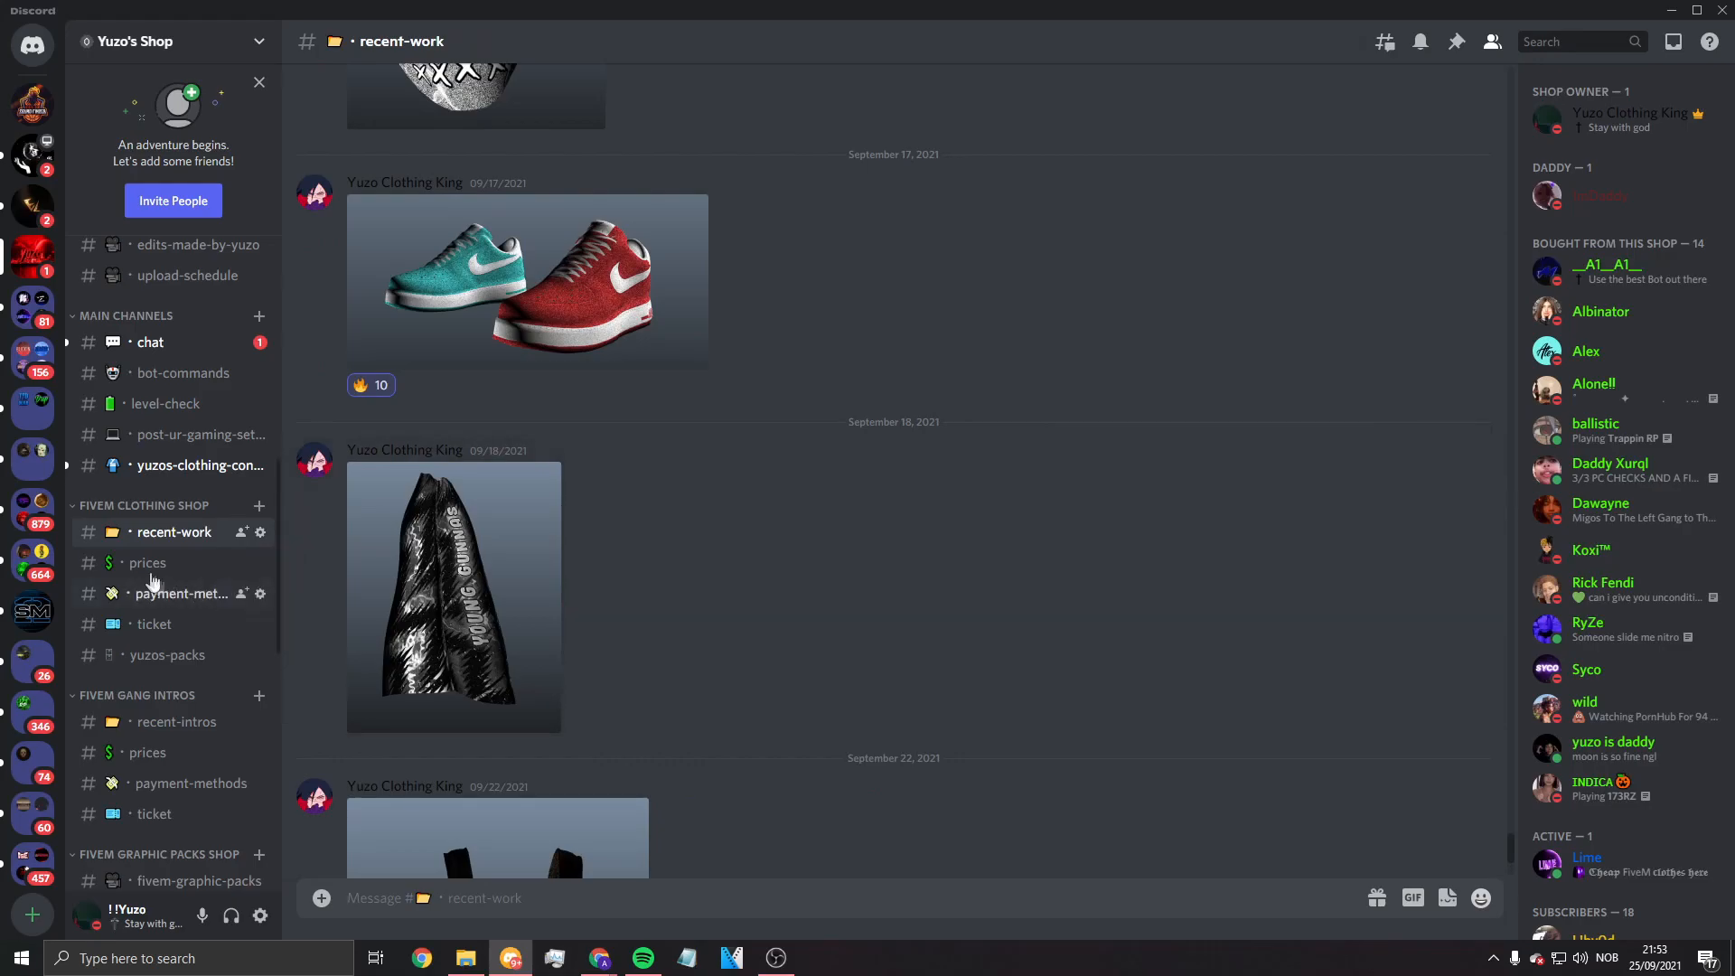
{"action": "left_click", "coordinate": [166, 654]}
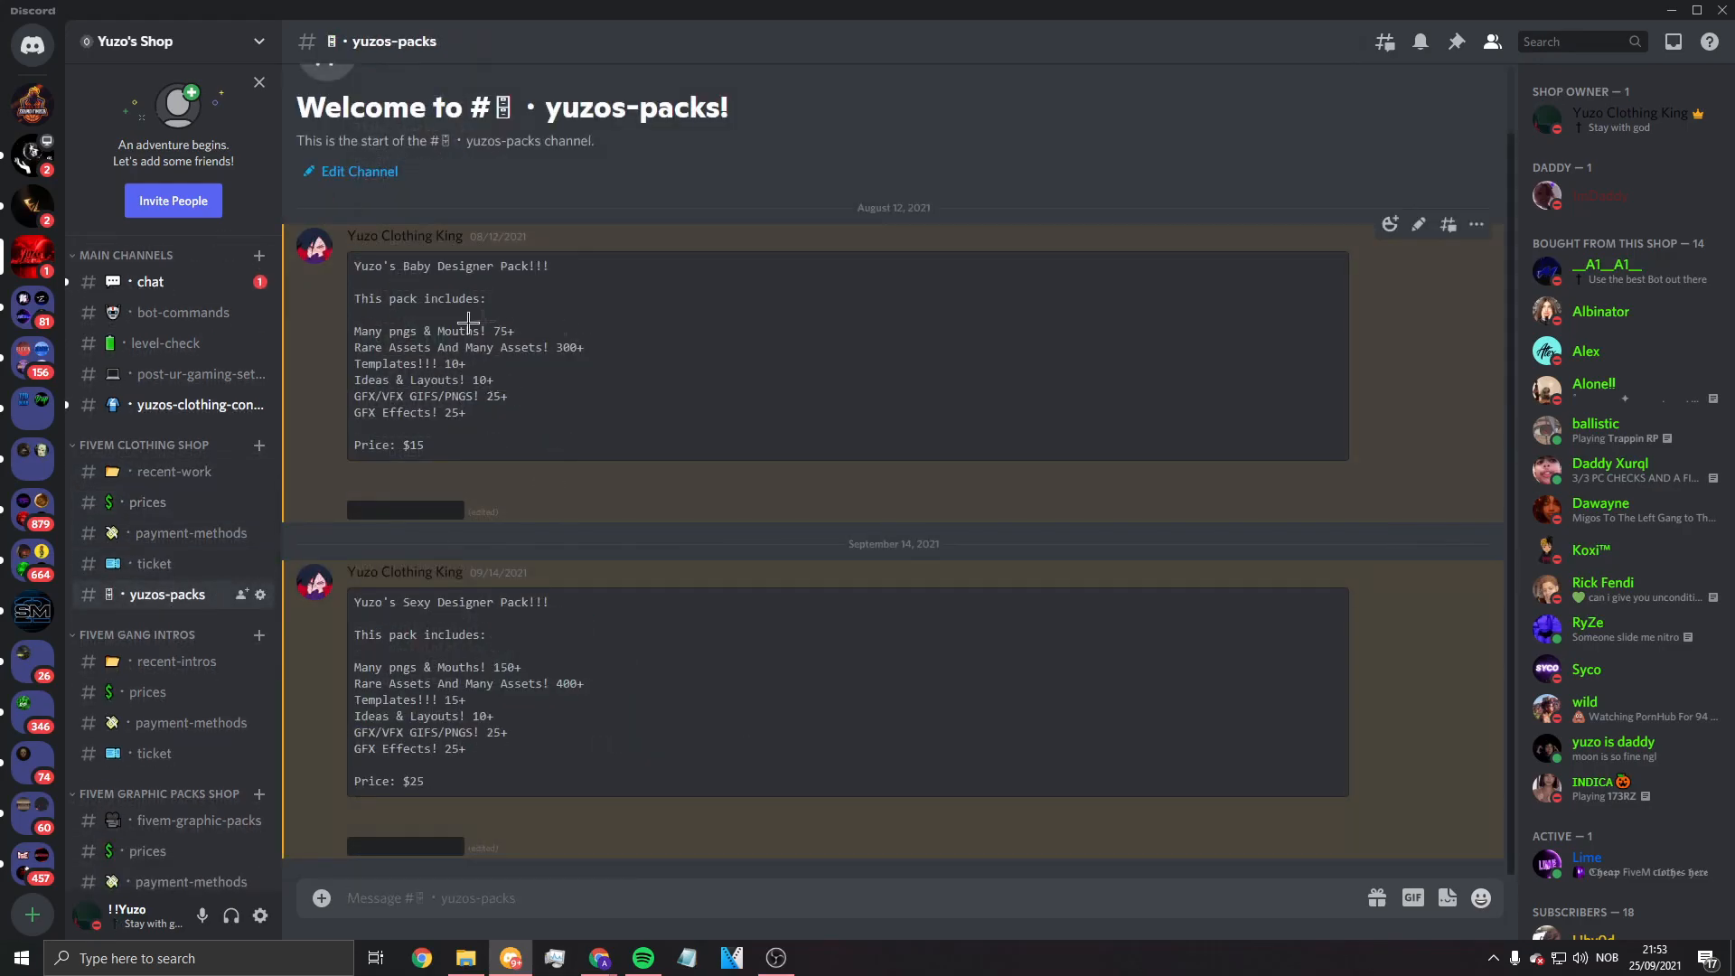
{"action": "mouse_move", "coordinate": [542, 665]}
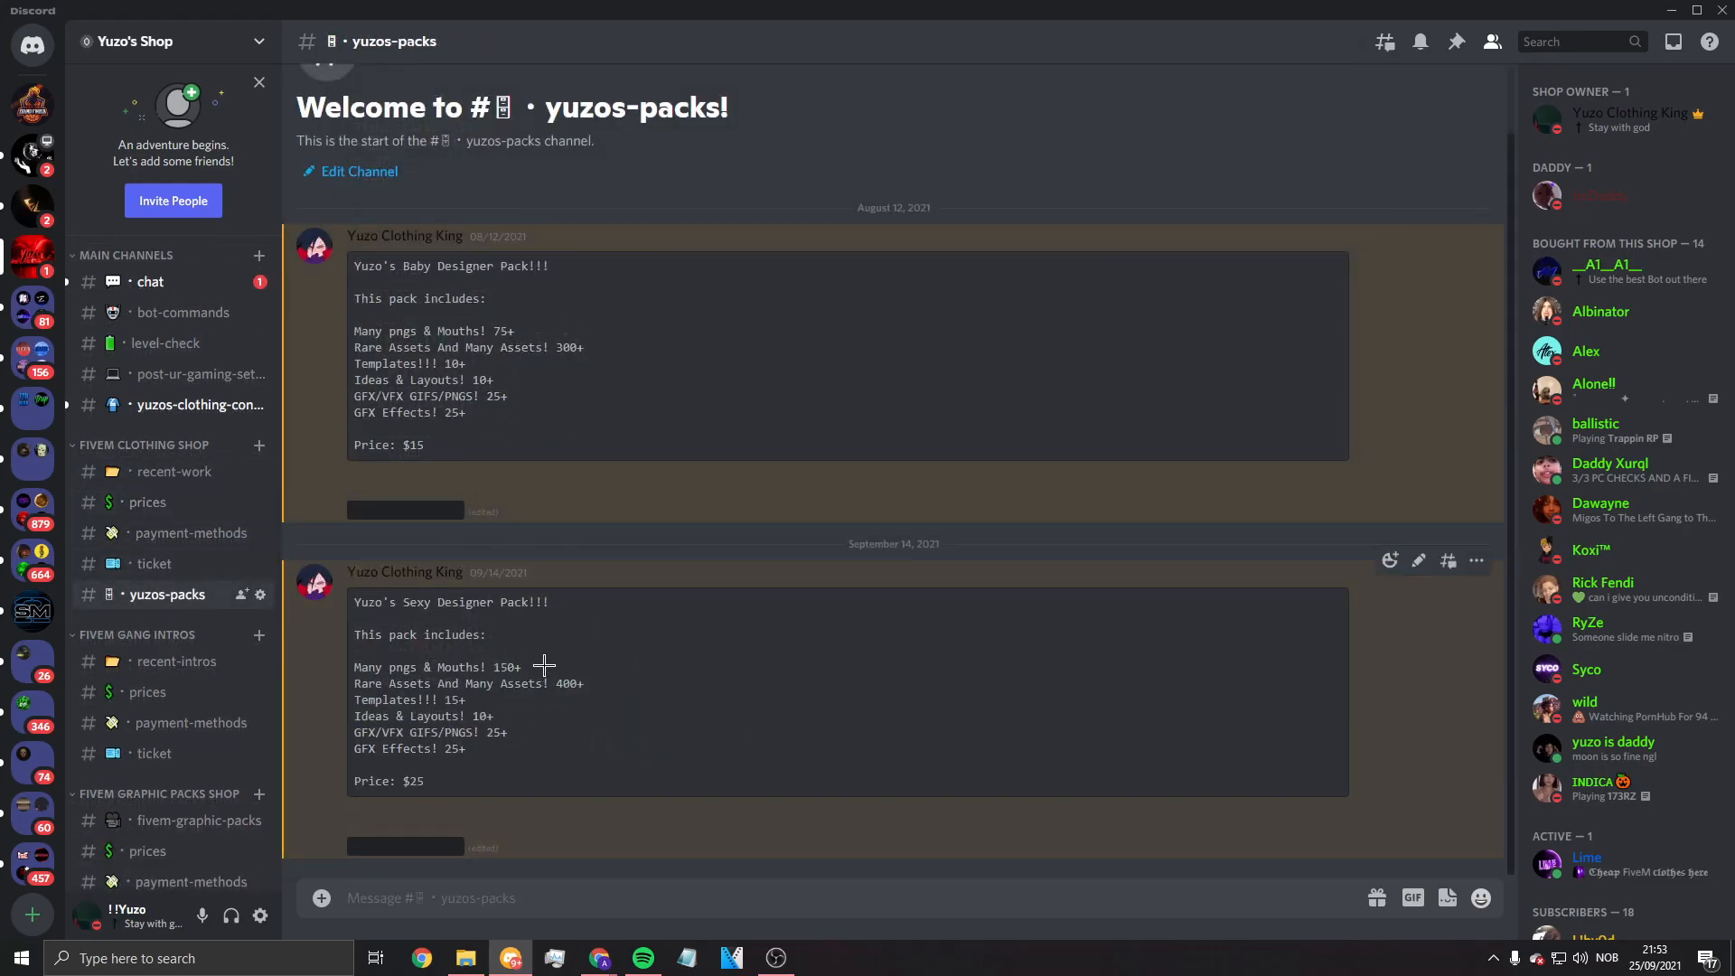
{"action": "mouse_move", "coordinate": [694, 419]}
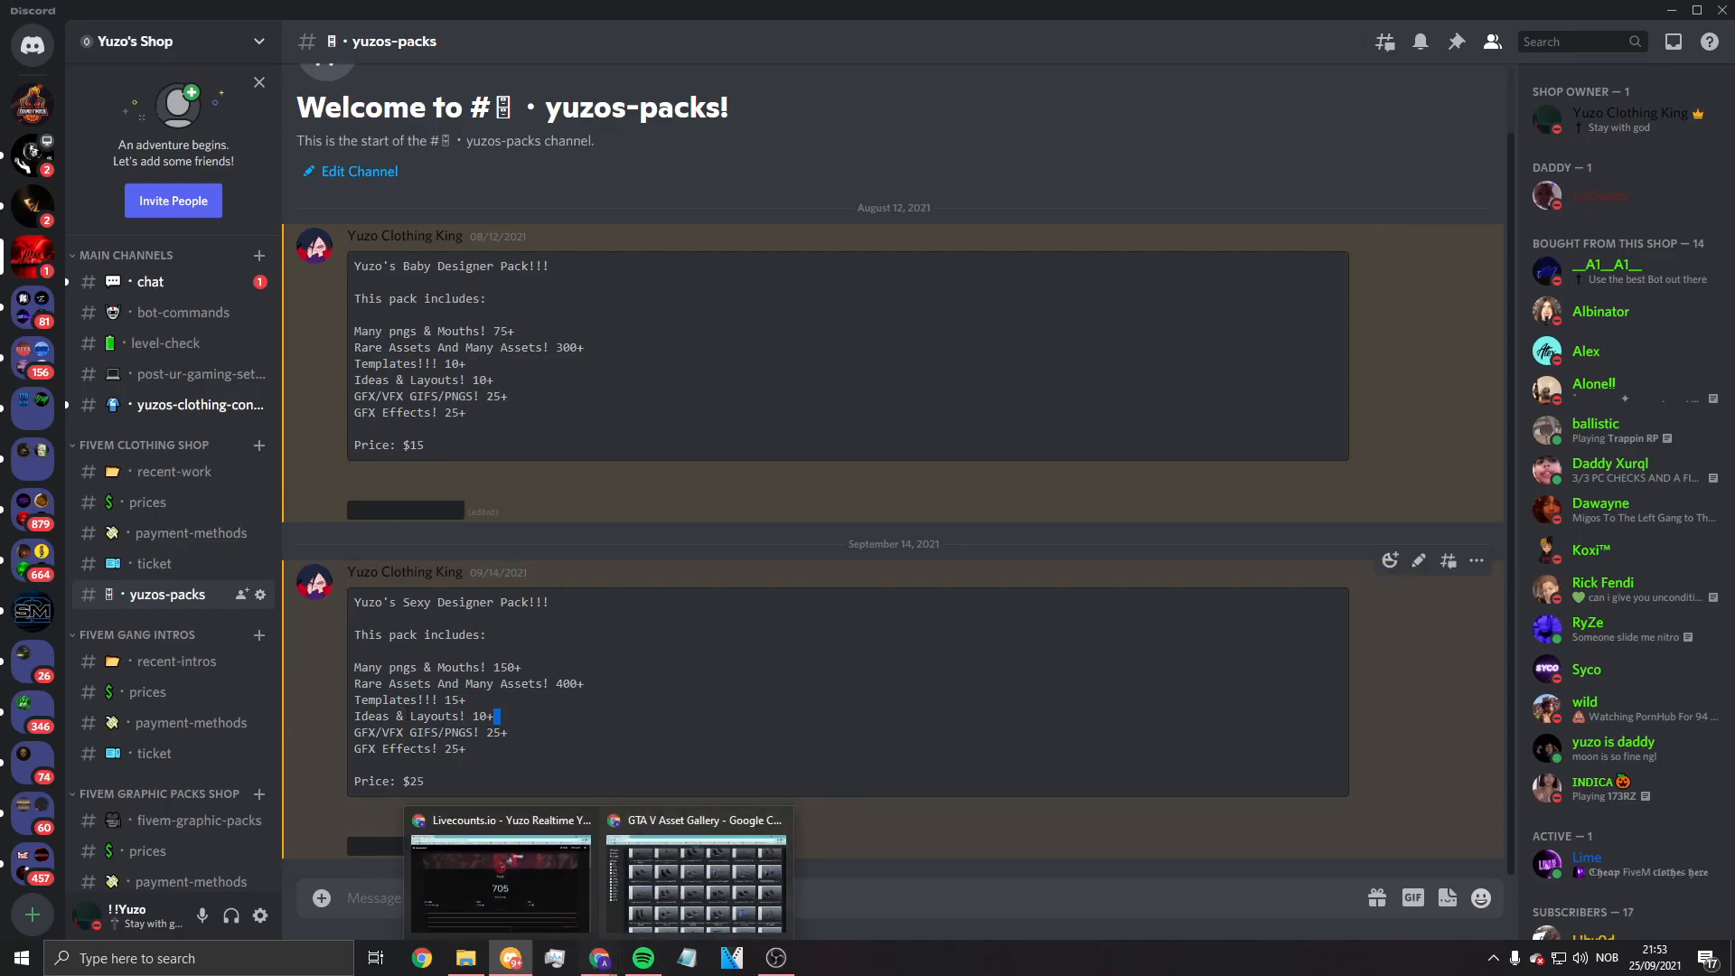
{"action": "scroll", "scroll_direction": "up", "scroll_amount": 3}
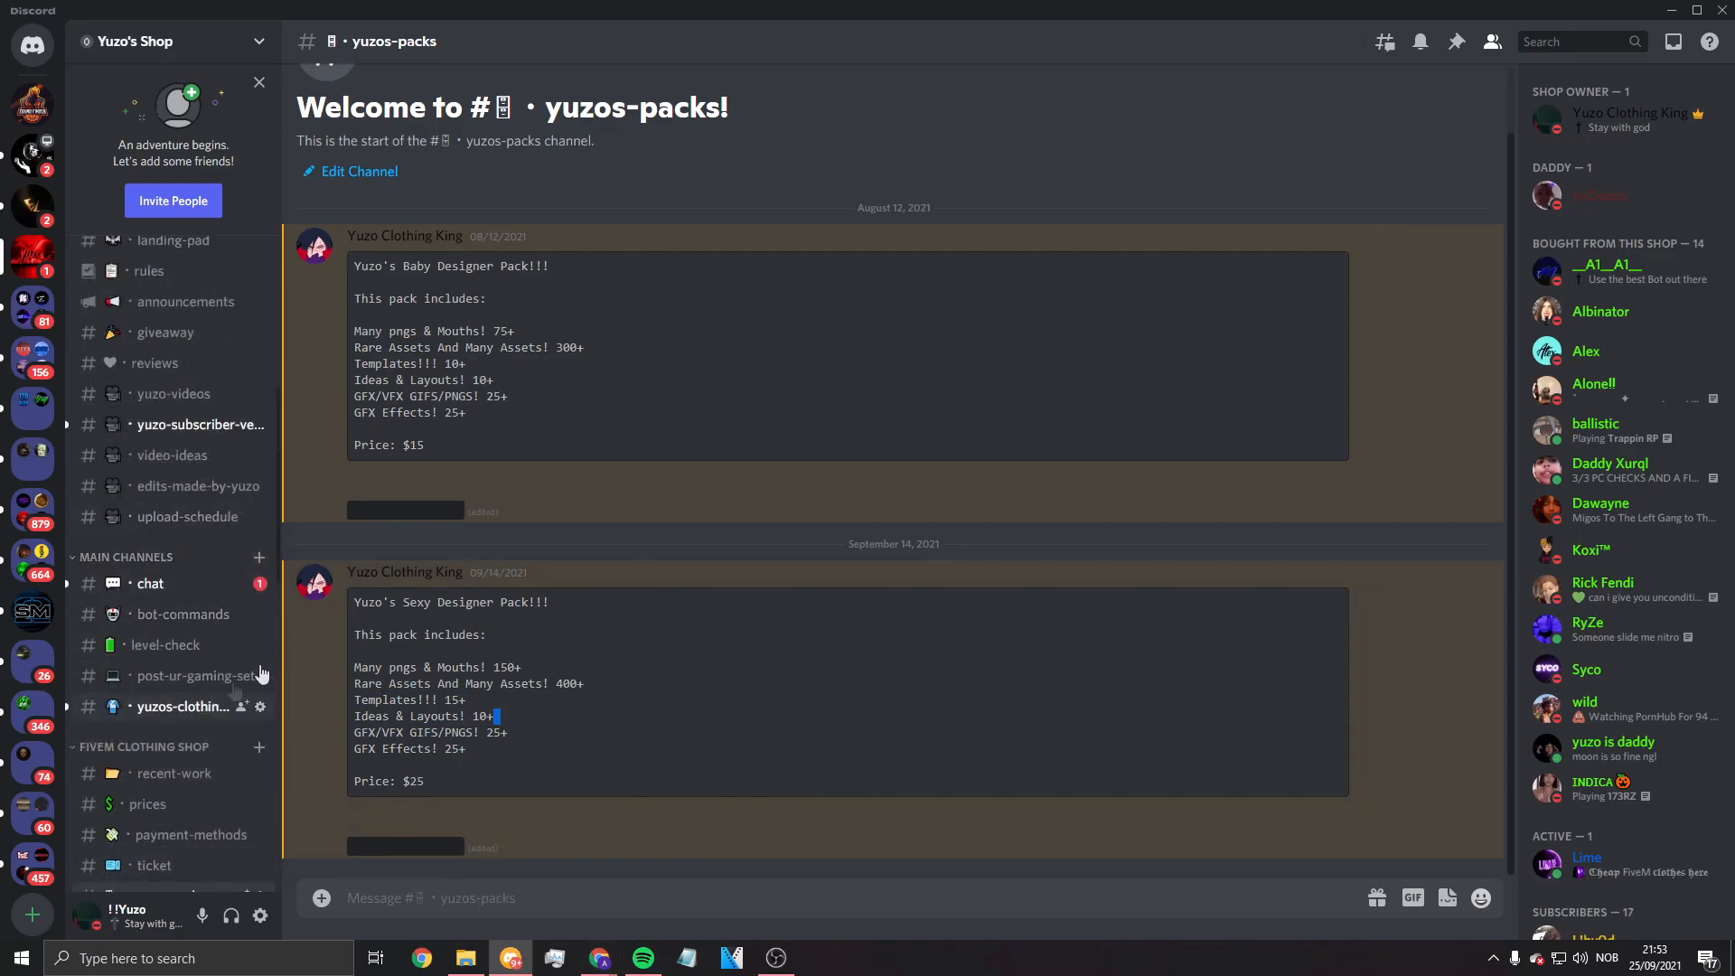
Step: View the yuzos-clothing-contest and announcements channels in Discord
{"action": "left_click", "coordinate": [185, 707]}
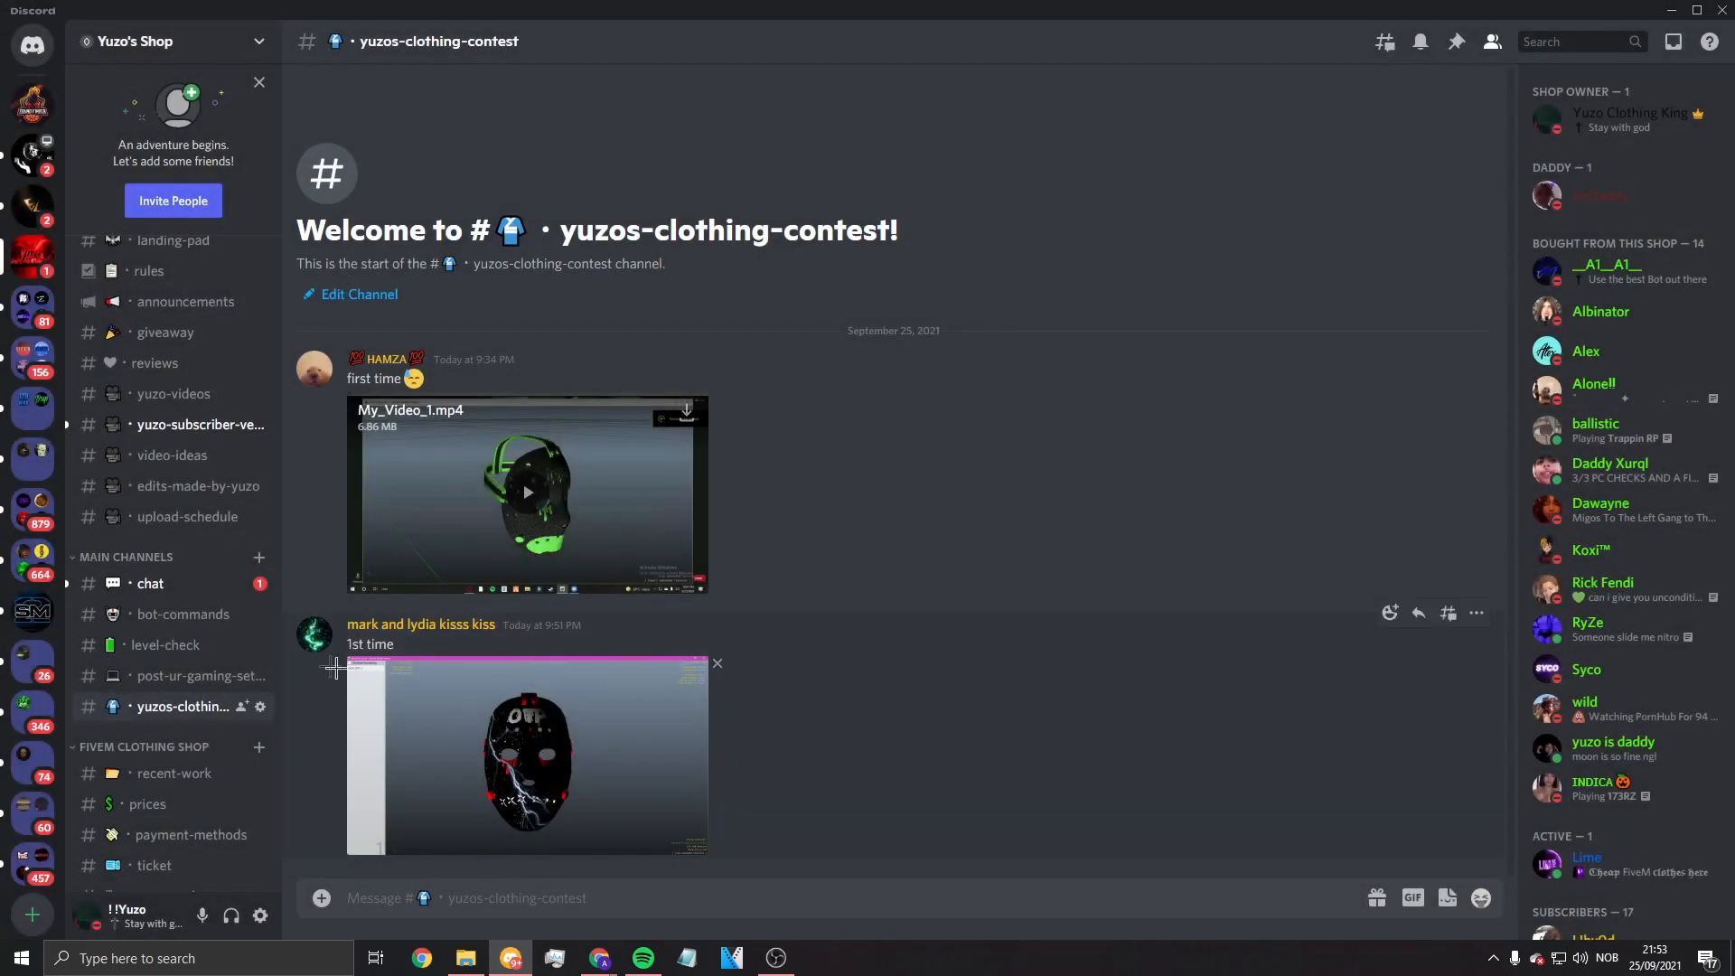
{"action": "scroll", "scroll_direction": "down", "scroll_amount": 3}
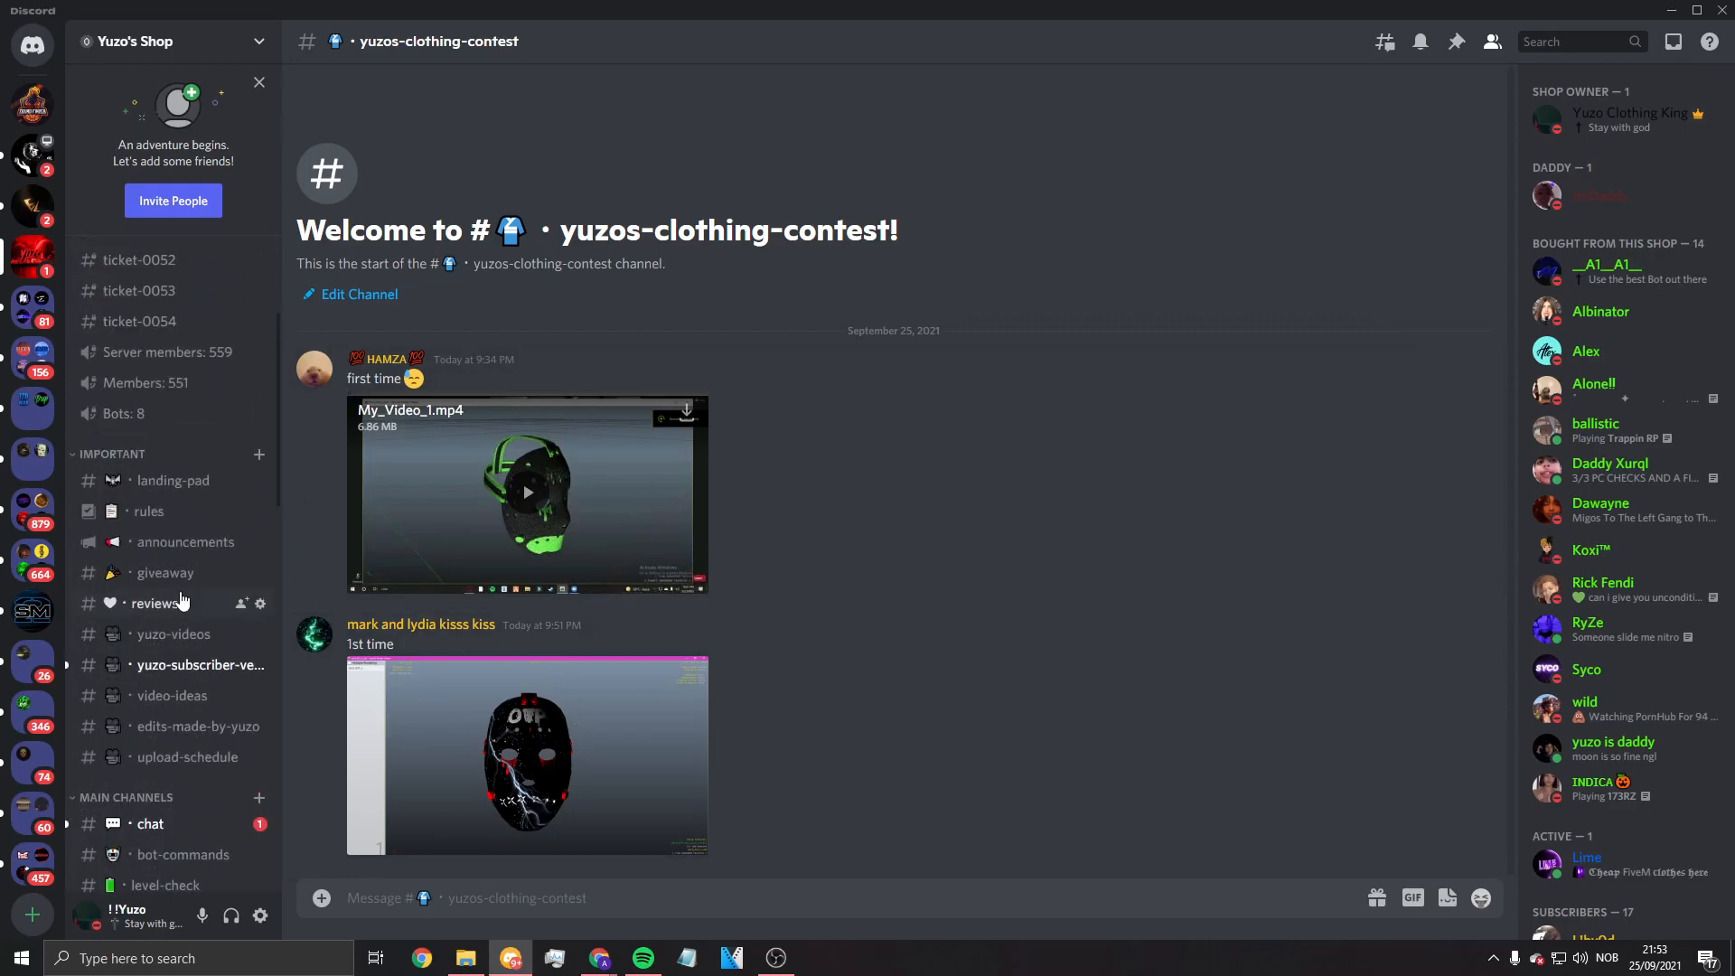
{"action": "left_click", "coordinate": [186, 540]}
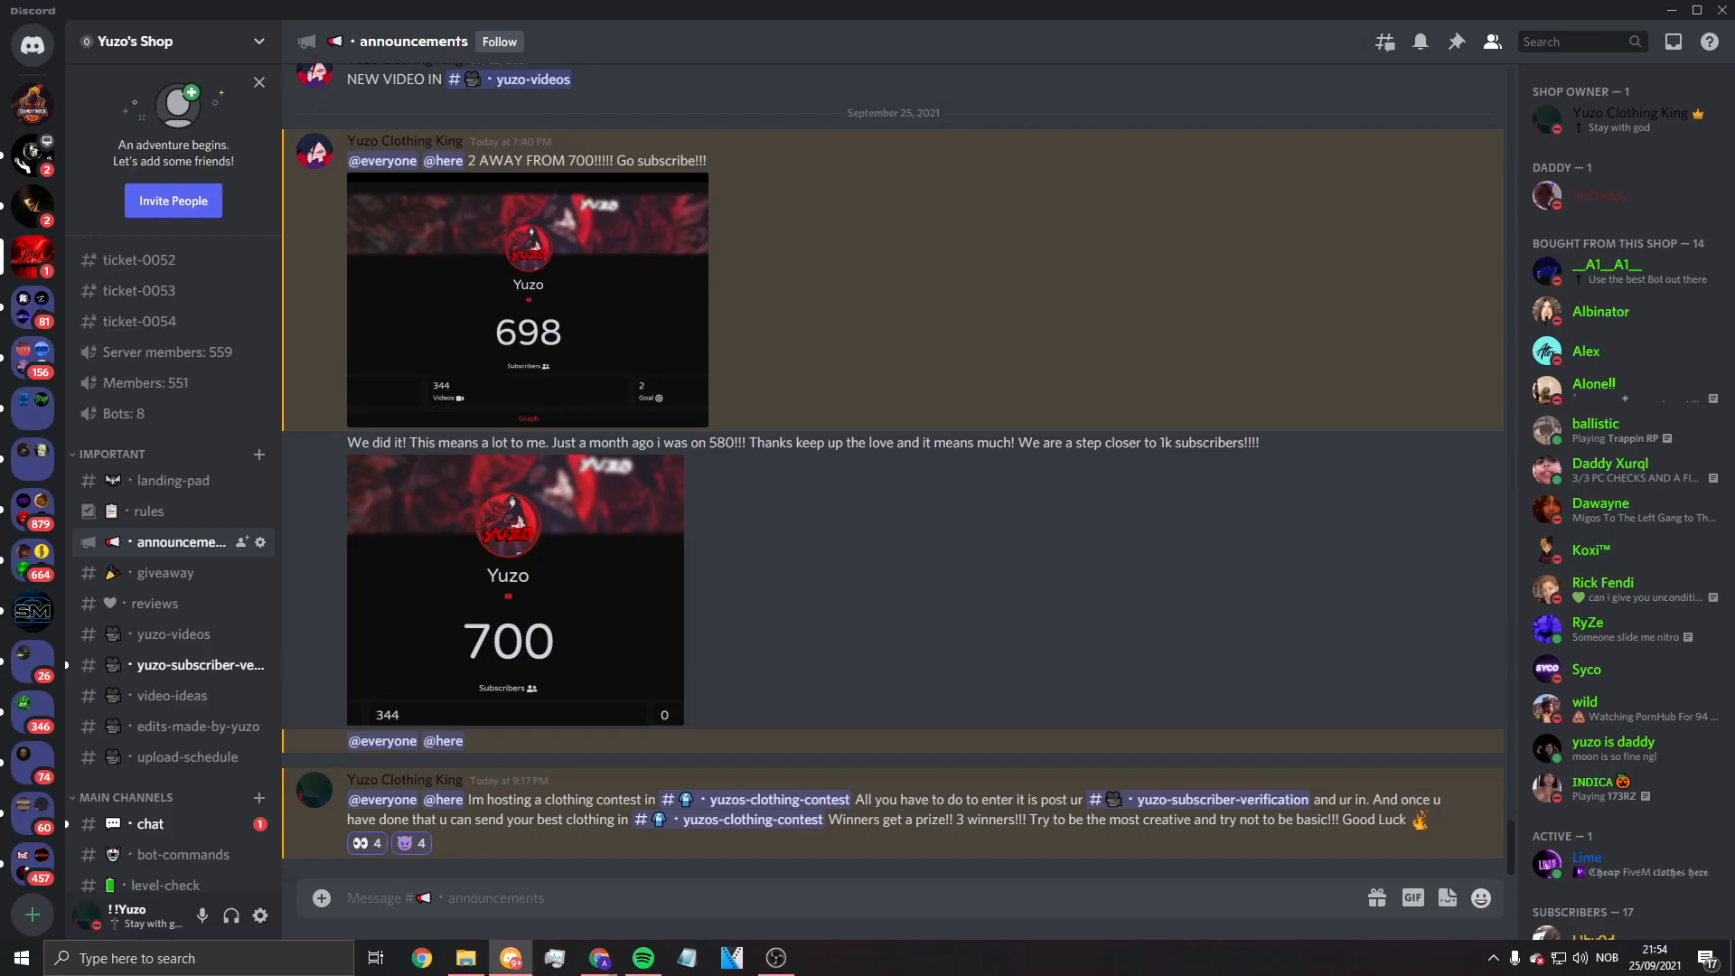
Step: Bring the Livecounts subscriber page showing 705 subscribers to full screen
{"action": "right_click", "coordinate": [860, 371]}
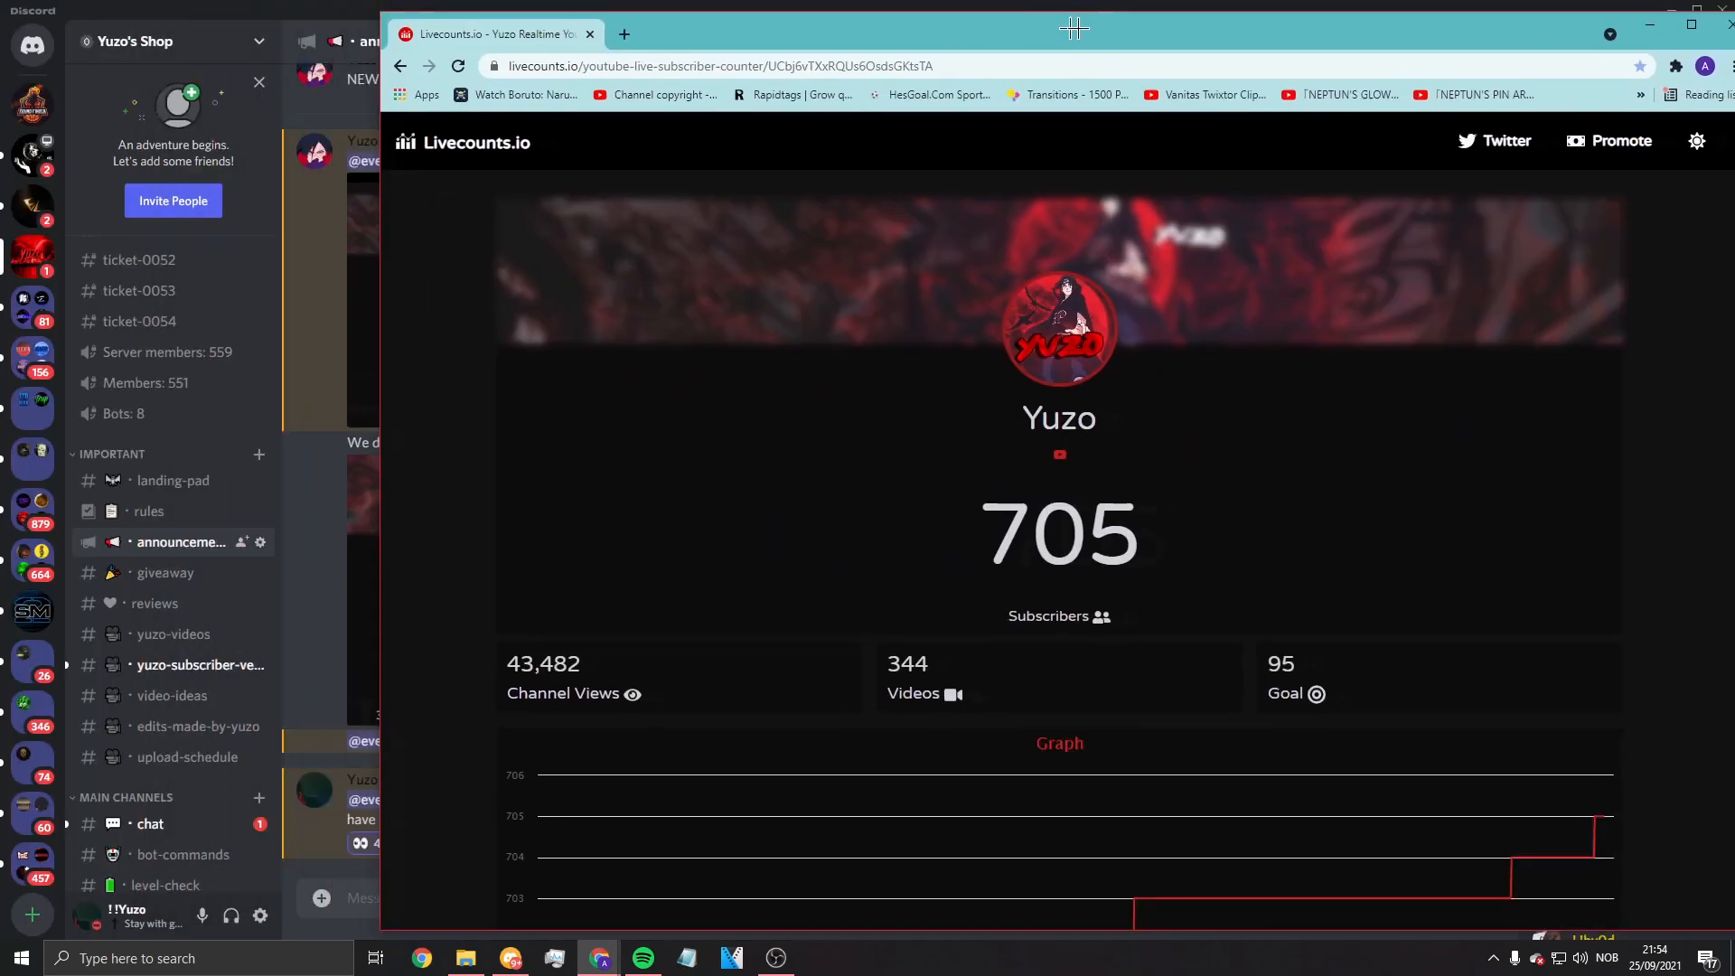
{"action": "left_click", "coordinate": [1692, 24]}
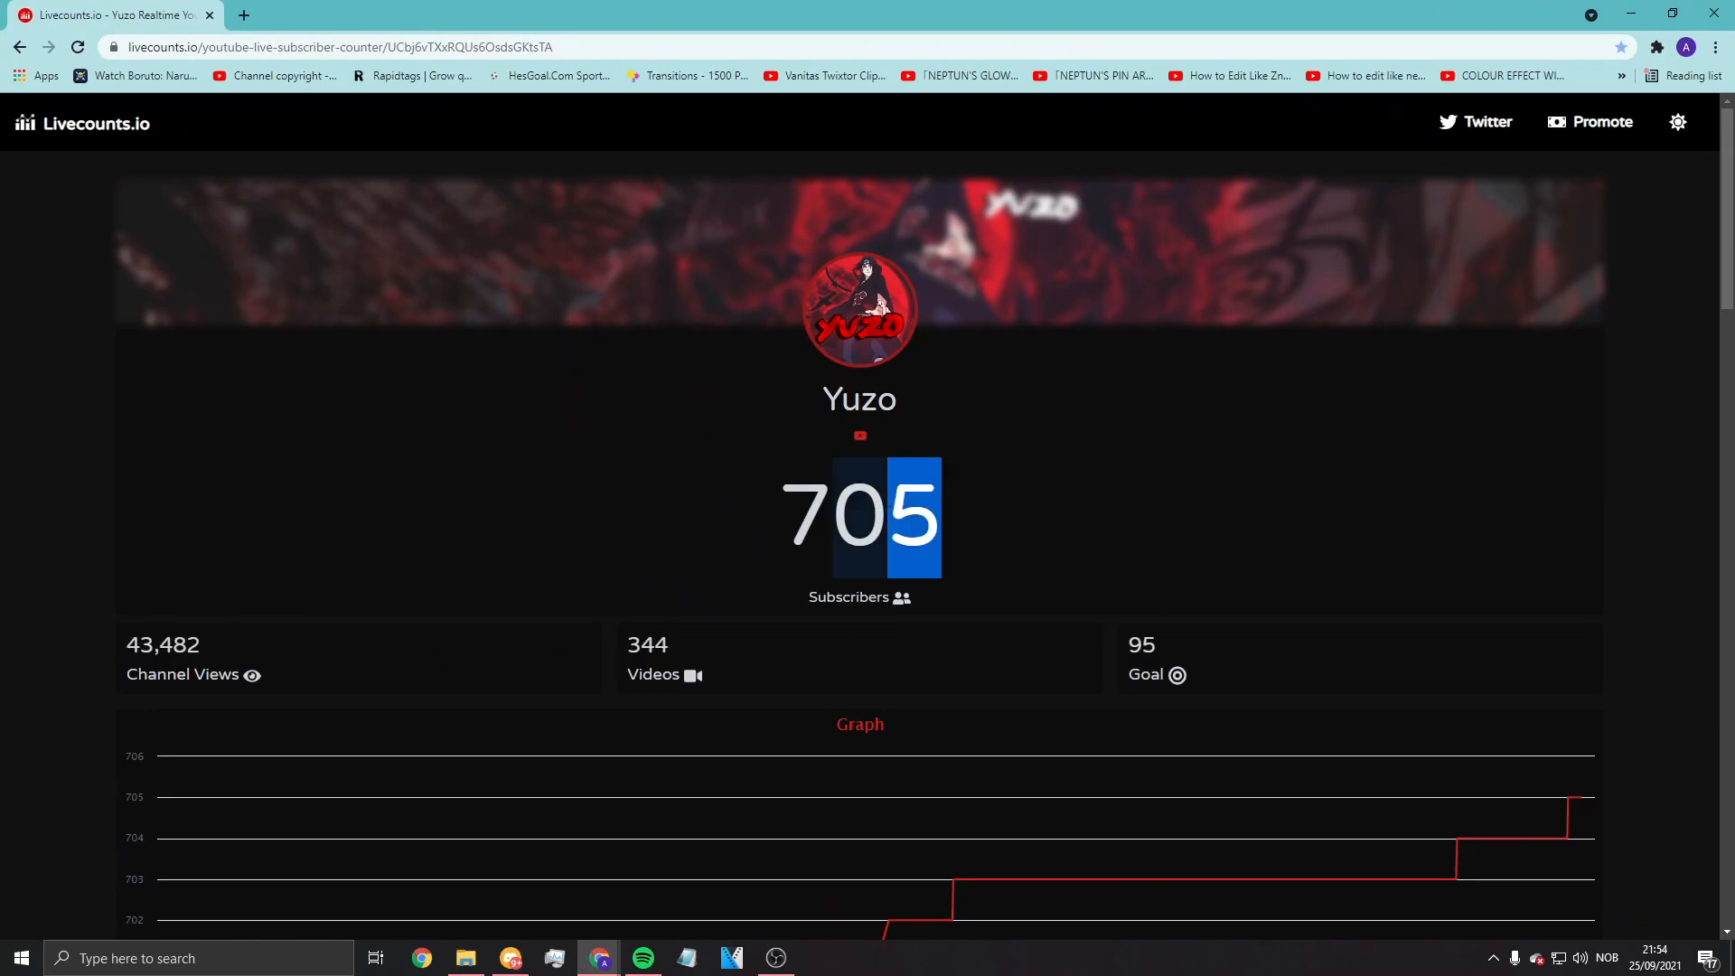